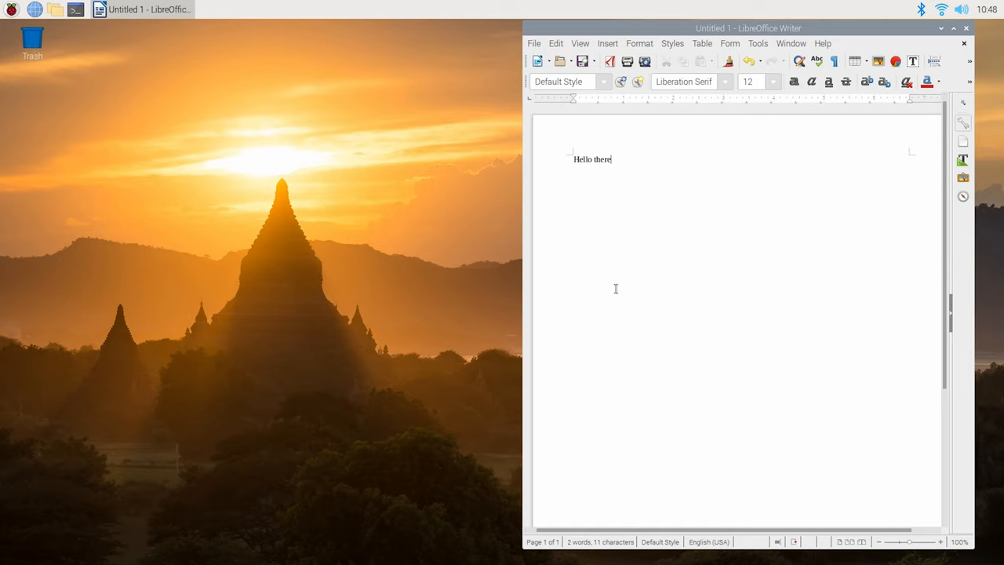
Step: Focus the Writer document page to keep editing the Hello there text
{"action": "left_click", "coordinate": [75, 10]}
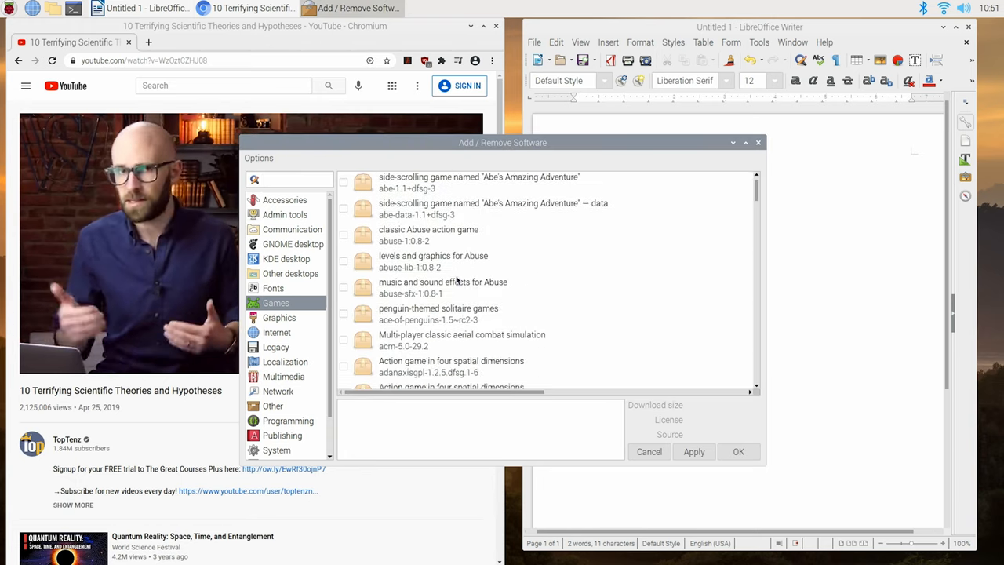
Step: Scroll through the Games packages listed in Add / Remove Software
{"action": "scroll", "scroll_direction": "down", "scroll_amount": 3}
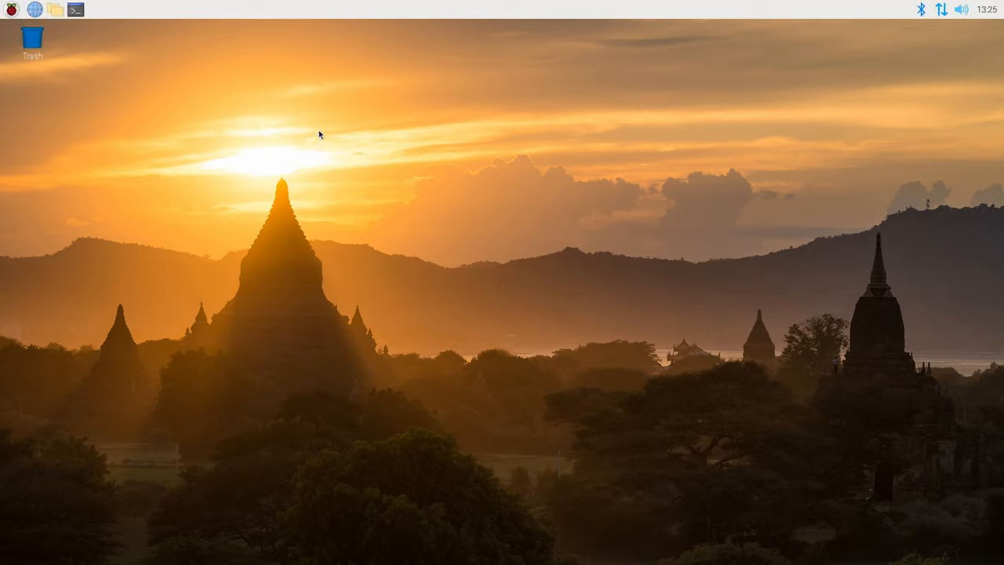
{"action": "mouse_move", "coordinate": [465, 136]}
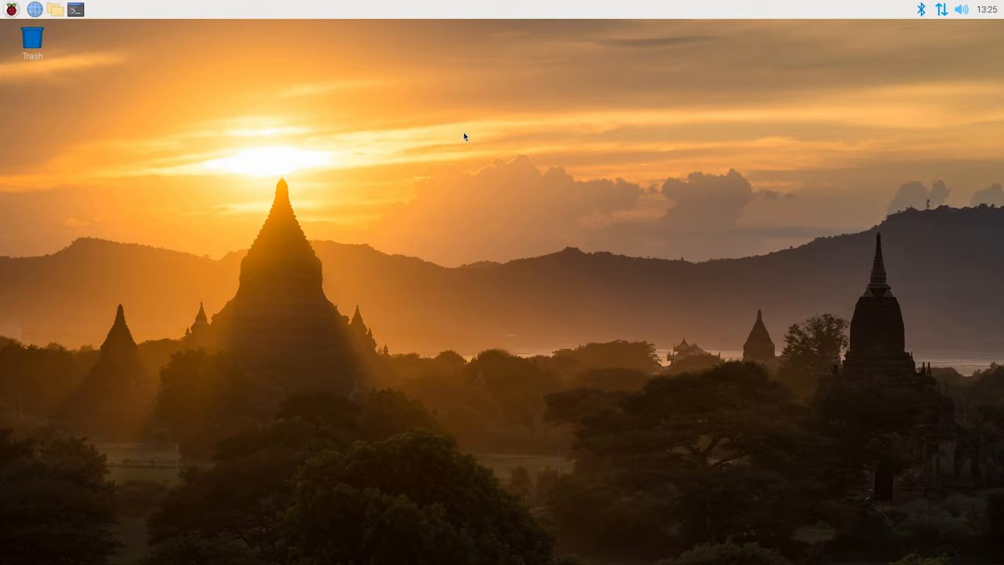
{"action": "mouse_move", "coordinate": [473, 351]}
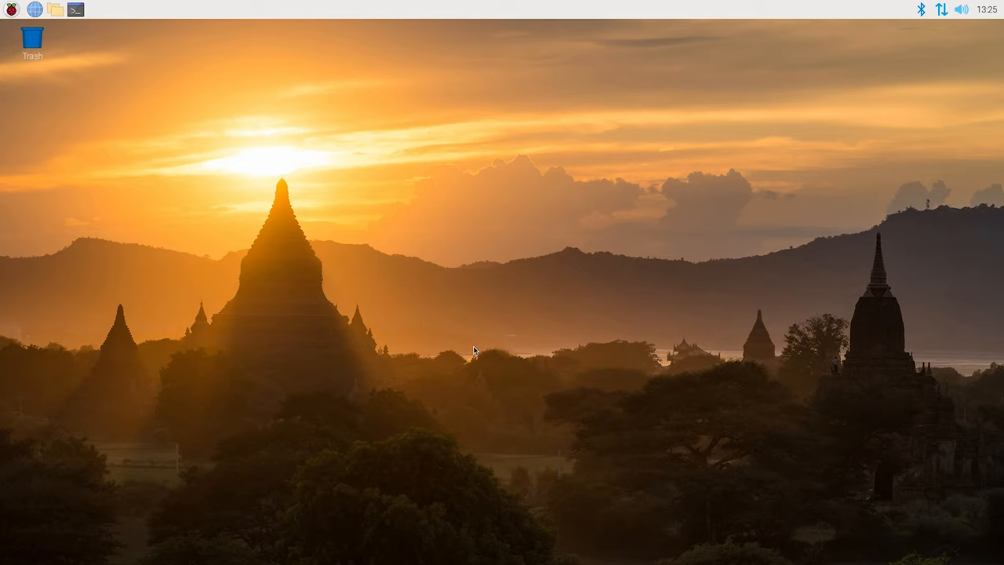
{"action": "mouse_move", "coordinate": [610, 45]}
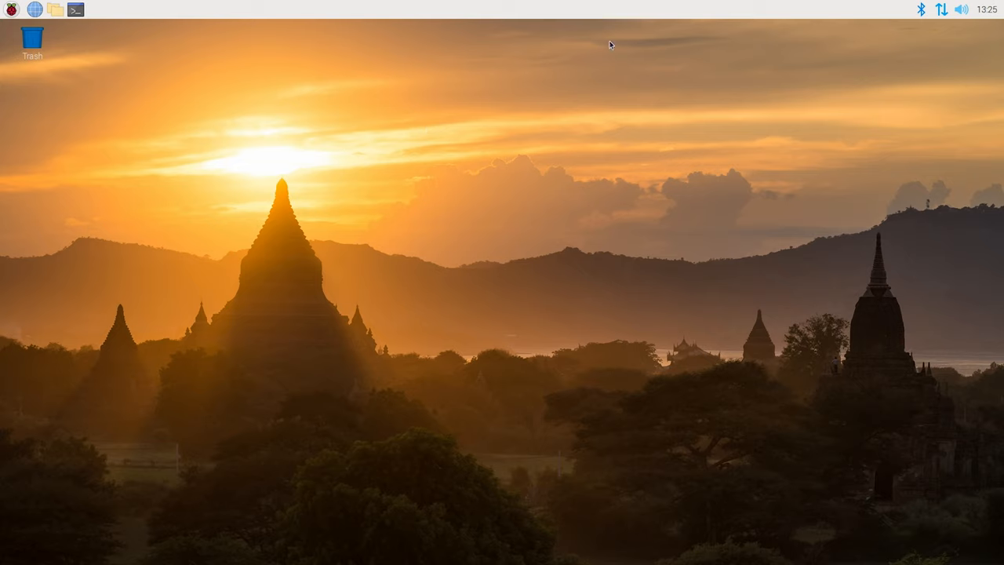
{"action": "left_click", "coordinate": [10, 8]}
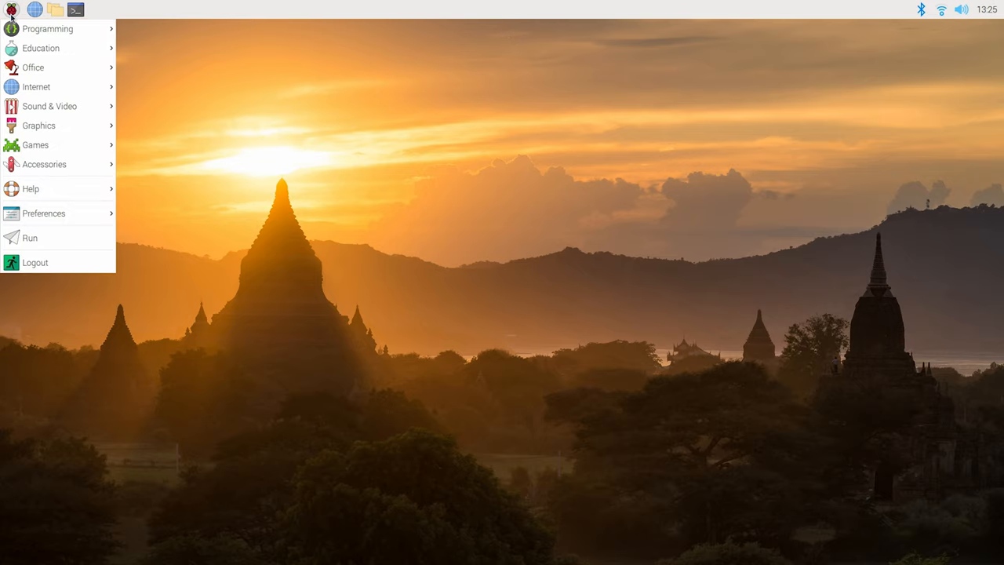
{"action": "mouse_move", "coordinate": [45, 188]}
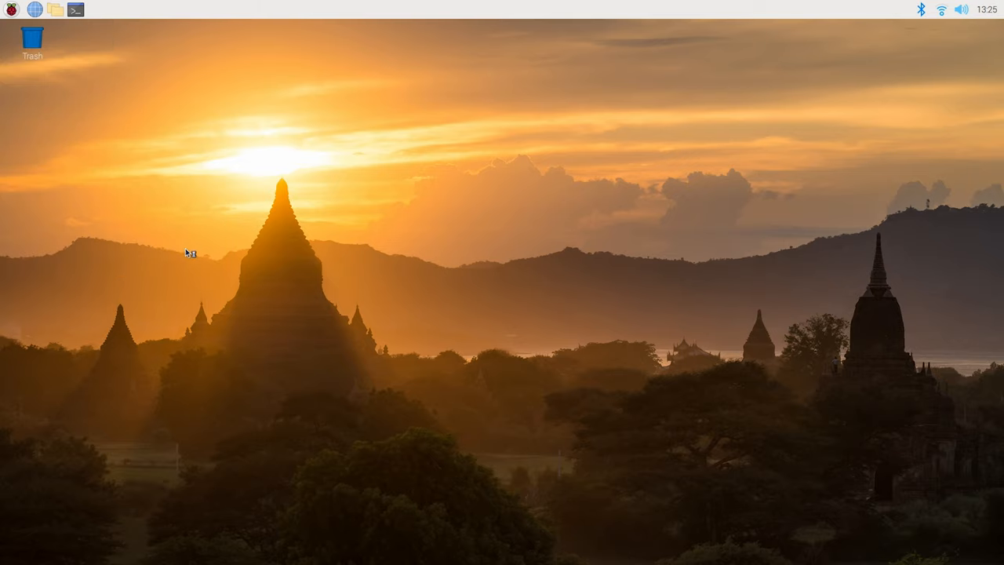
{"action": "mouse_move", "coordinate": [587, 185]}
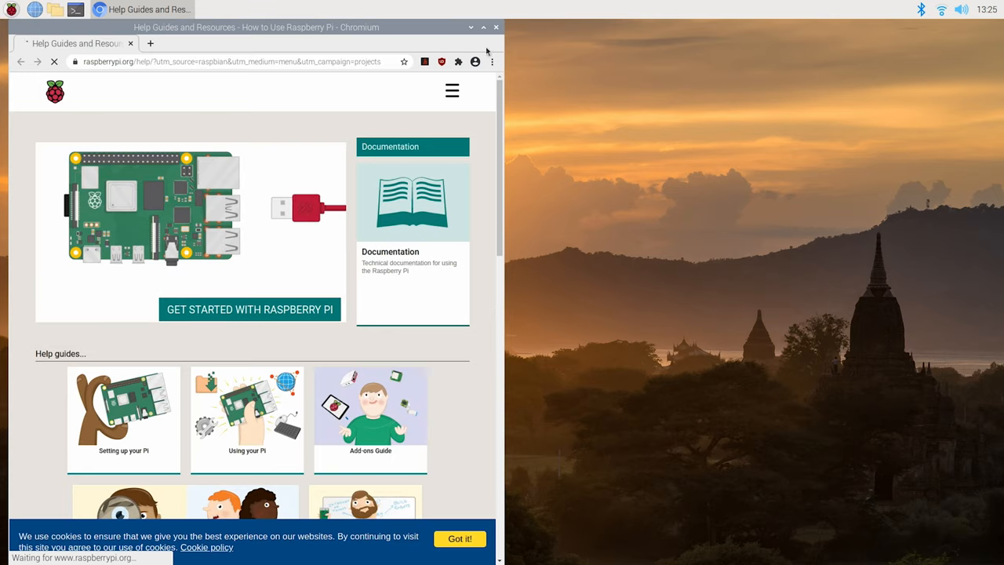
{"action": "left_click", "coordinate": [496, 27]}
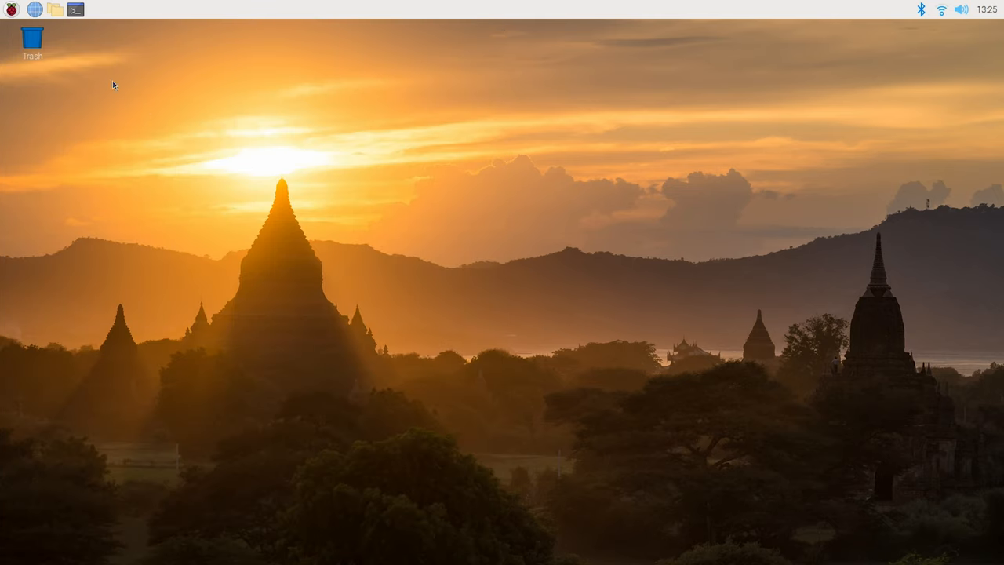
Step: Launch LibreOffice Calc from the Raspberry menu's Office submenu
{"action": "left_click", "coordinate": [11, 9]}
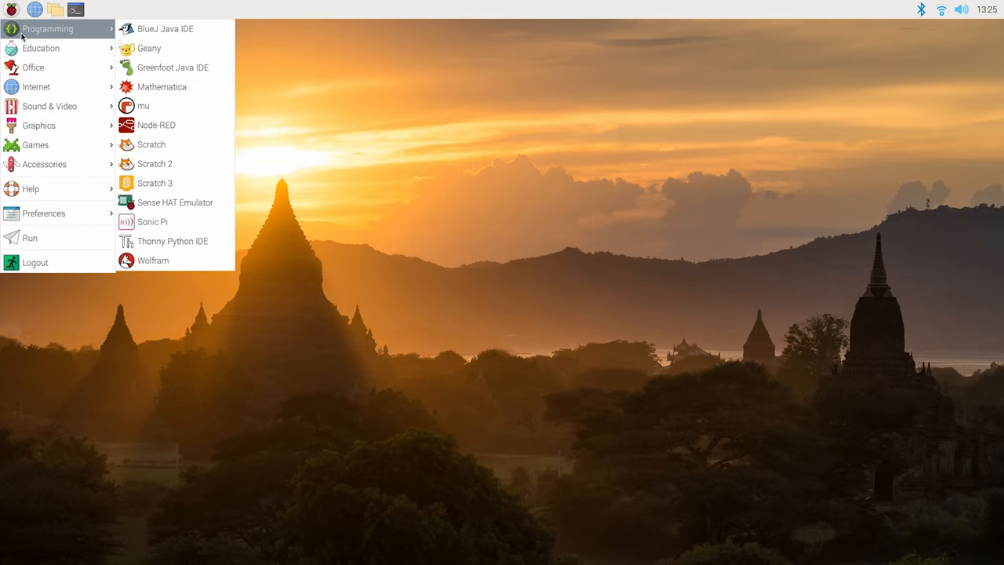
{"action": "mouse_move", "coordinate": [41, 48]}
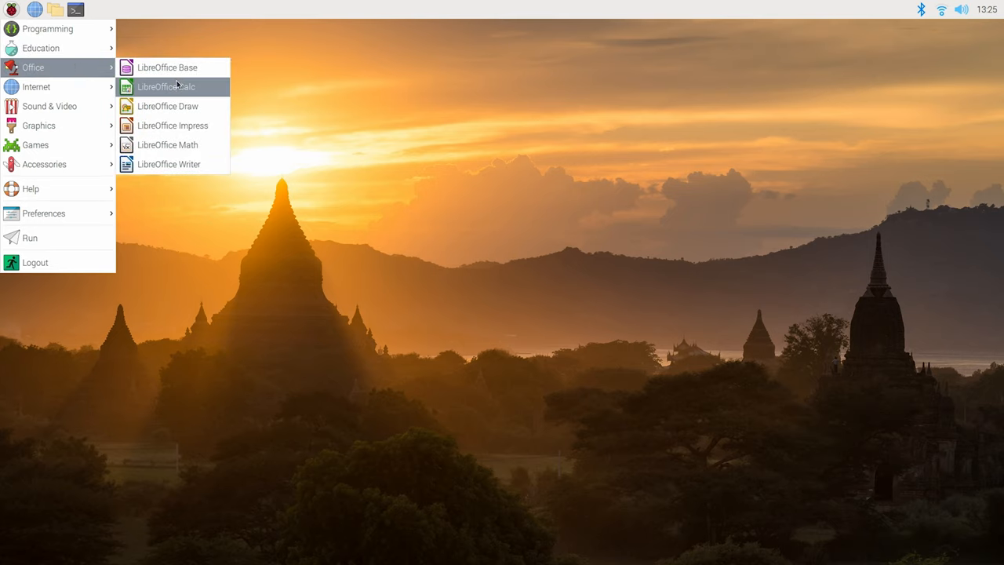
{"action": "mouse_move", "coordinate": [167, 67]}
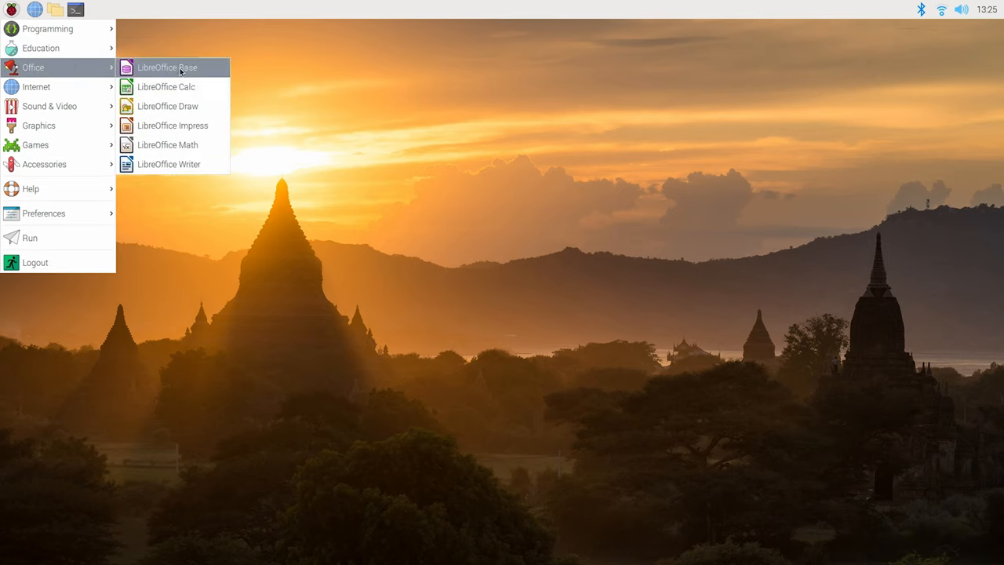
{"action": "mouse_move", "coordinate": [167, 87]}
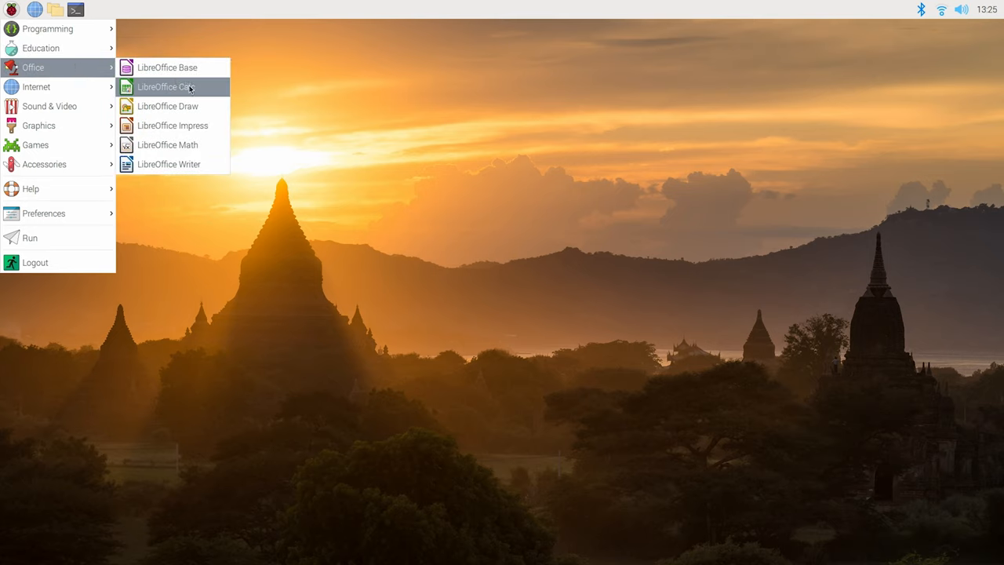
{"action": "mouse_move", "coordinate": [173, 126]}
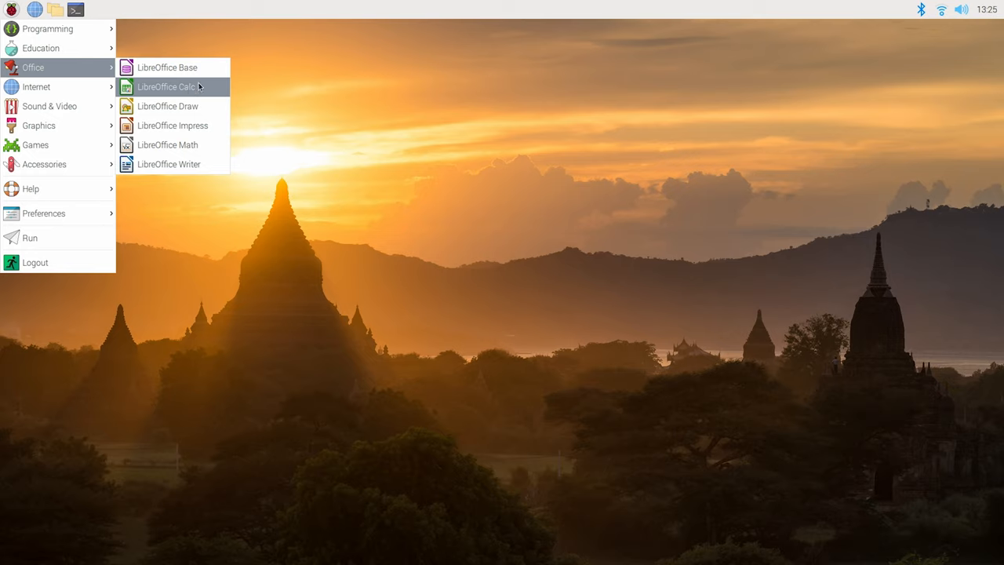
{"action": "left_click", "coordinate": [168, 87]}
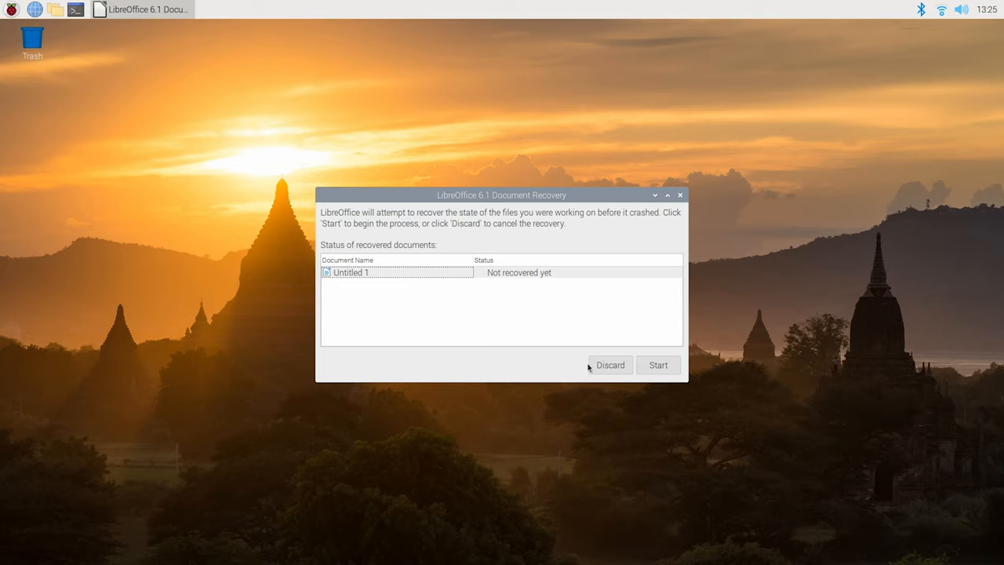
Step: Run recovery for Untitled 1, dismiss the missing-file error, finish, and save to Documents
{"action": "left_click", "coordinate": [657, 365]}
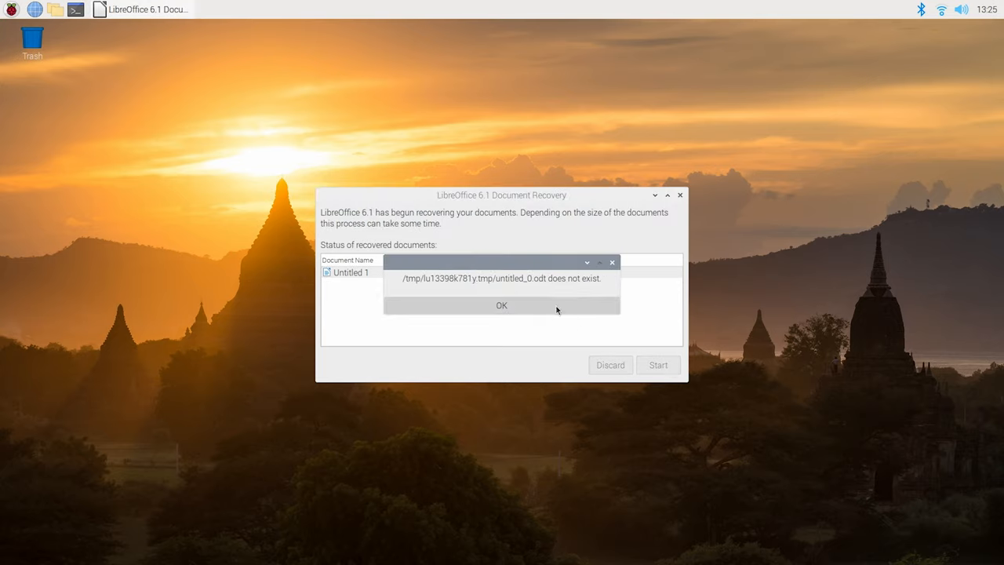
{"action": "left_click", "coordinate": [501, 305]}
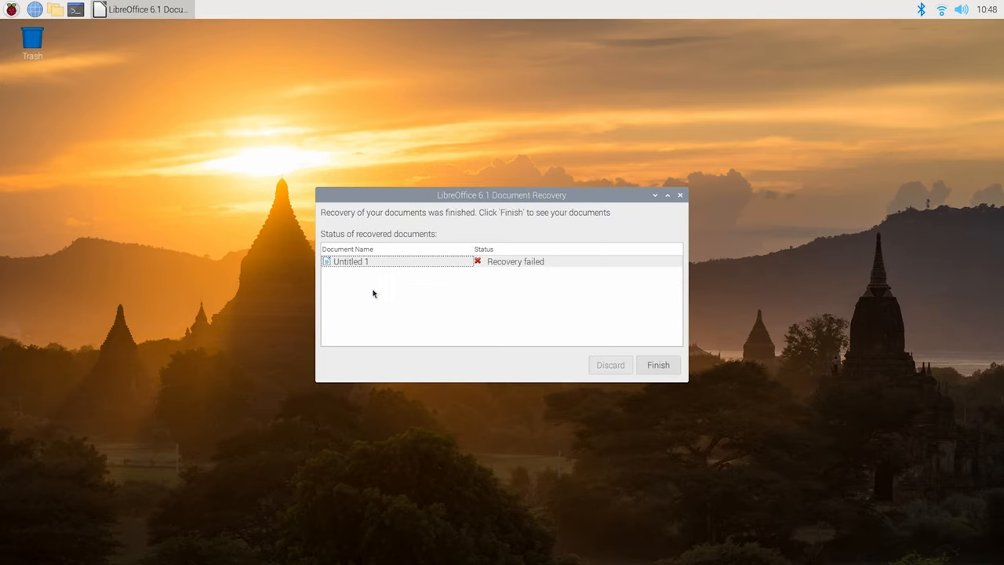
{"action": "left_click", "coordinate": [657, 365]}
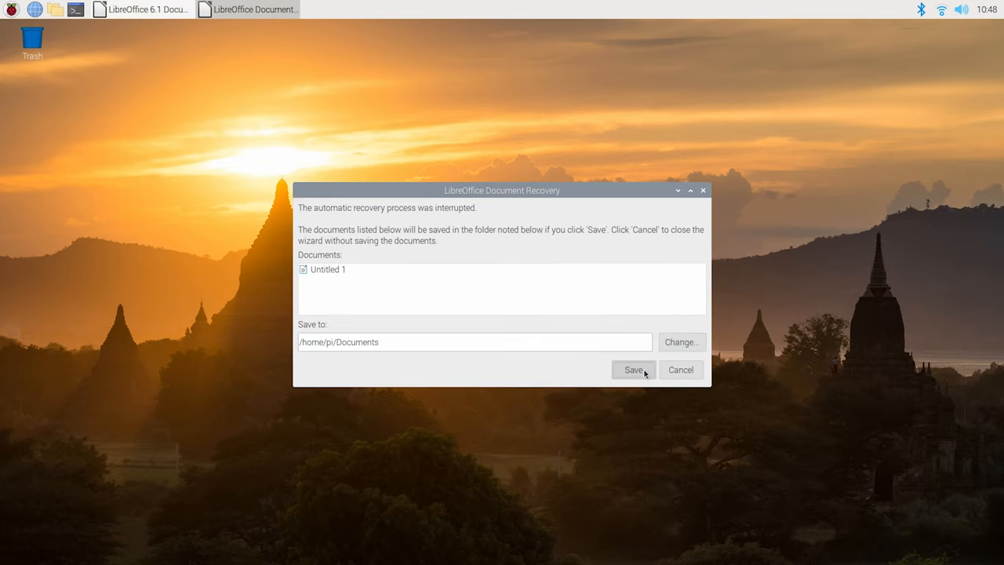
{"action": "left_click", "coordinate": [633, 369]}
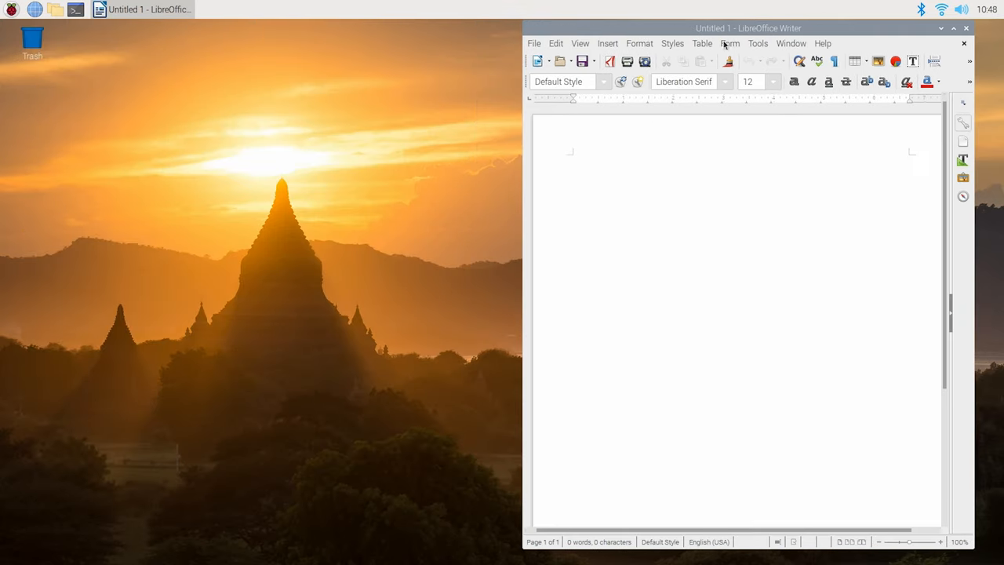
{"action": "mouse_move", "coordinate": [615, 288]}
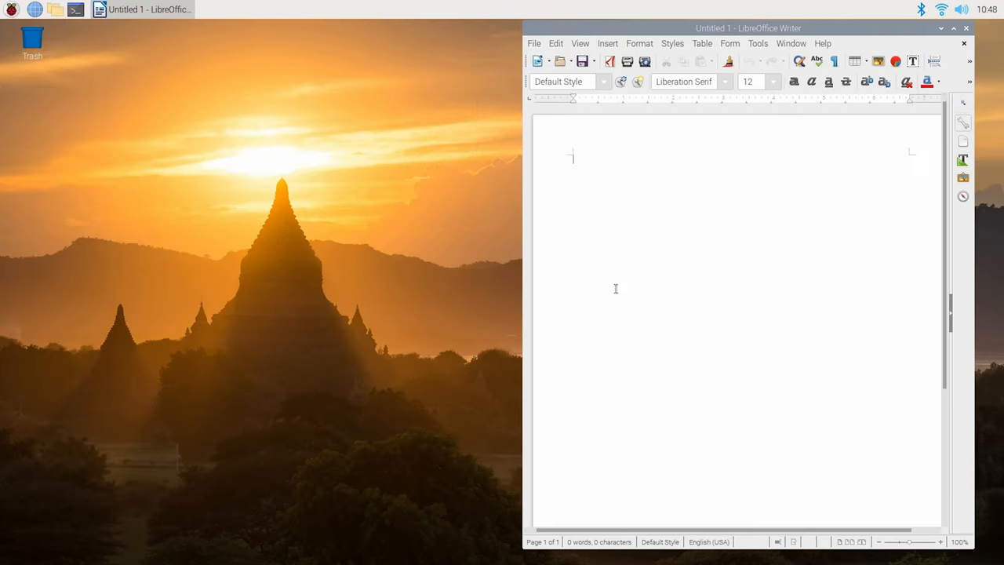
Step: Type 'Hello there' in Writer, then launch Chromium Web Browser from the Internet menu
{"action": "type", "text": "Hell"}
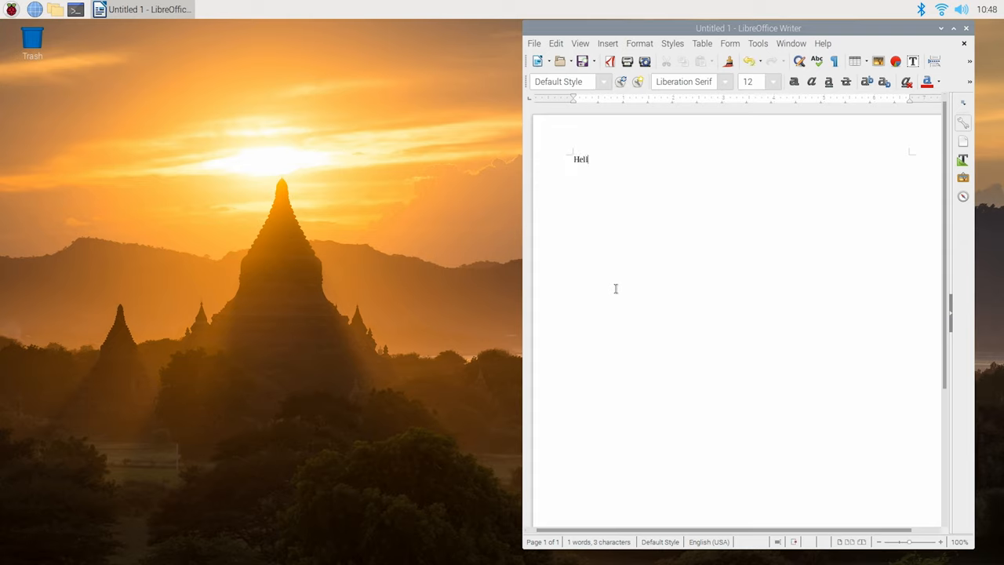
{"action": "type", "text": "o there"}
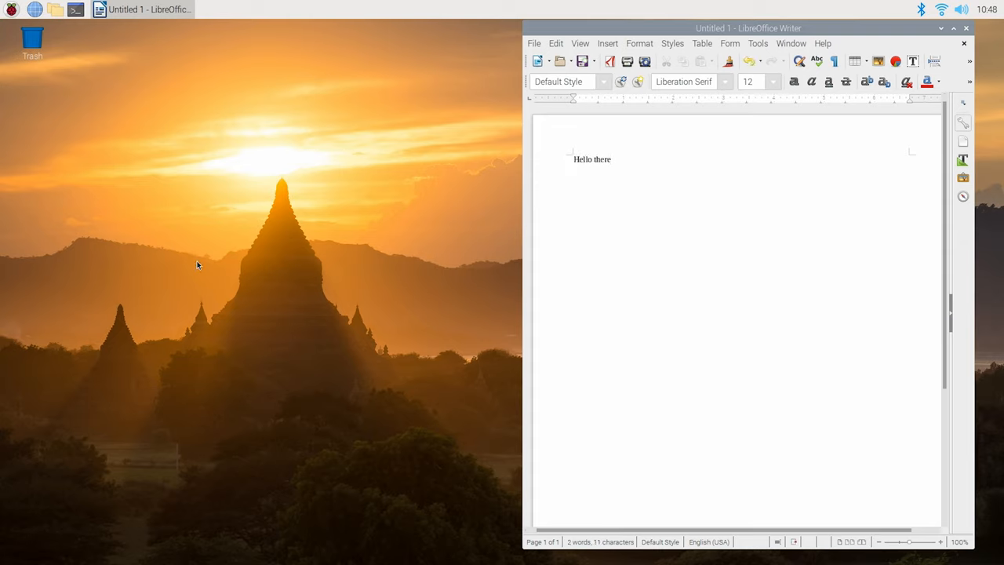
{"action": "left_click", "coordinate": [11, 8]}
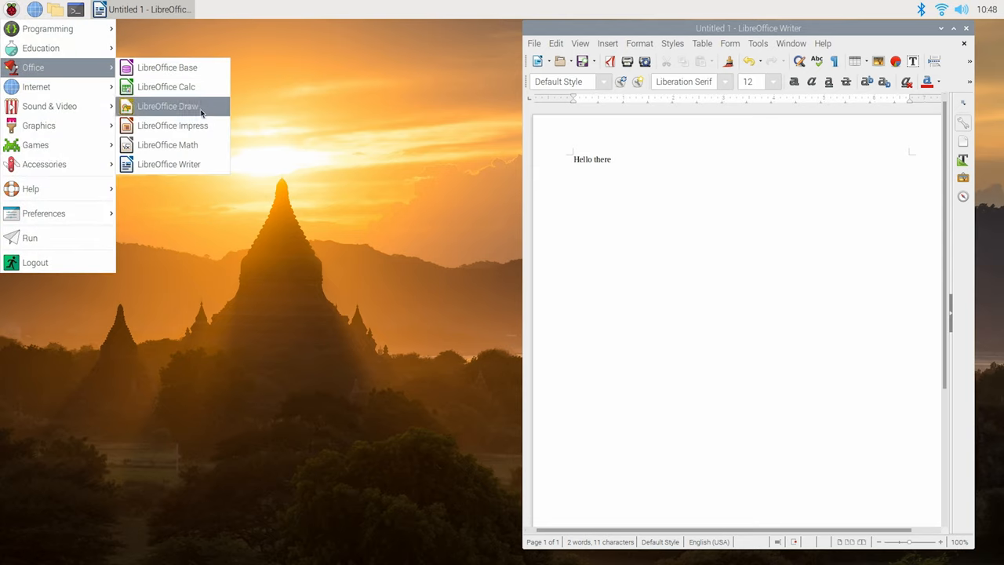
{"action": "mouse_move", "coordinate": [168, 68]}
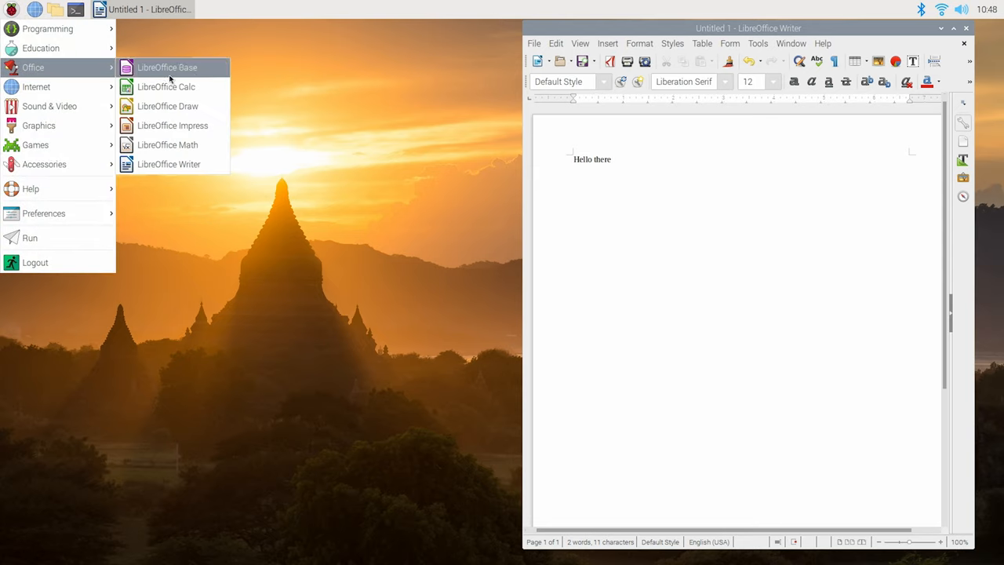
{"action": "mouse_move", "coordinate": [168, 164]}
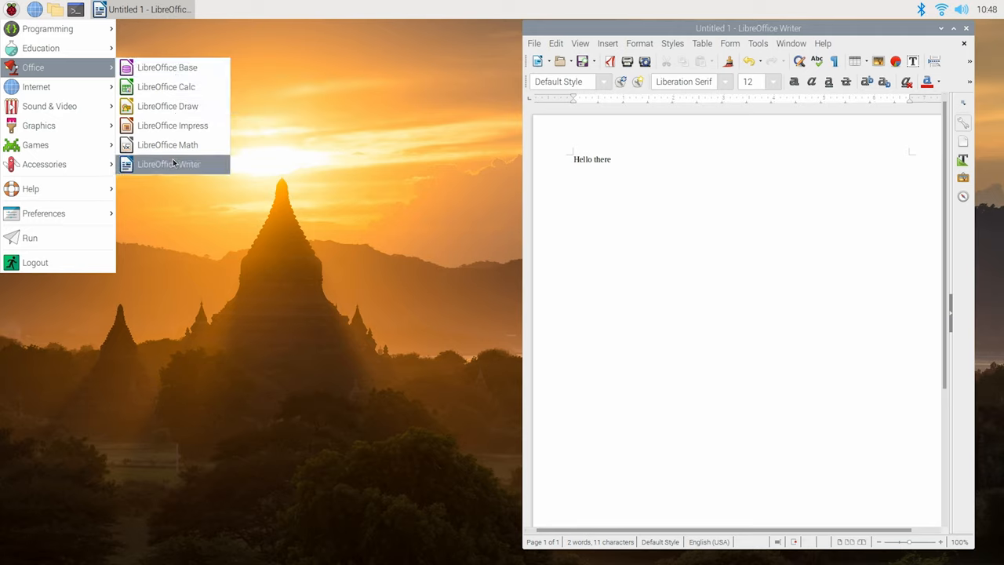
{"action": "mouse_move", "coordinate": [168, 164]}
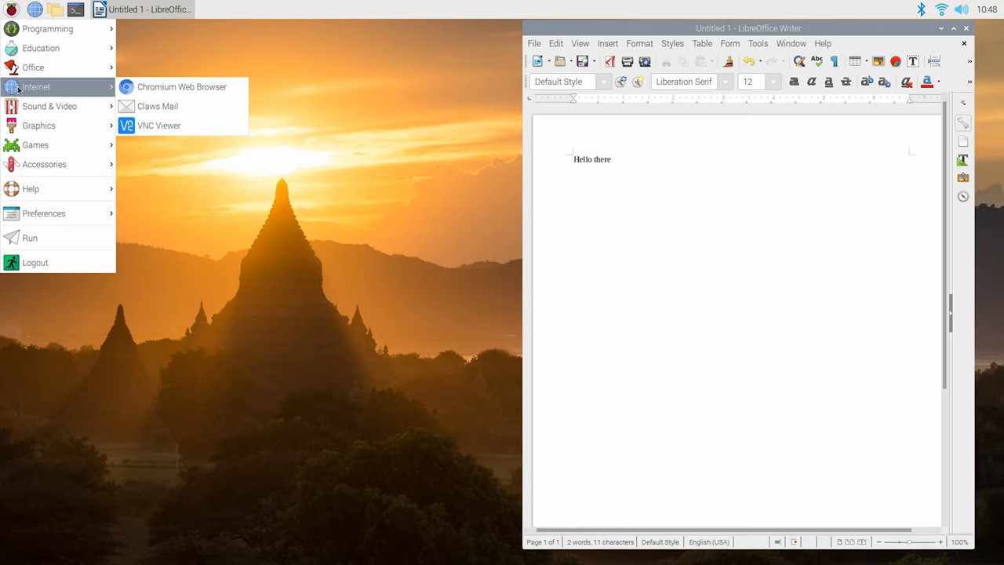
{"action": "mouse_move", "coordinate": [181, 86]}
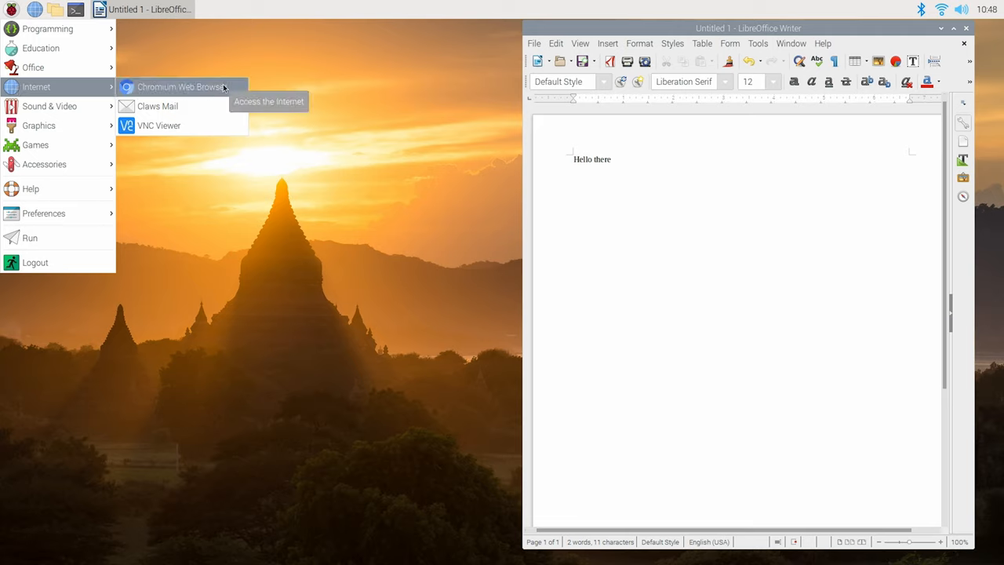
{"action": "mouse_move", "coordinate": [157, 106]}
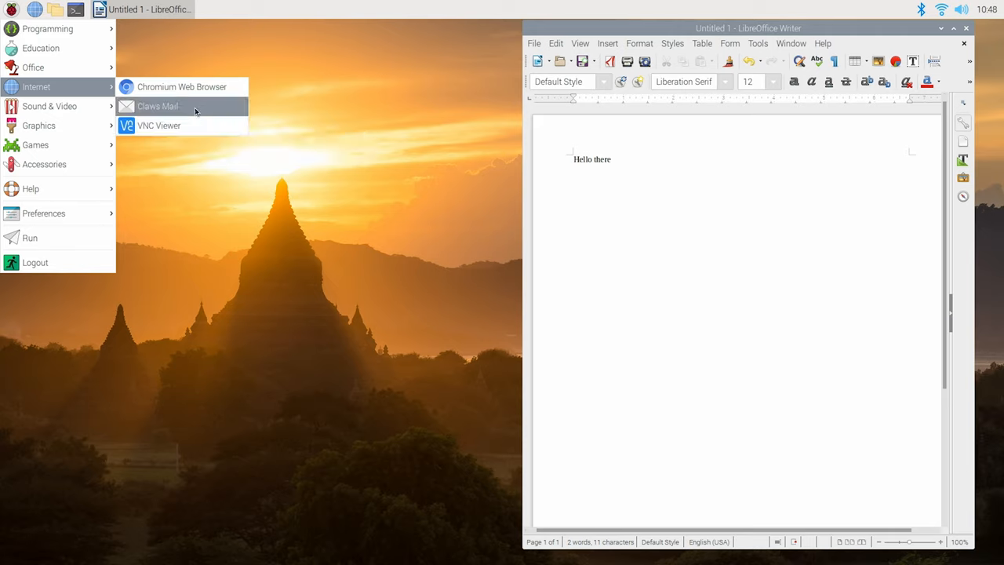
{"action": "mouse_move", "coordinate": [157, 105]}
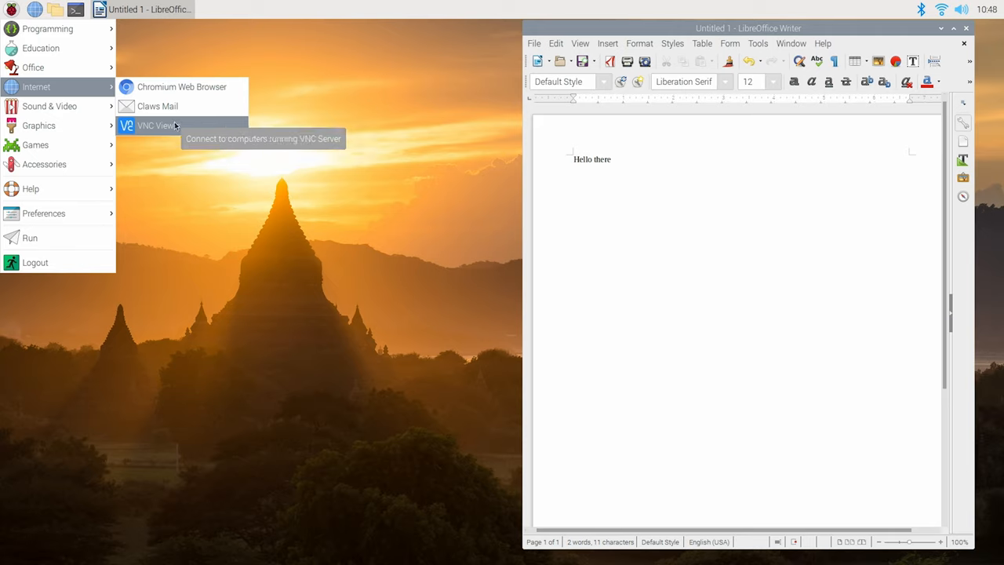
{"action": "left_click", "coordinate": [186, 93]}
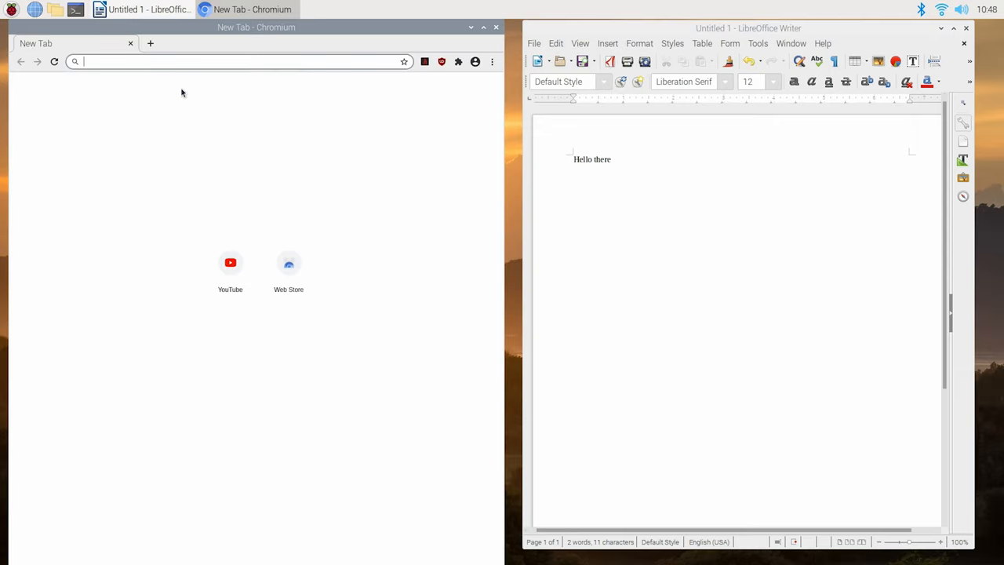
Step: Open YouTube from the new-tab shortcuts and scroll the home feed down to trending videos
{"action": "left_click", "coordinate": [230, 262]}
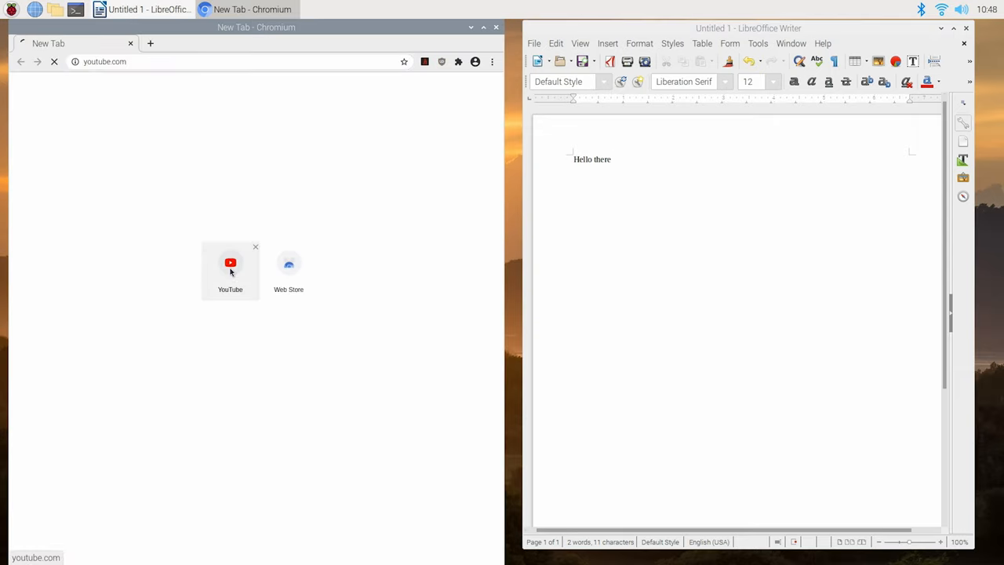
{"action": "left_click", "coordinate": [230, 263]}
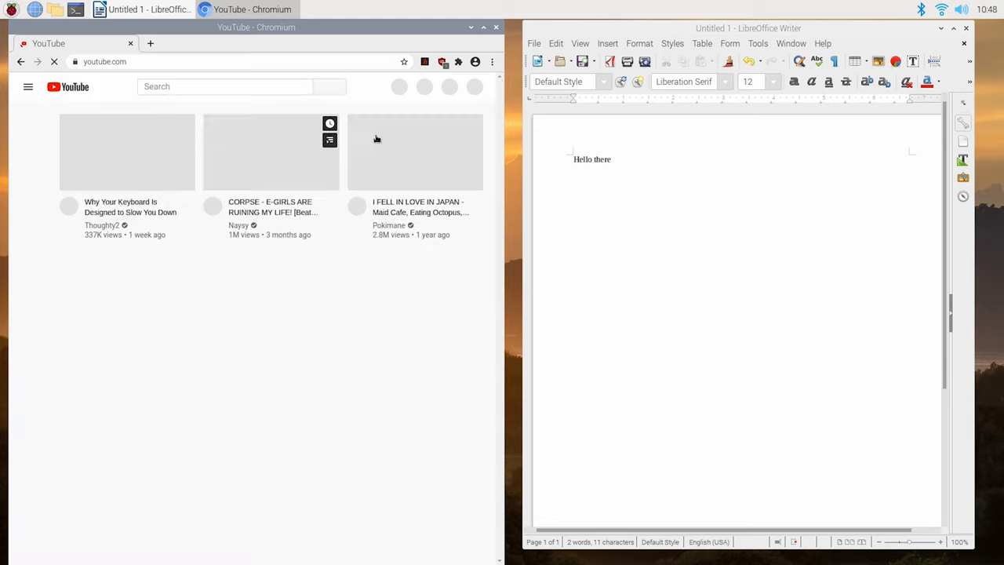
{"action": "mouse_move", "coordinate": [142, 343]}
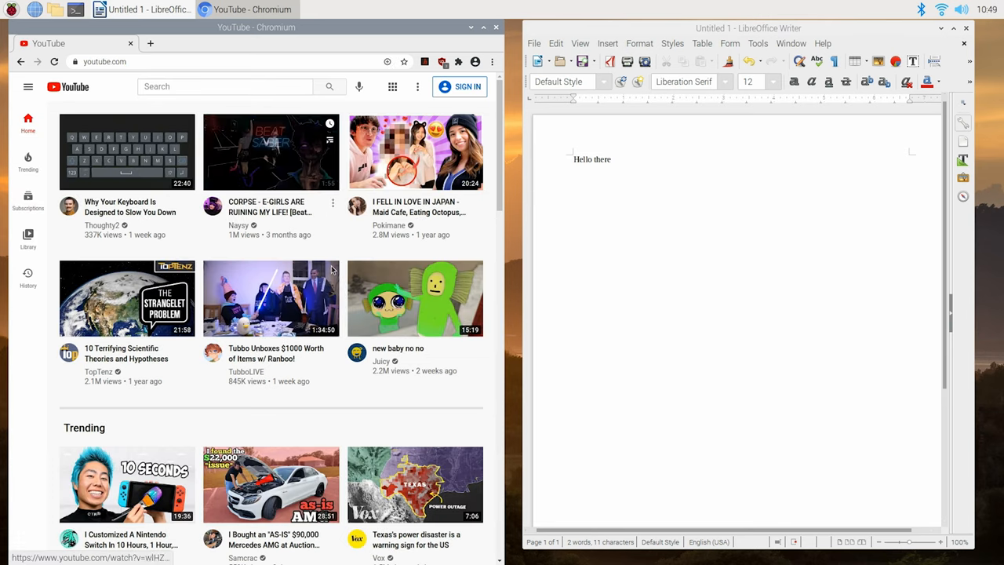
{"action": "mouse_move", "coordinate": [209, 250]}
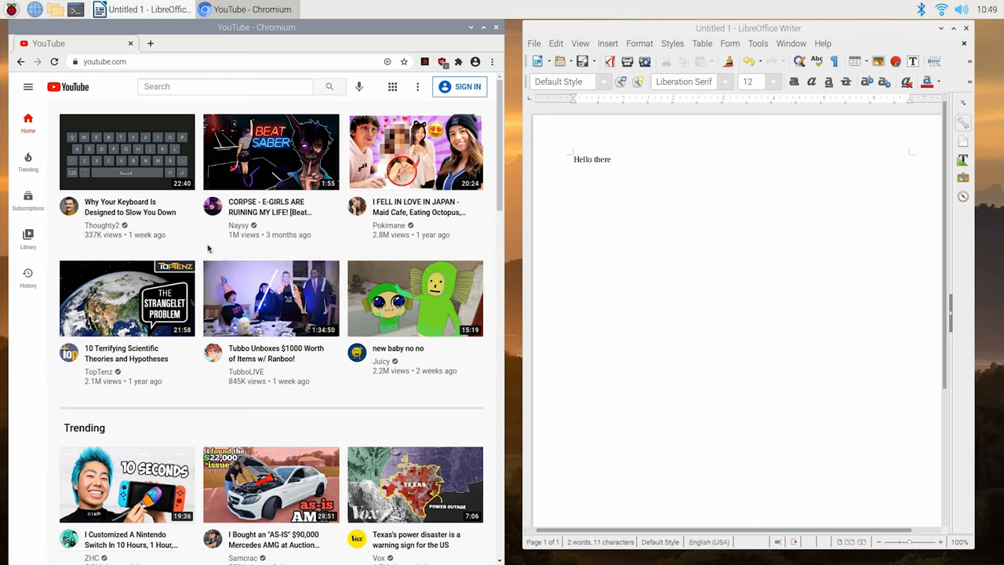
{"action": "mouse_move", "coordinate": [188, 202]}
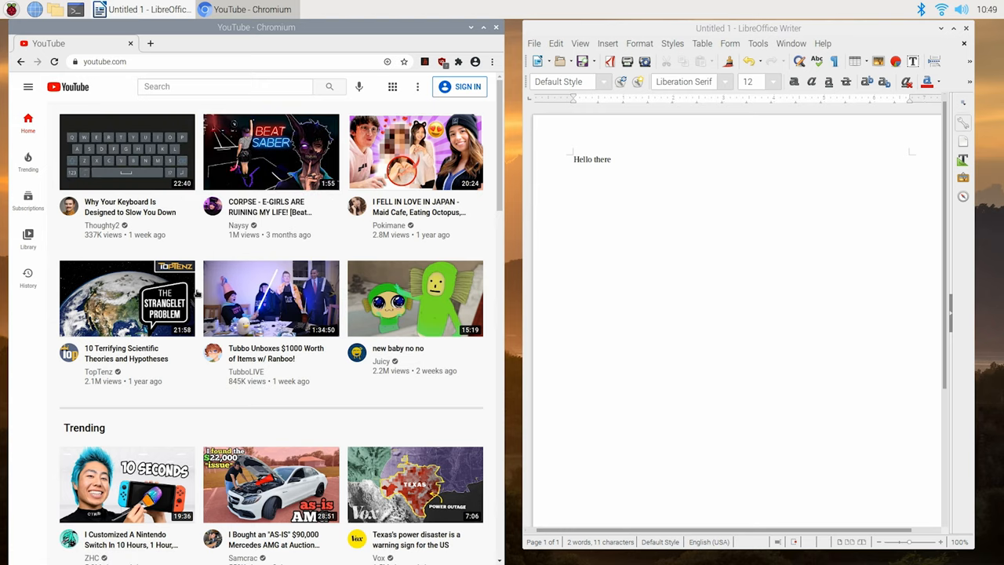
{"action": "mouse_move", "coordinate": [278, 442]}
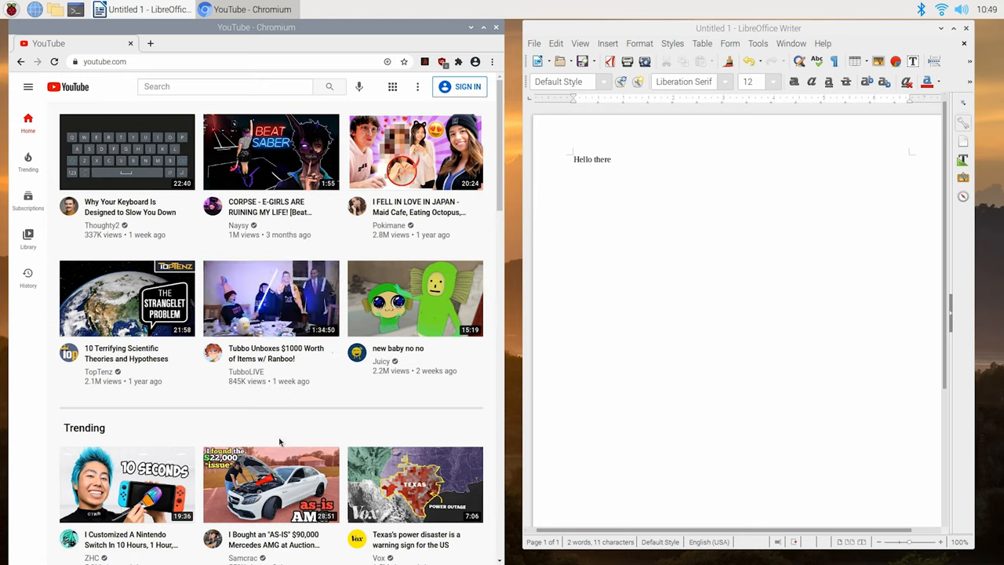
{"action": "scroll", "scroll_direction": "down", "scroll_amount": 3}
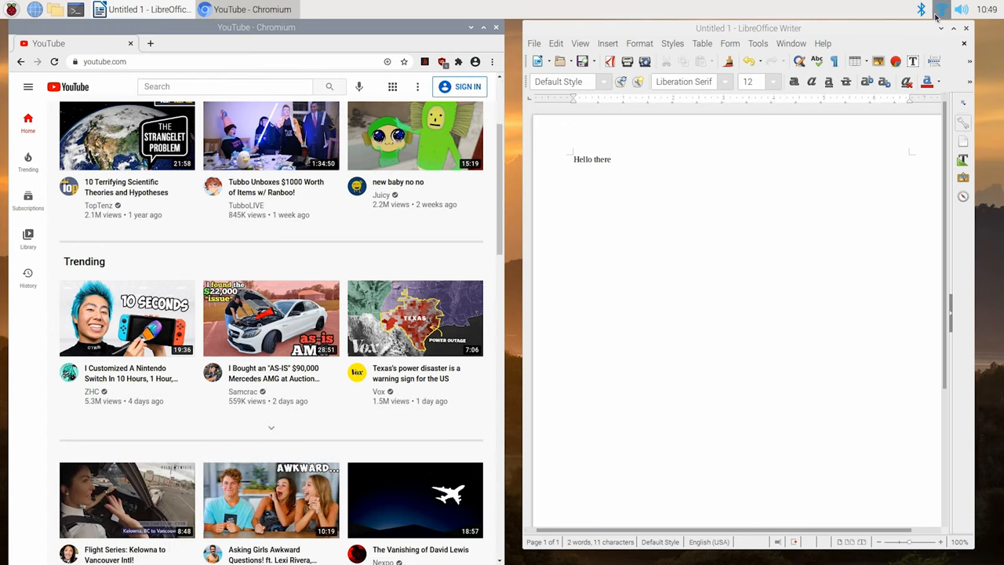
{"action": "left_click", "coordinate": [942, 9]}
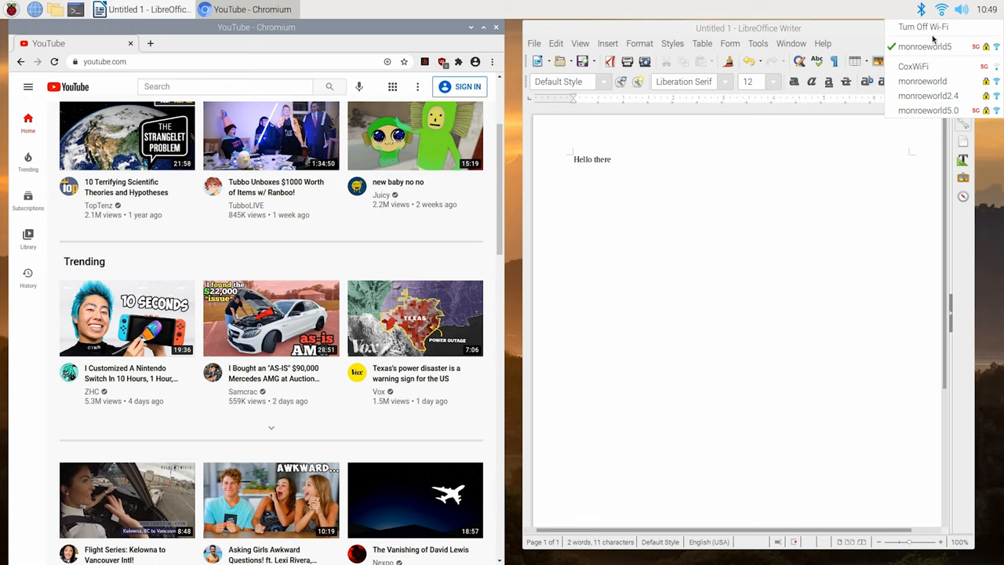
{"action": "mouse_move", "coordinate": [376, 5]}
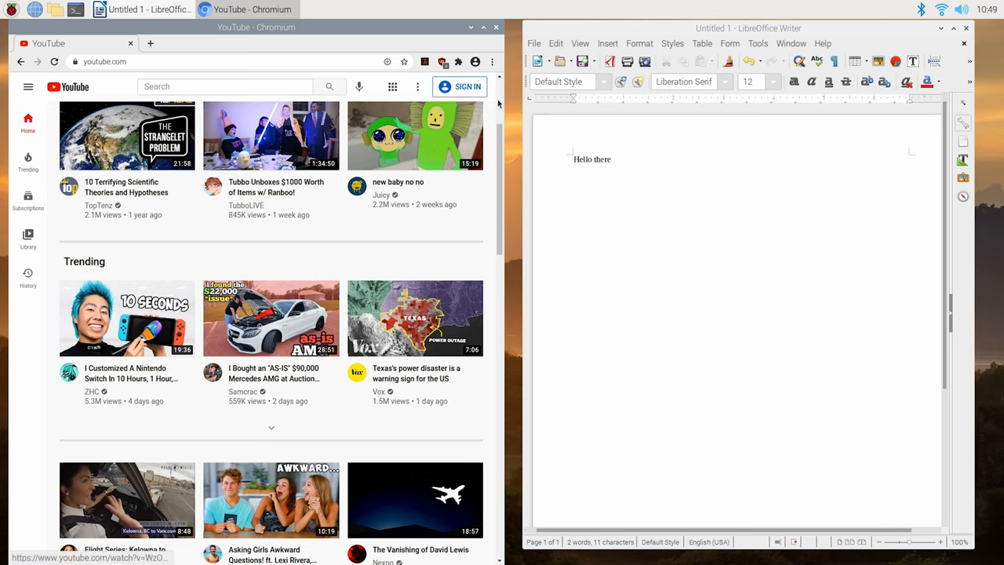
{"action": "scroll", "scroll_direction": "down", "scroll_amount": 3}
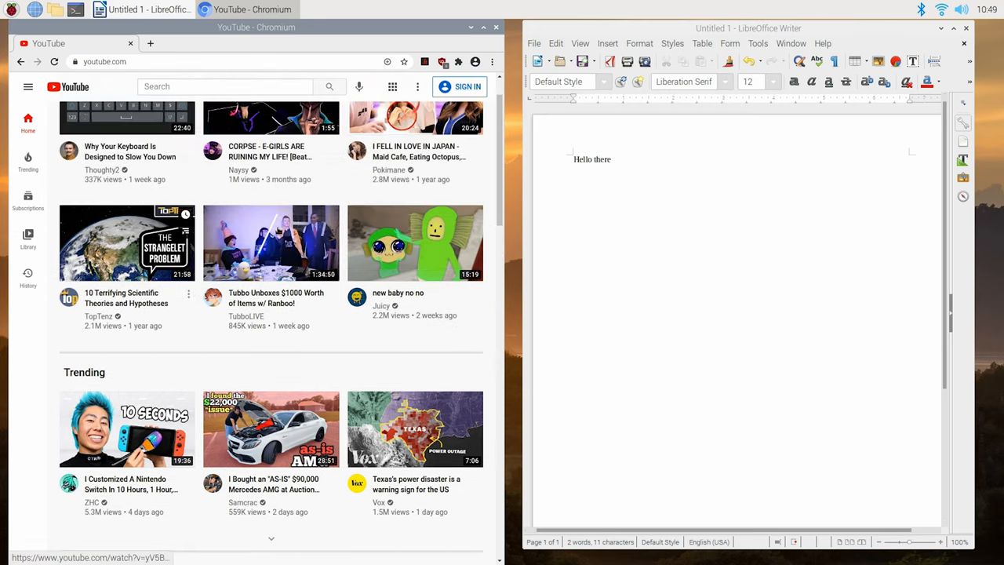
{"action": "scroll", "scroll_direction": "down", "scroll_amount": 3}
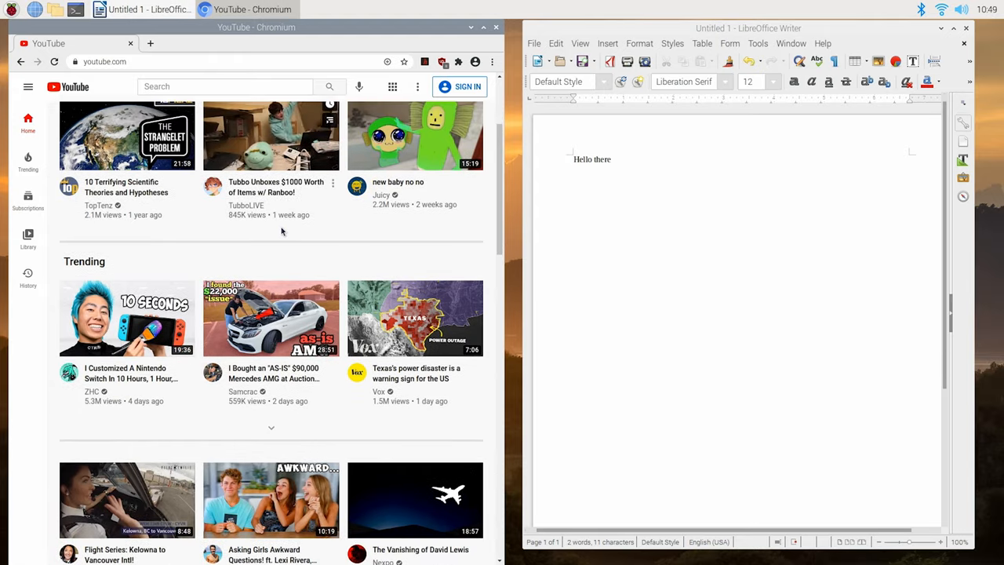
Step: Play TopTenz's '10 Terrifying Scientific Theories and Hypotheses' and pick a resolution under Quality
{"action": "left_click", "coordinate": [126, 136]}
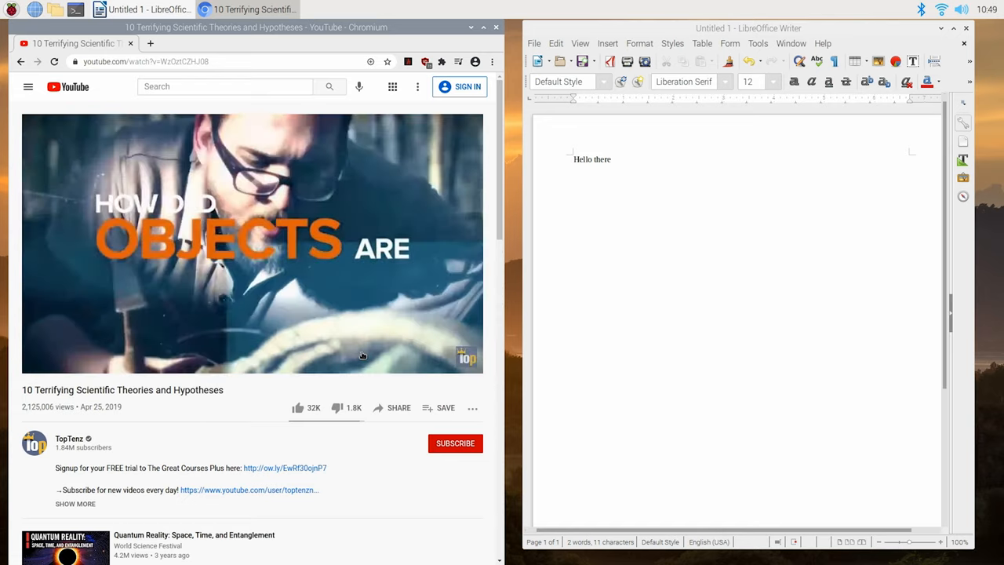
{"action": "left_click", "coordinate": [383, 362]}
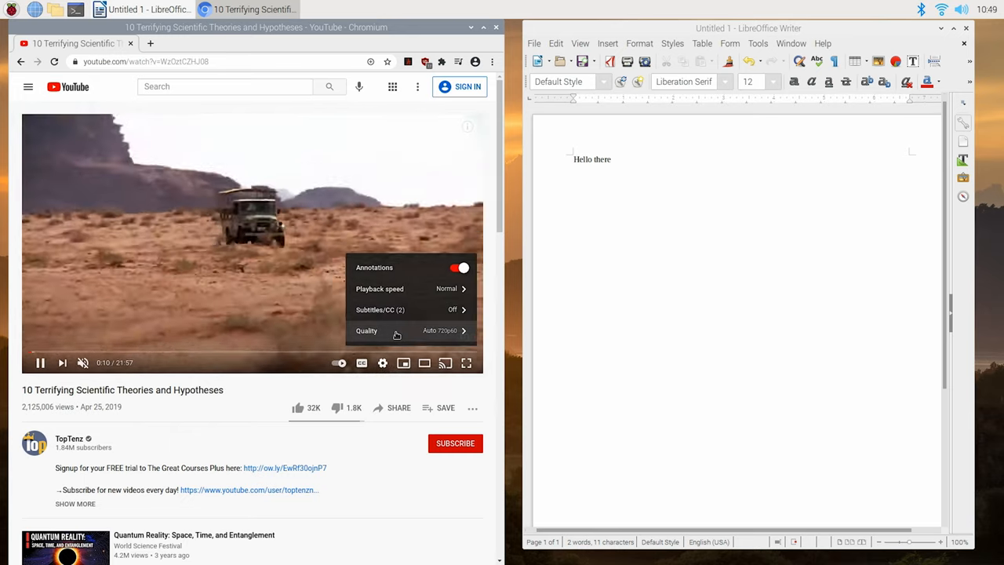
{"action": "left_click", "coordinate": [366, 330]}
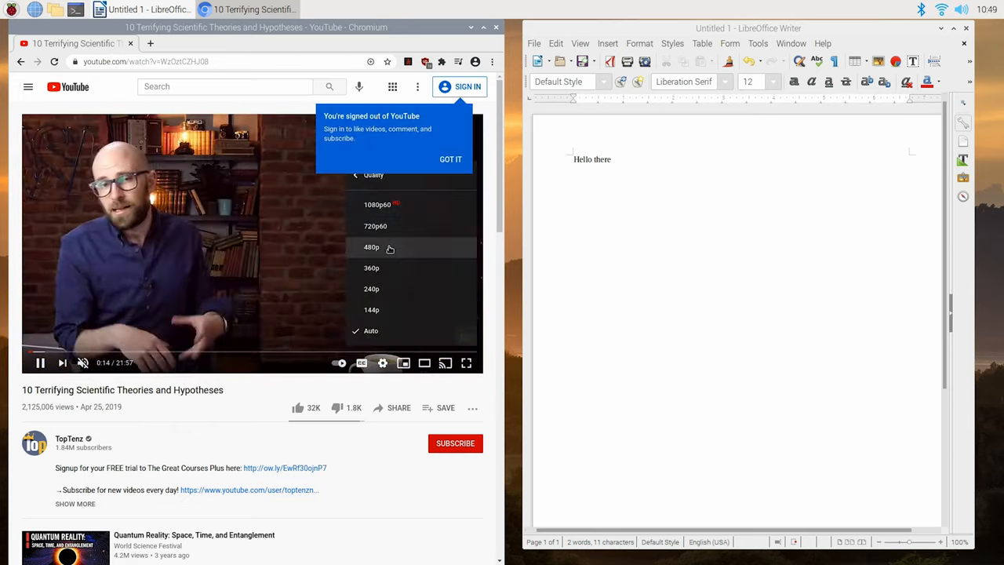
{"action": "left_click", "coordinate": [372, 246]}
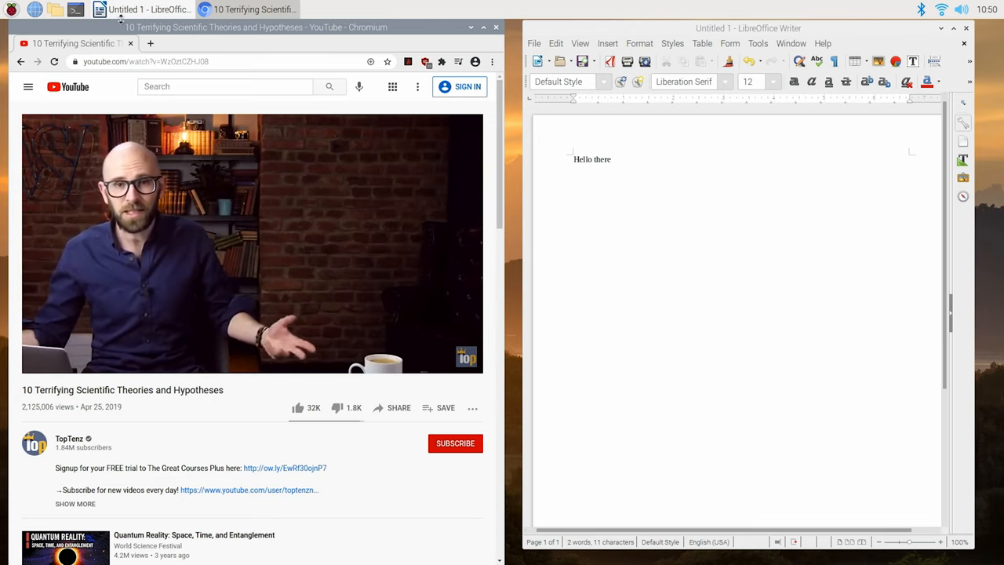
Step: Browse the Raspberry menu's Accessories and Preferences application categories
{"action": "left_click", "coordinate": [11, 8]}
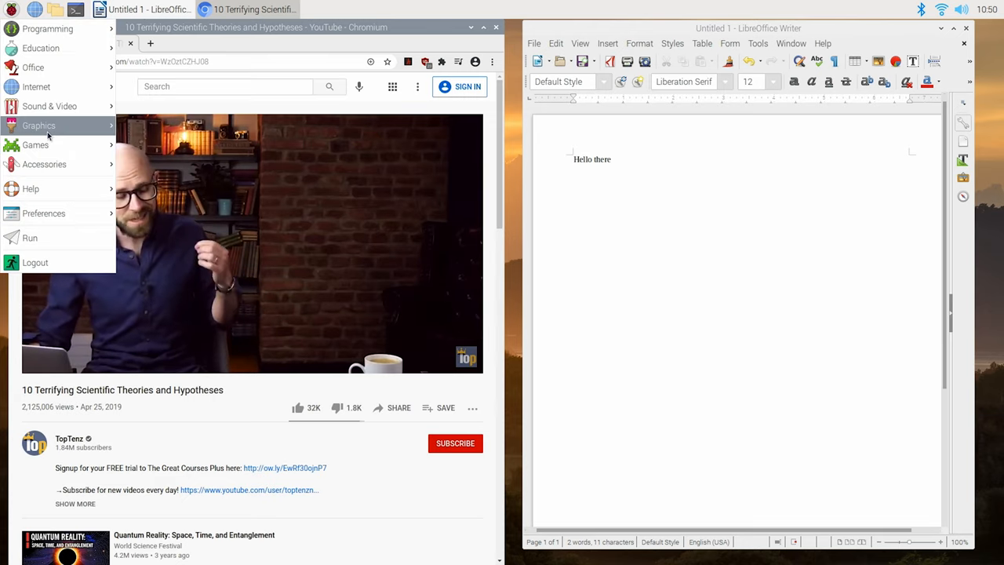
{"action": "mouse_move", "coordinate": [49, 106]}
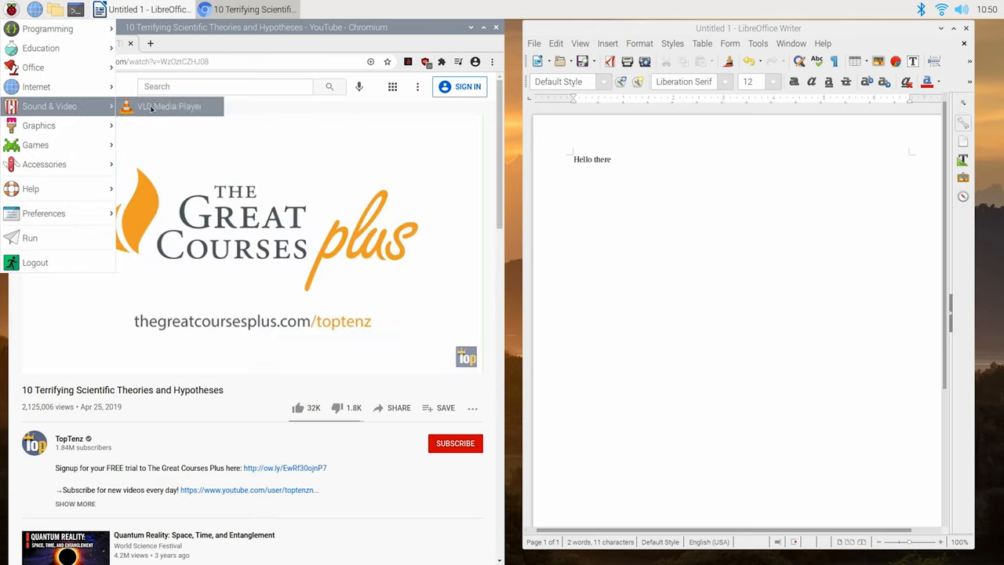
{"action": "mouse_move", "coordinate": [170, 106]}
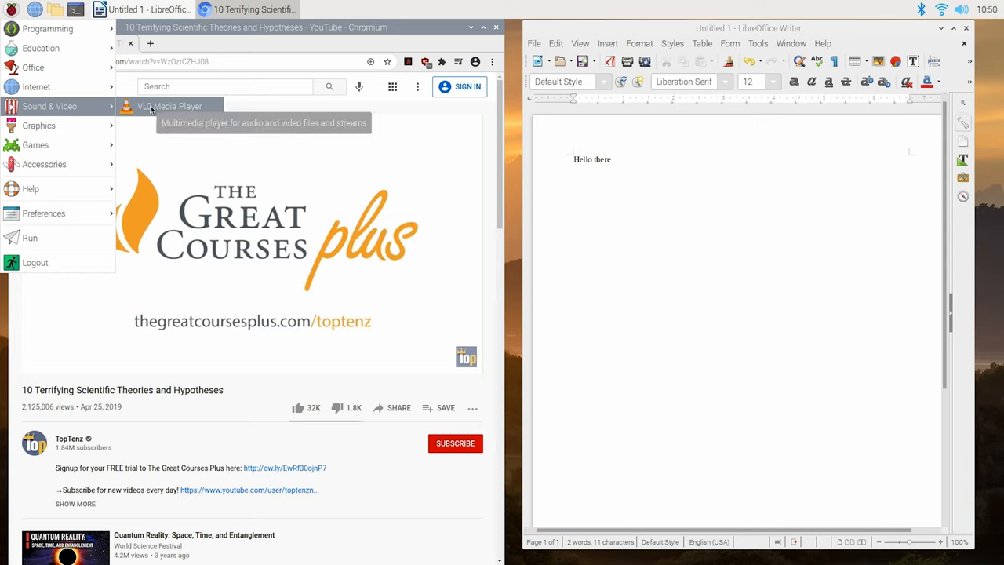
{"action": "mouse_move", "coordinate": [39, 126]}
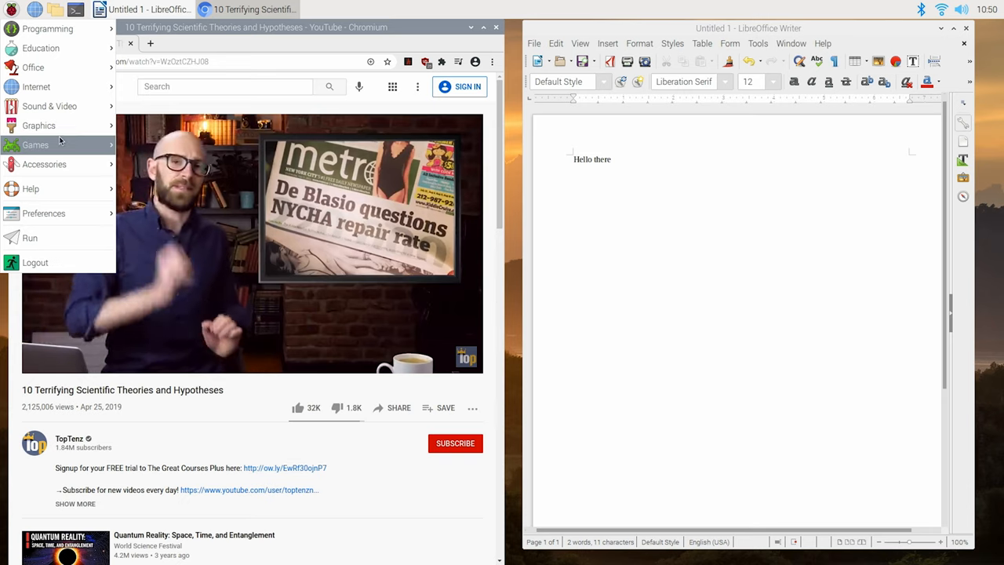
{"action": "left_click", "coordinate": [36, 145]}
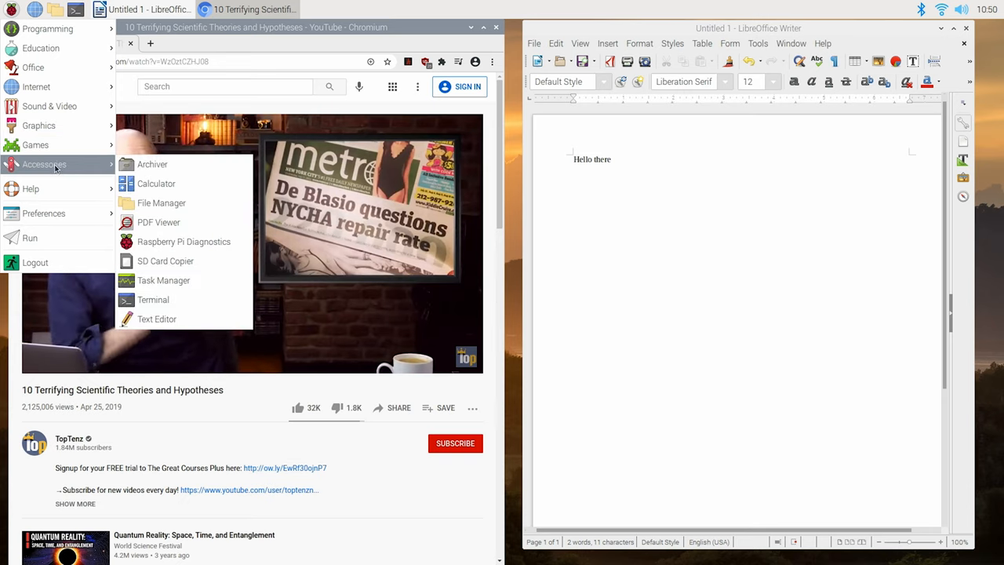
{"action": "mouse_move", "coordinate": [157, 183]}
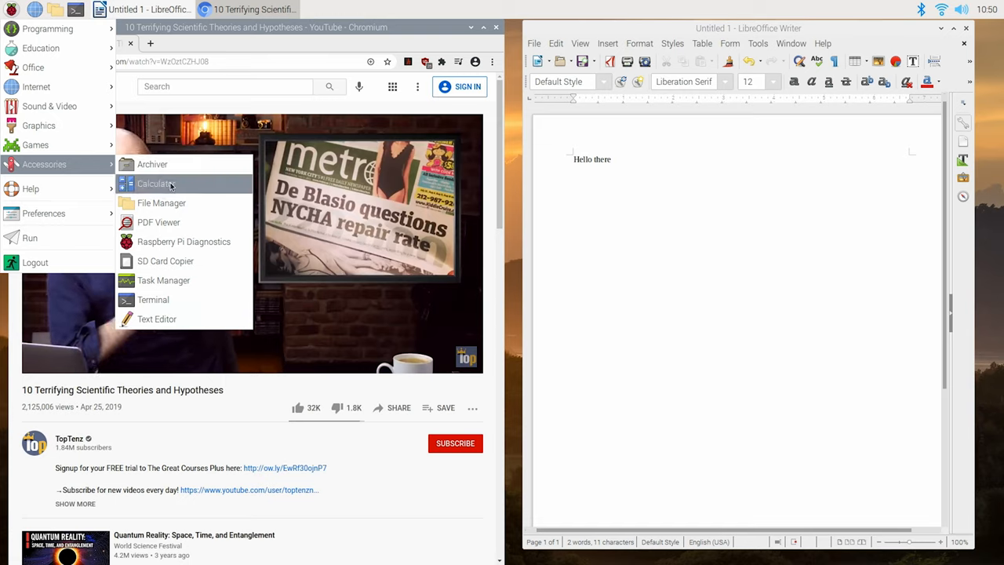
{"action": "mouse_move", "coordinate": [158, 222]}
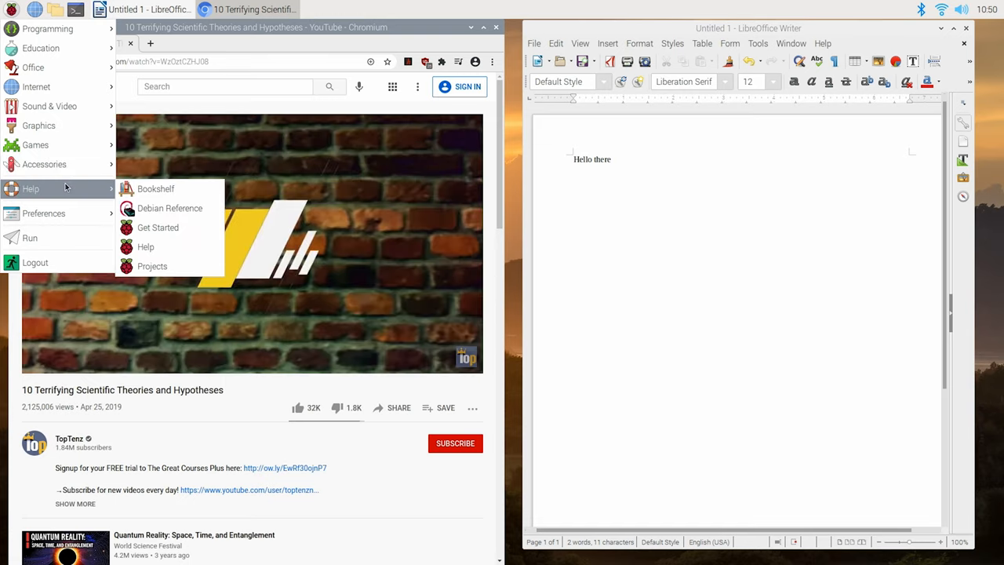
{"action": "left_click", "coordinate": [43, 212]}
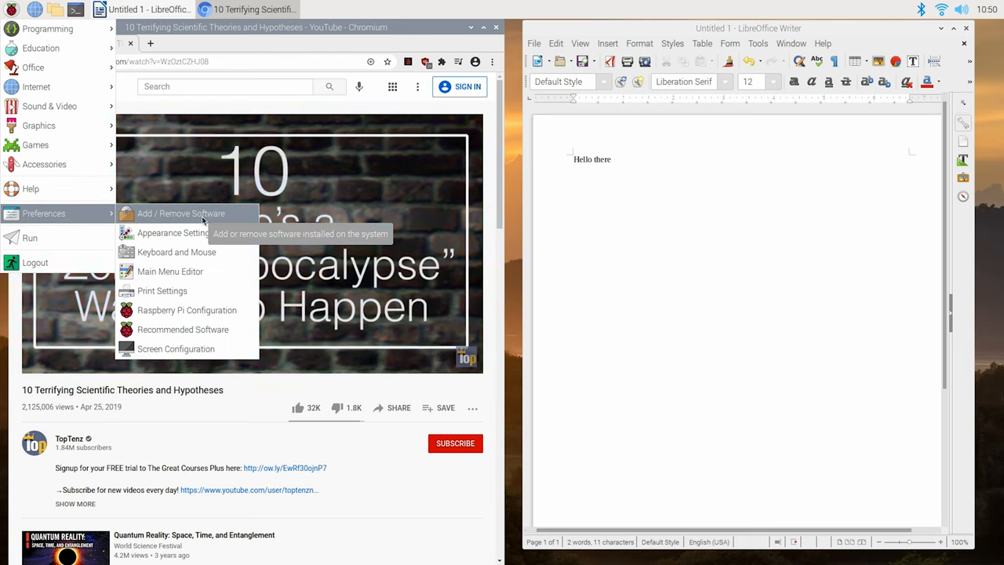
{"action": "mouse_move", "coordinate": [182, 328]}
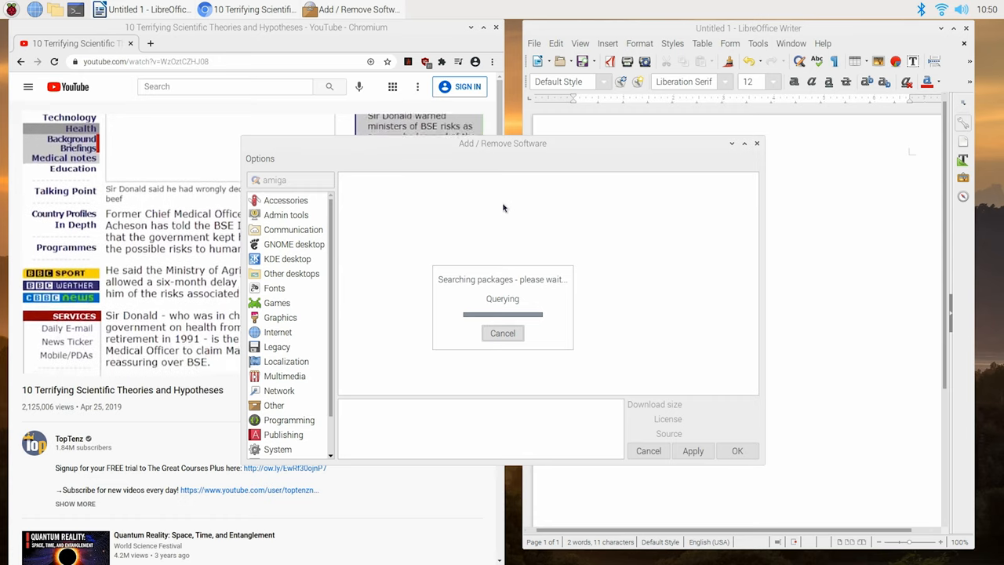
Step: Scroll the amiga search results, then list the Games category packages
{"action": "scroll", "scroll_direction": "down", "scroll_amount": 3}
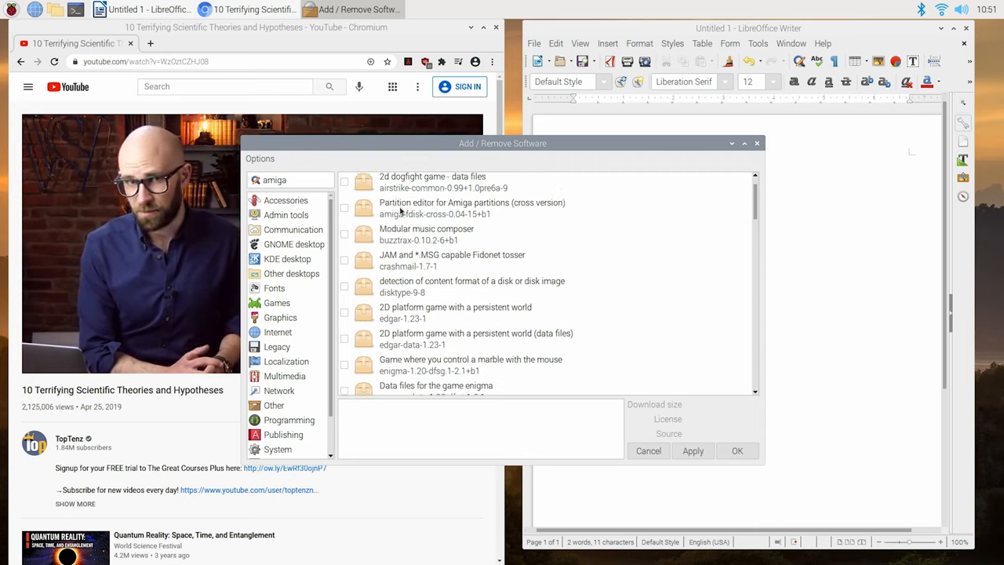
{"action": "scroll", "scroll_direction": "down", "scroll_amount": 3}
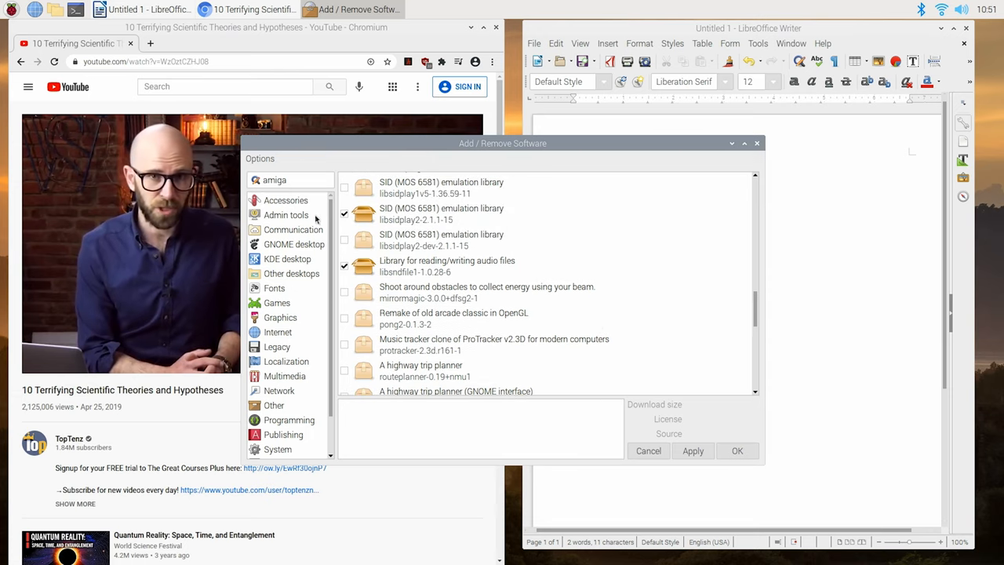
{"action": "left_click", "coordinate": [276, 302]}
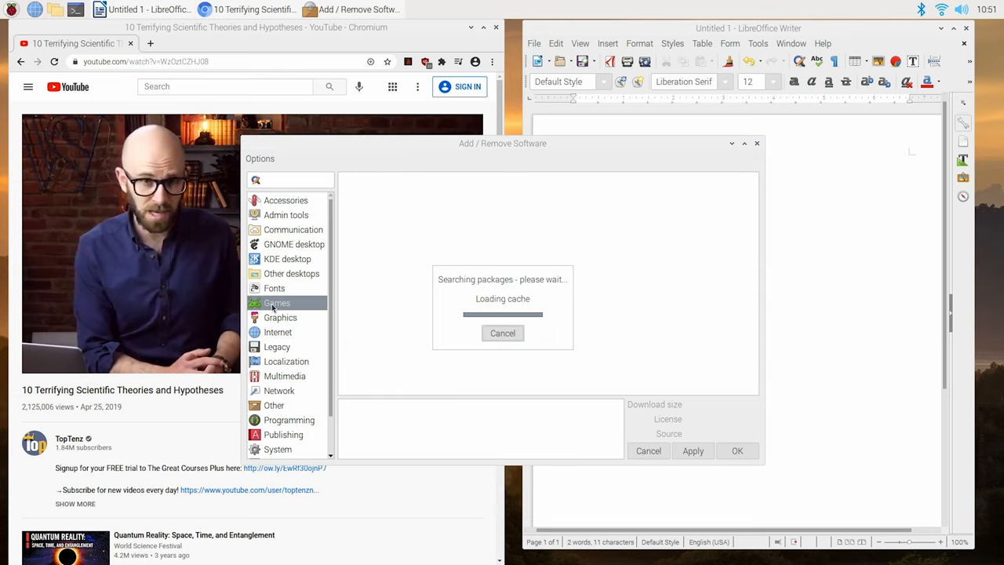
{"action": "left_click", "coordinate": [277, 303]}
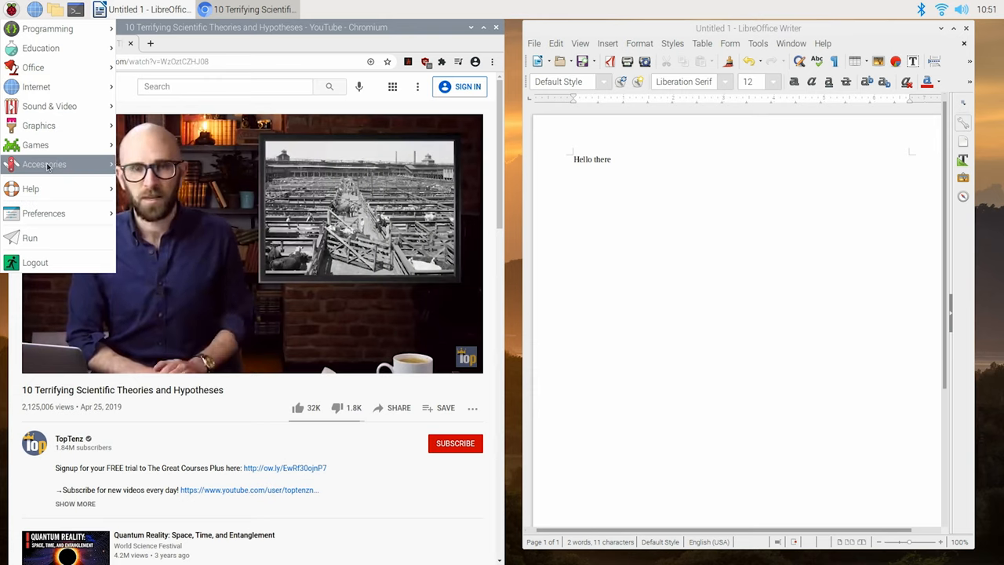
Step: Open File Manager on the Bookshelf folder and select the Beginner's Guide PDF
{"action": "left_click", "coordinate": [44, 164]}
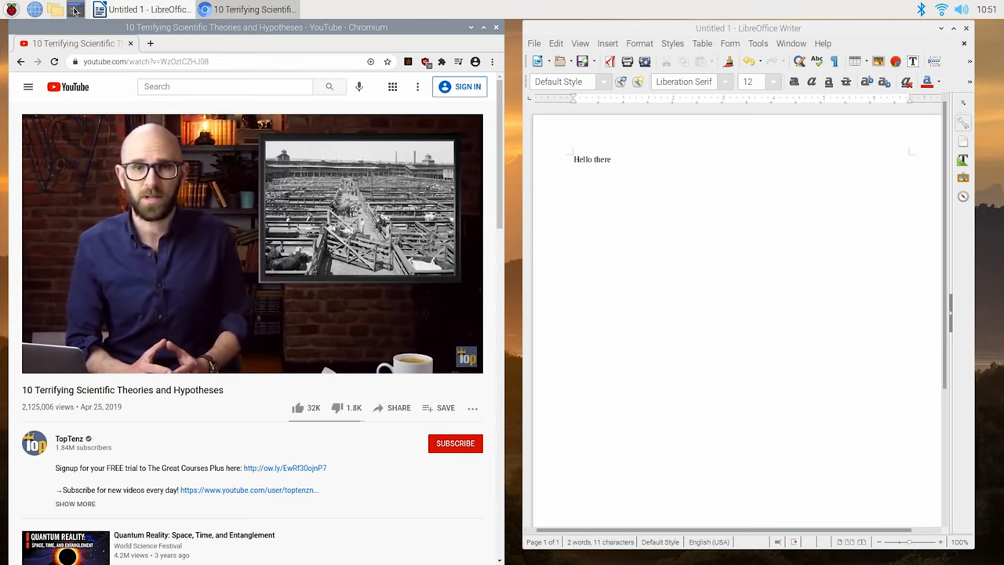
{"action": "left_click", "coordinate": [55, 9]}
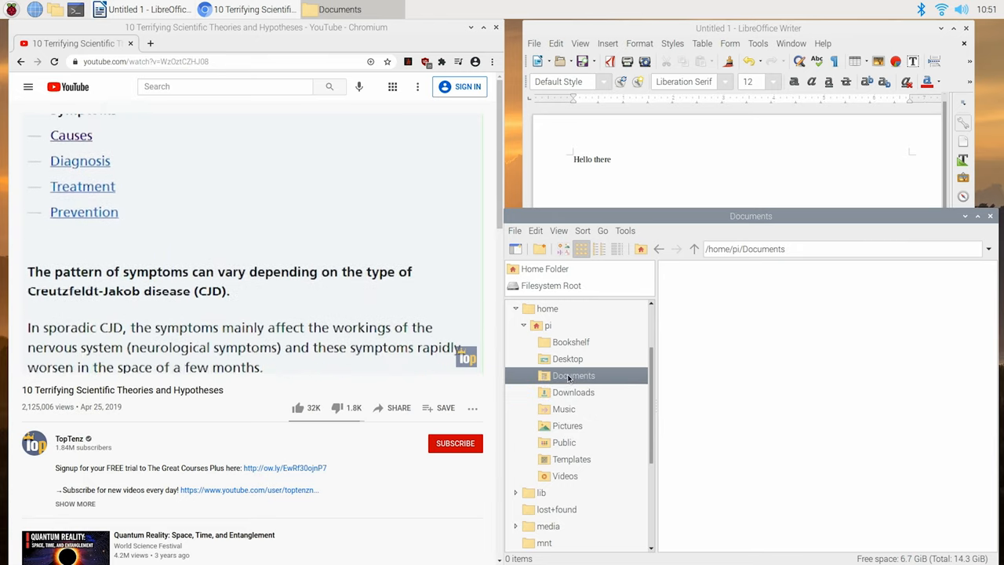
{"action": "left_click", "coordinate": [571, 341]}
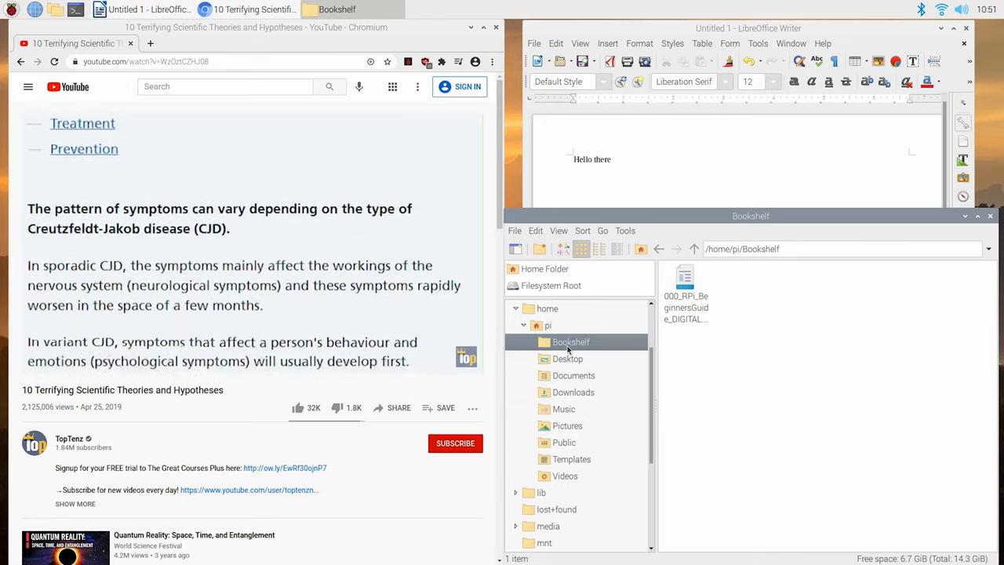
{"action": "left_click", "coordinate": [685, 294]}
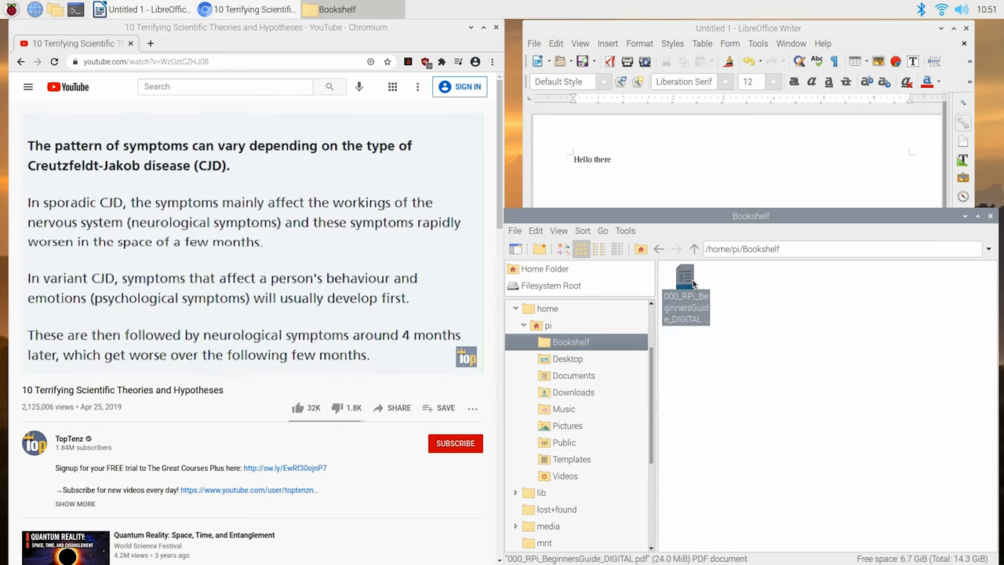
Step: Open 000_RPi_BeginnersGuide_DIGITAL.pdf in Chromium and scroll to its publication details page
{"action": "double_click", "coordinate": [685, 275]}
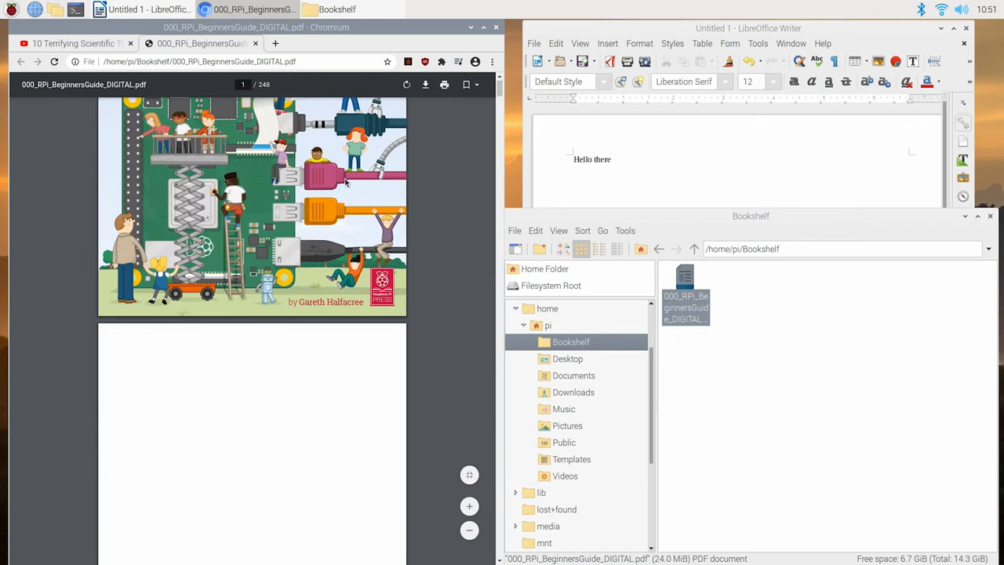
{"action": "scroll", "scroll_direction": "down", "scroll_amount": 3}
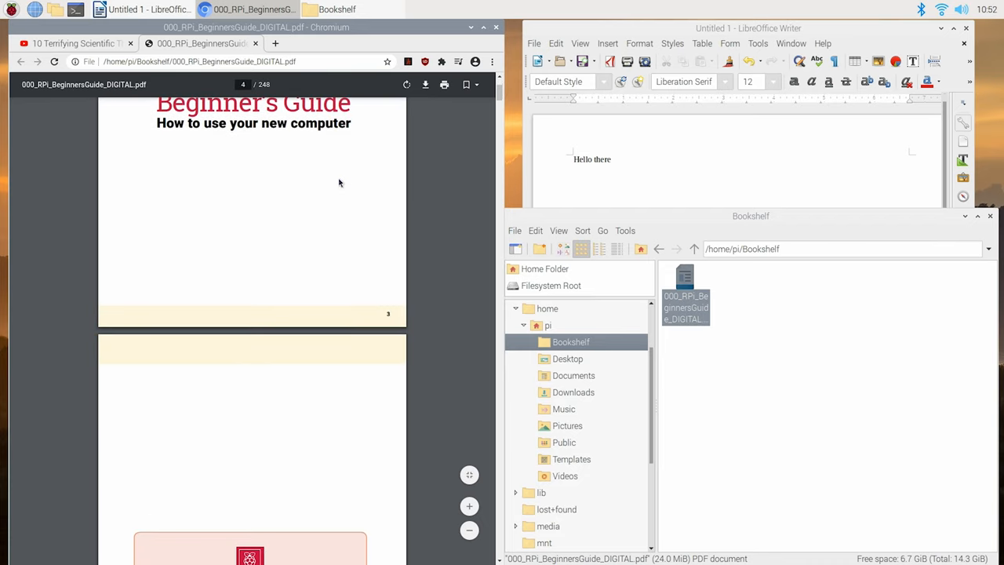
{"action": "scroll", "scroll_direction": "down", "scroll_amount": 3}
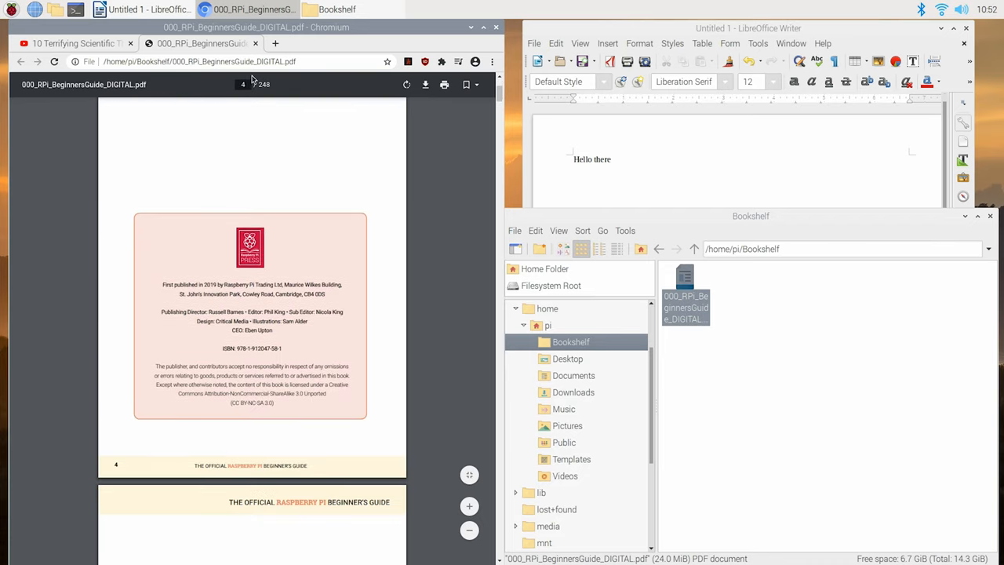
{"action": "mouse_move", "coordinate": [550, 4]}
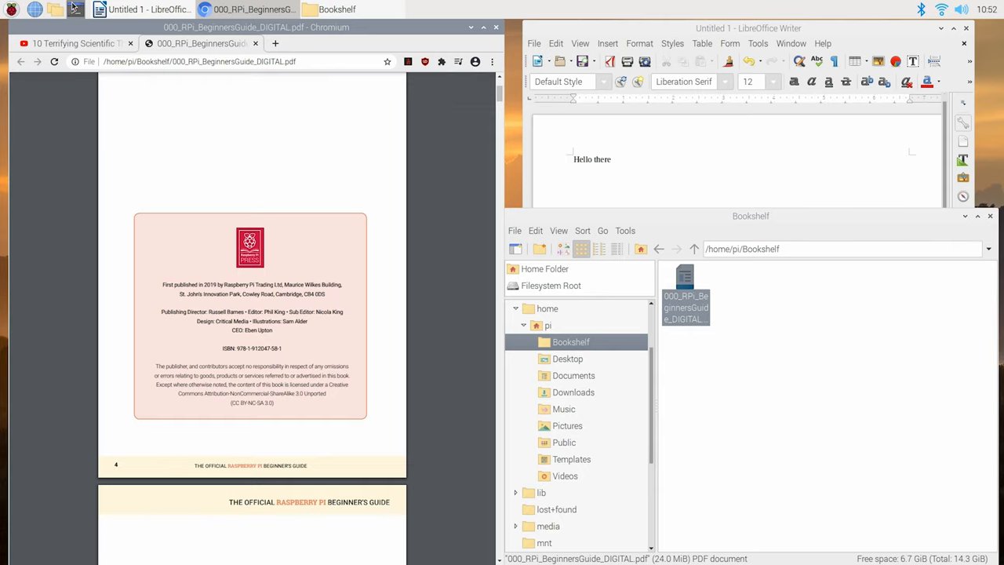
{"action": "left_click", "coordinate": [74, 9]}
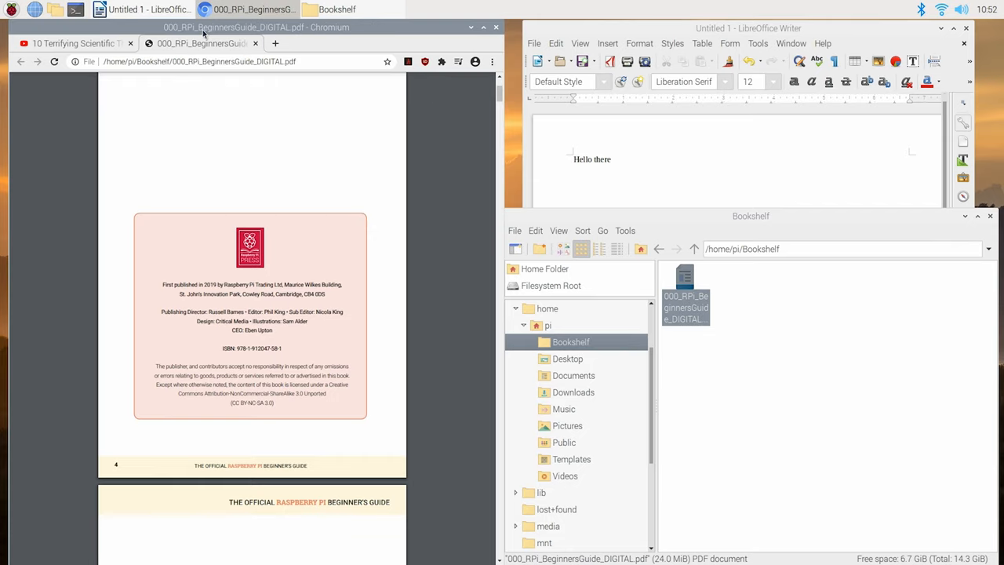
Step: Close the Chromium guide tab, then close the Hello there Writer document without saving
{"action": "left_click", "coordinate": [11, 9]}
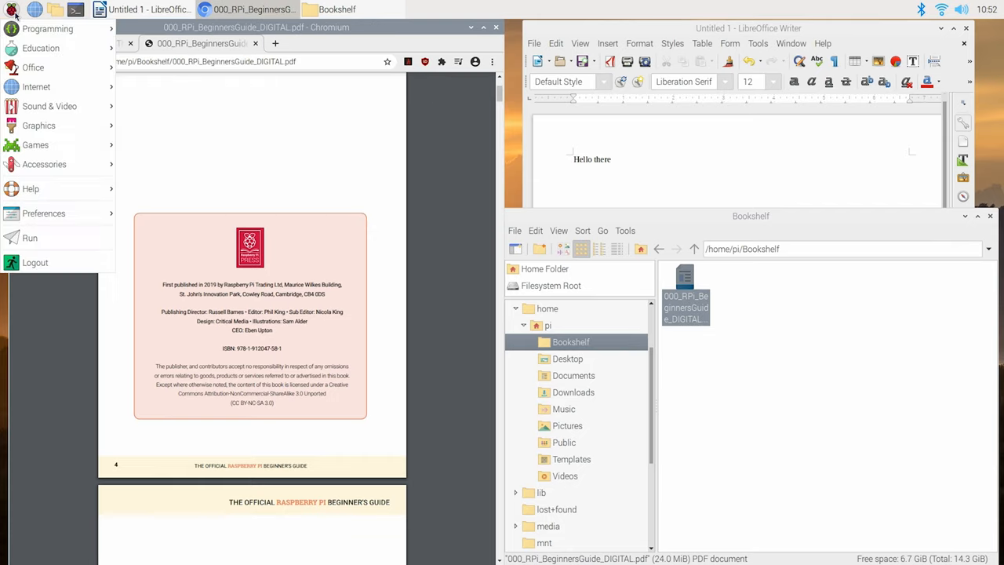
{"action": "mouse_move", "coordinate": [39, 126]}
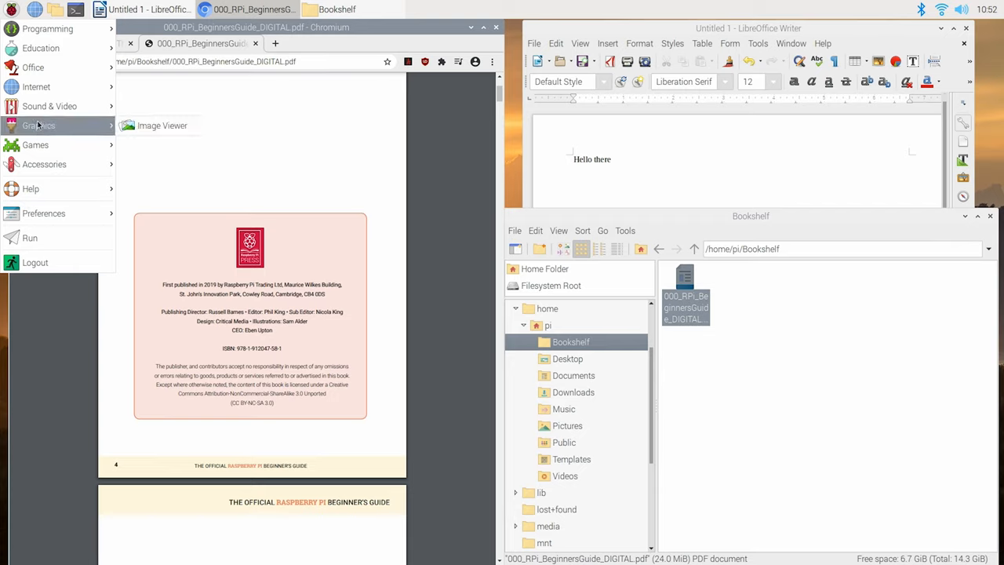
{"action": "mouse_move", "coordinate": [462, 58]}
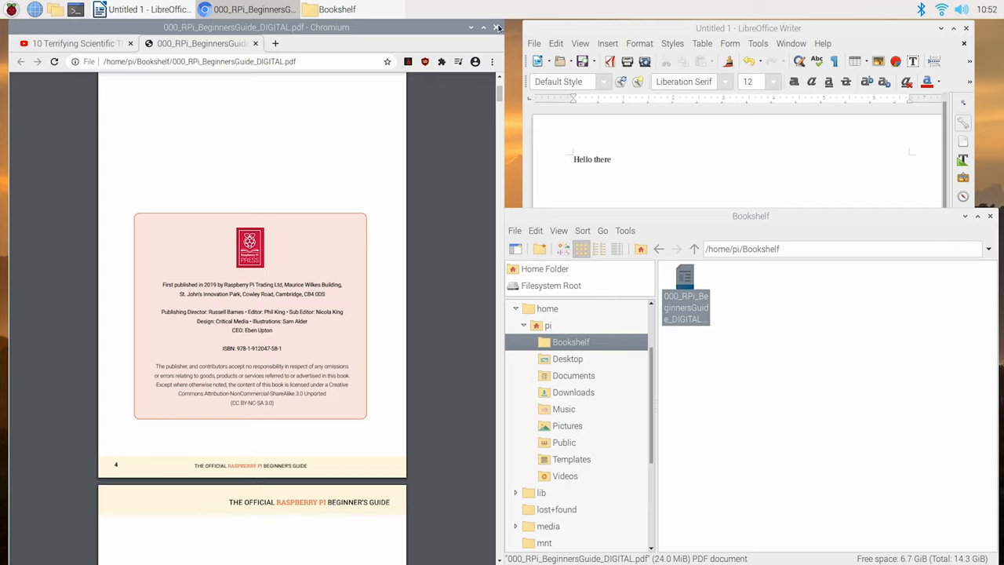
{"action": "left_click", "coordinate": [496, 26]}
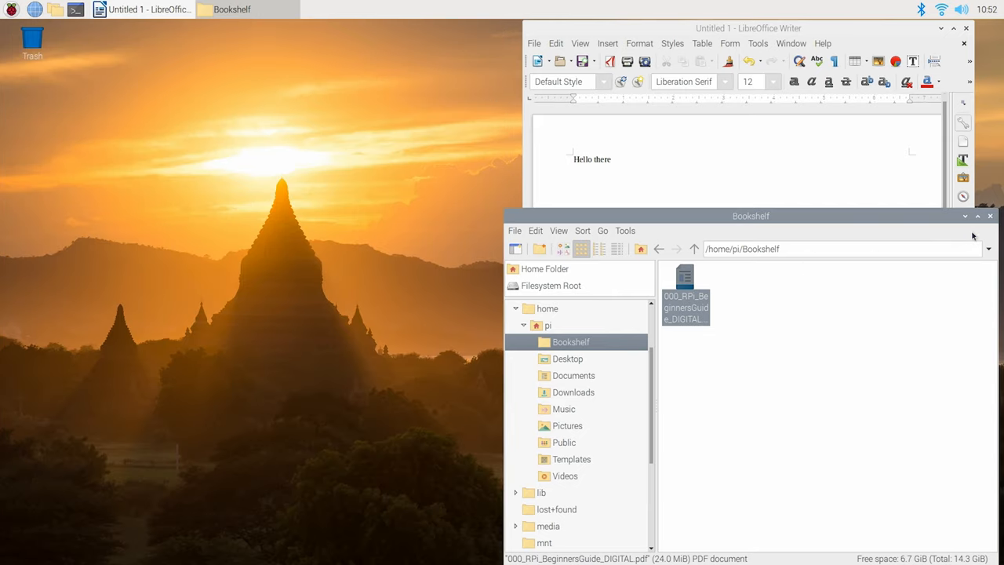
{"action": "left_click", "coordinate": [990, 215]}
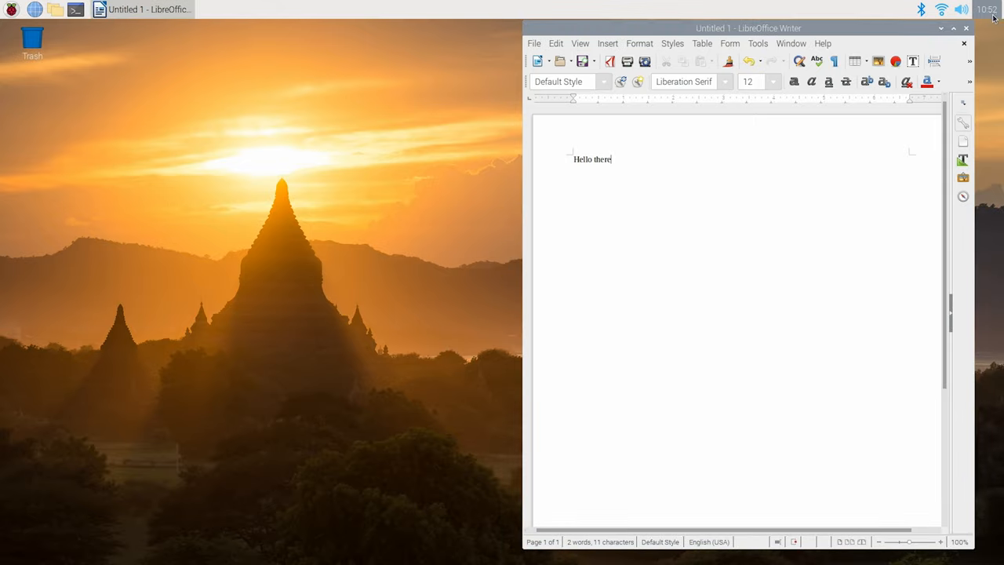
{"action": "left_click", "coordinate": [965, 28]}
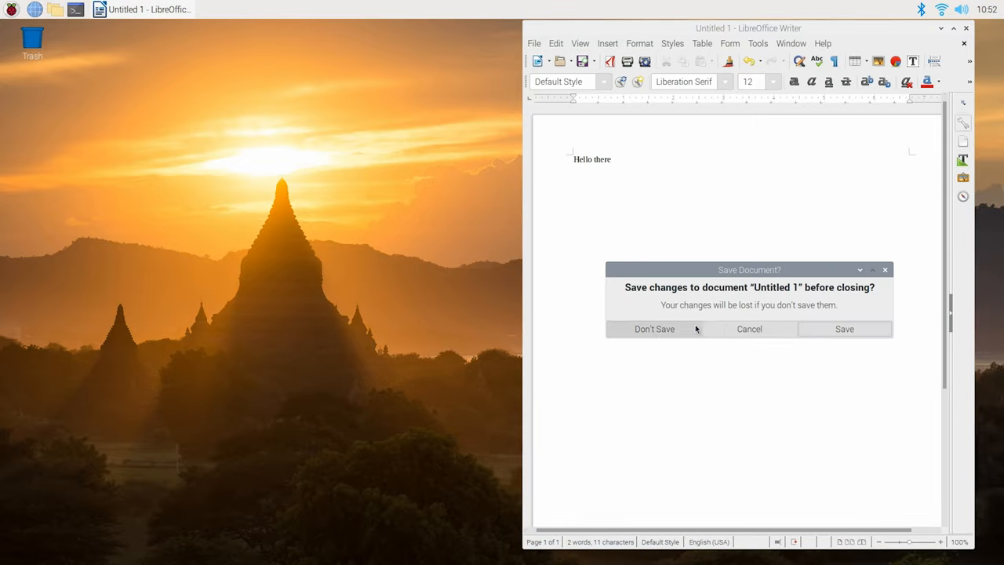
{"action": "left_click", "coordinate": [655, 329]}
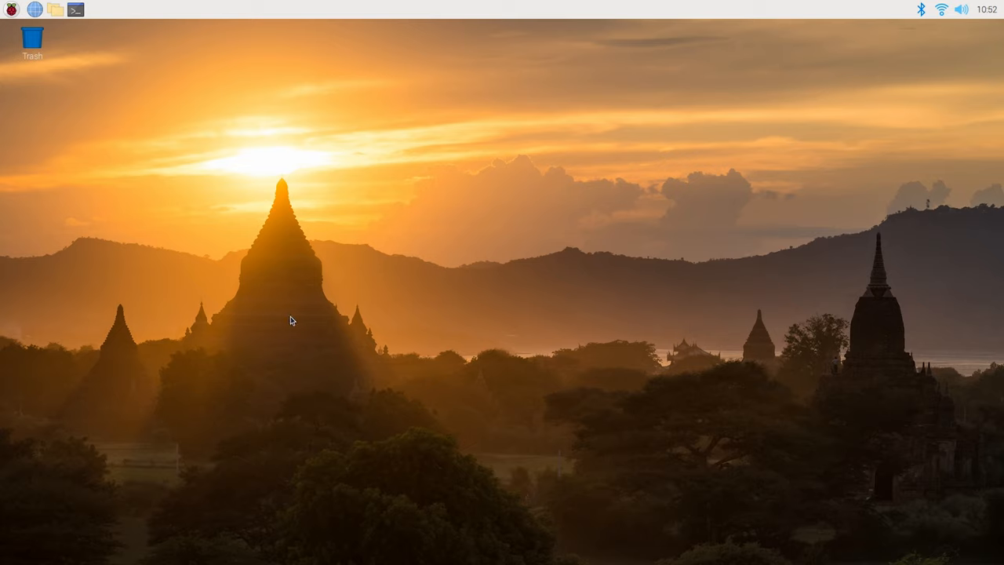
{"action": "mouse_move", "coordinate": [445, 184]}
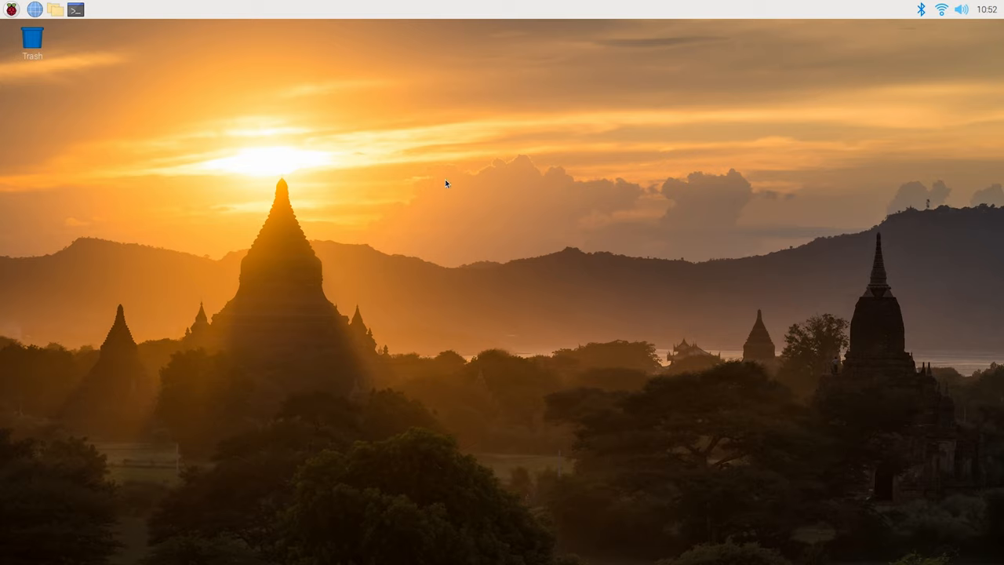
{"action": "mouse_move", "coordinate": [150, 135]}
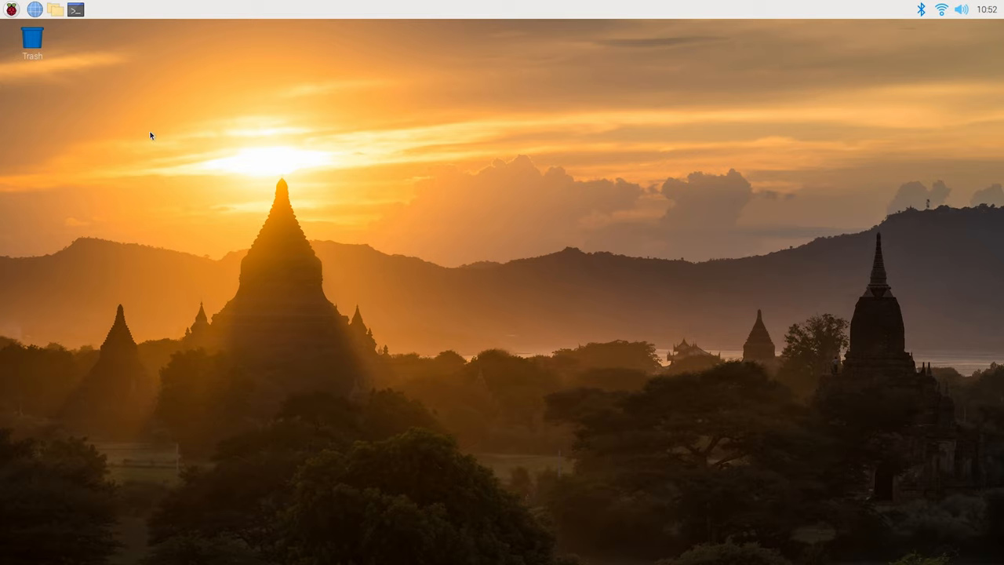
Step: Clear the desktop selection and context options, then bring up the applications menu
{"action": "left_click_drag", "start_coordinate": [163, 217], "coordinate": [471, 442]}
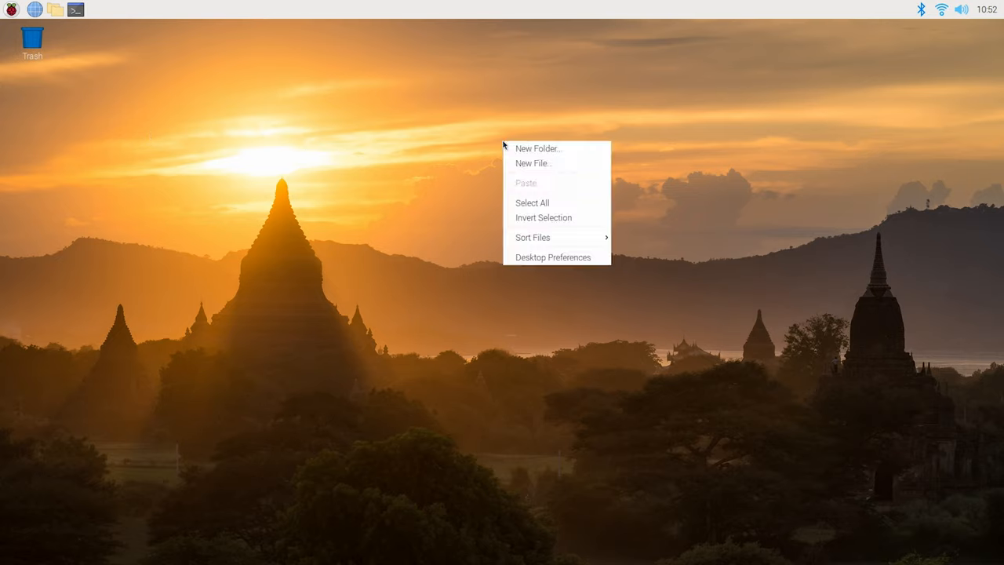
{"action": "left_click", "coordinate": [367, 181]}
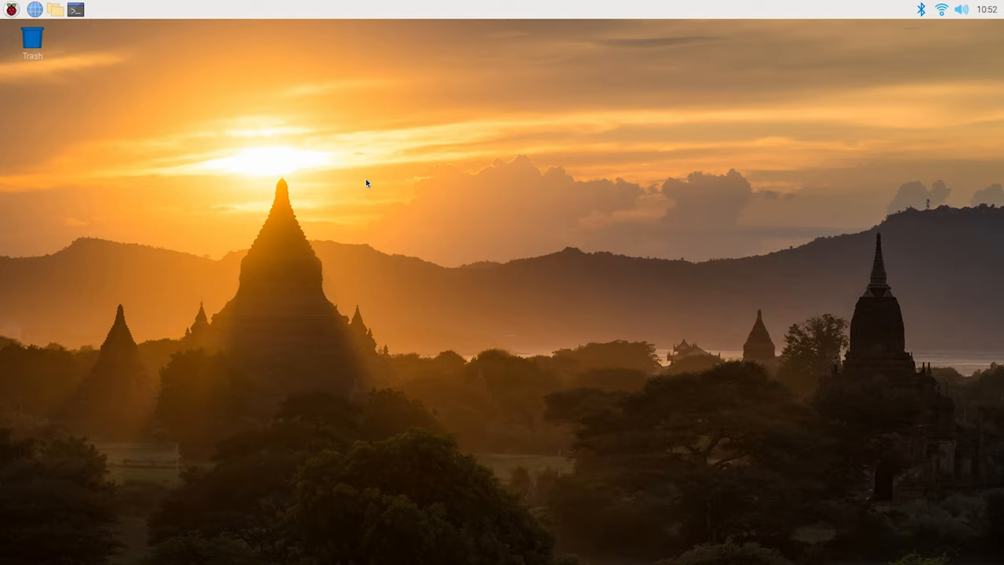
{"action": "mouse_move", "coordinate": [358, 182]}
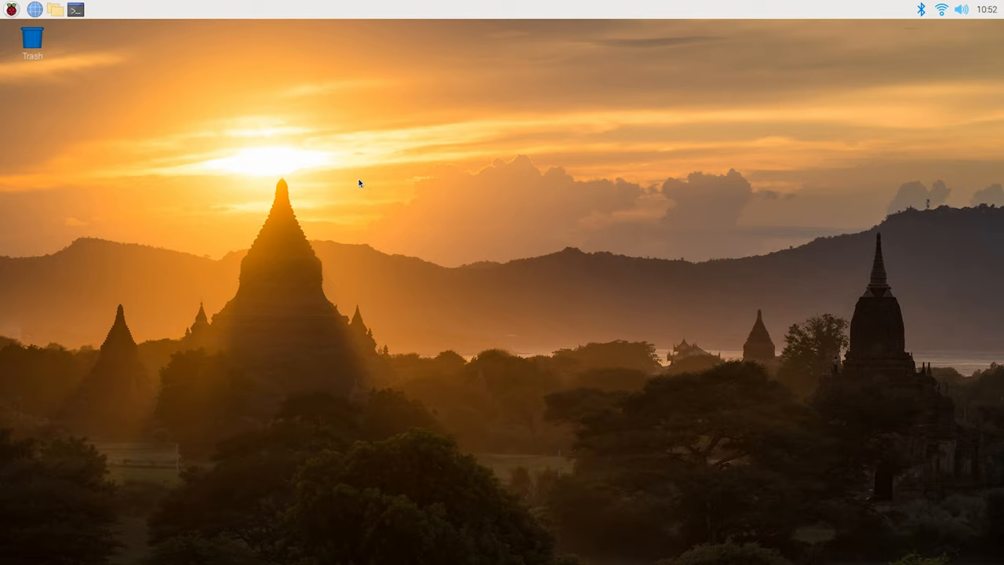
{"action": "mouse_move", "coordinate": [11, 8]}
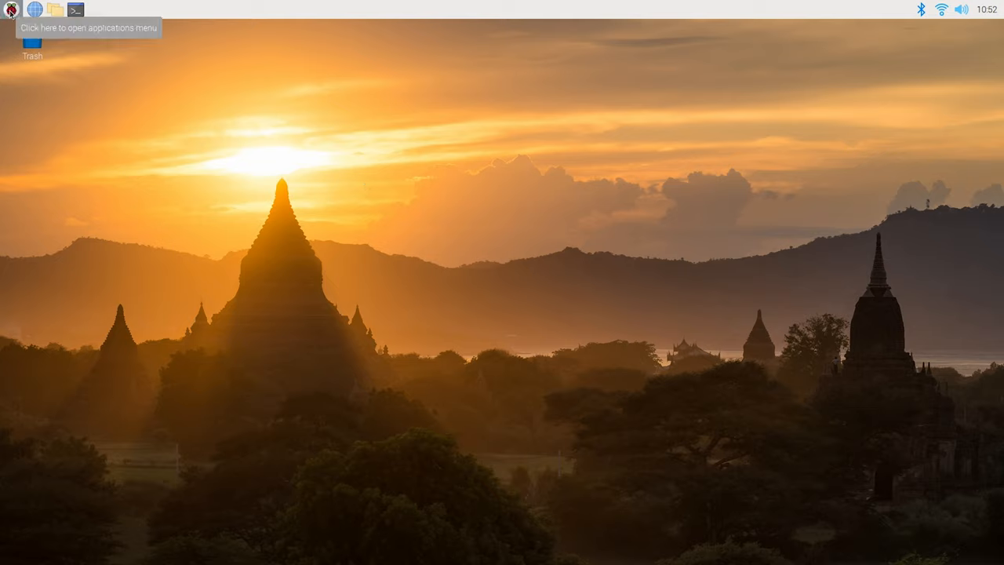
{"action": "left_click", "coordinate": [11, 8]}
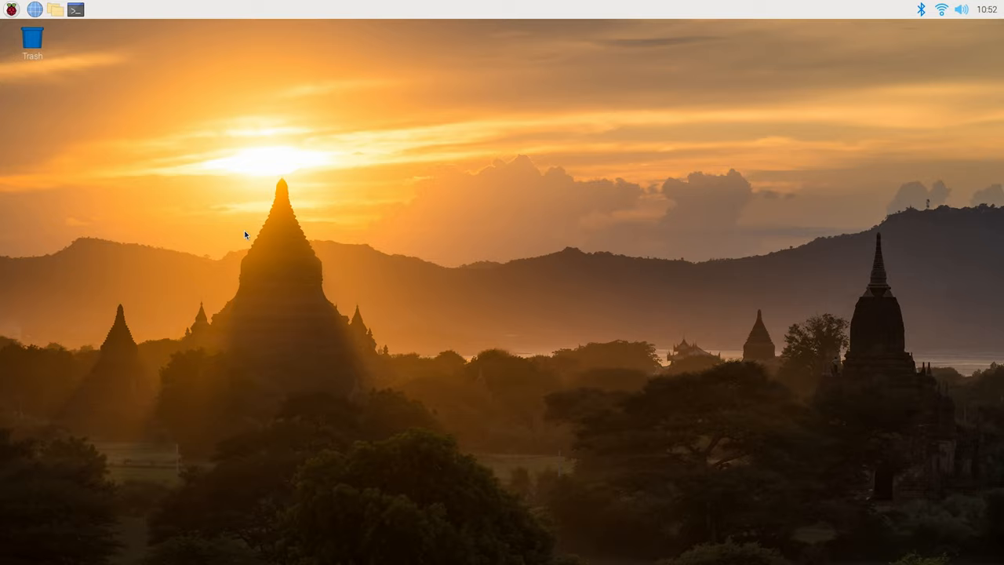
{"action": "mouse_move", "coordinate": [273, 265]}
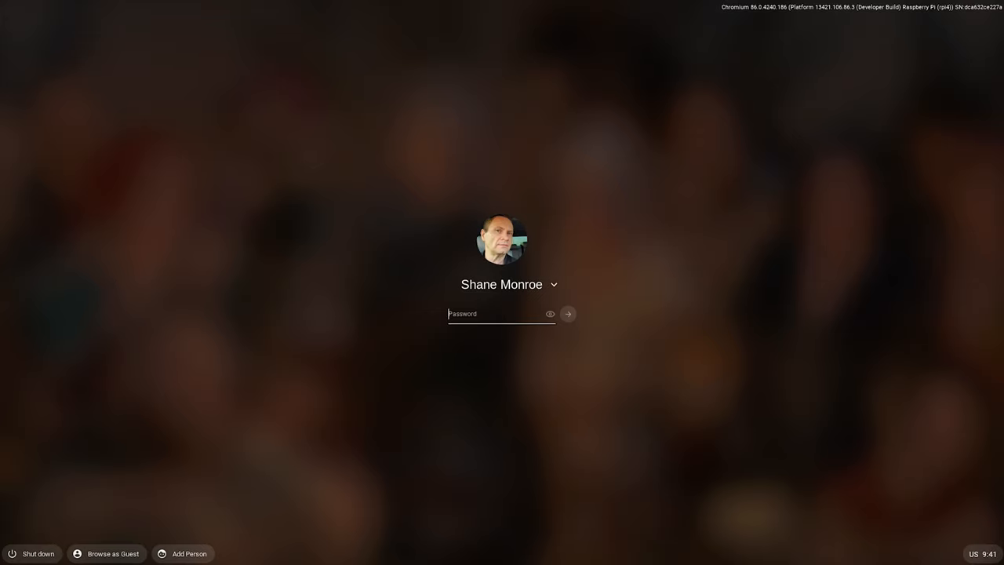
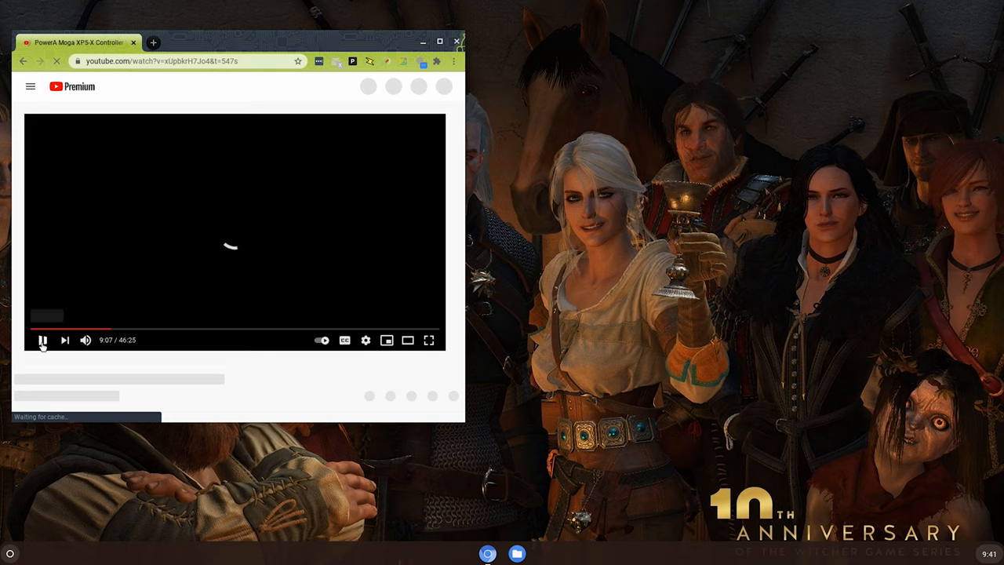
Step: Pause the YouTube video and reposition the browser window across the desktop
{"action": "left_click", "coordinate": [43, 340]}
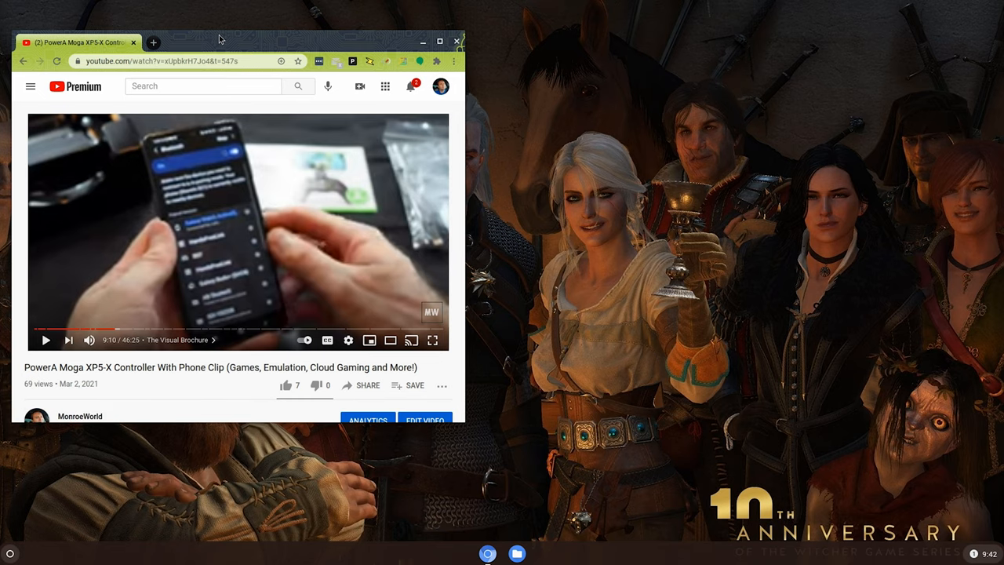
{"action": "left_click_drag", "start_coordinate": [219, 38], "coordinate": [369, 72]}
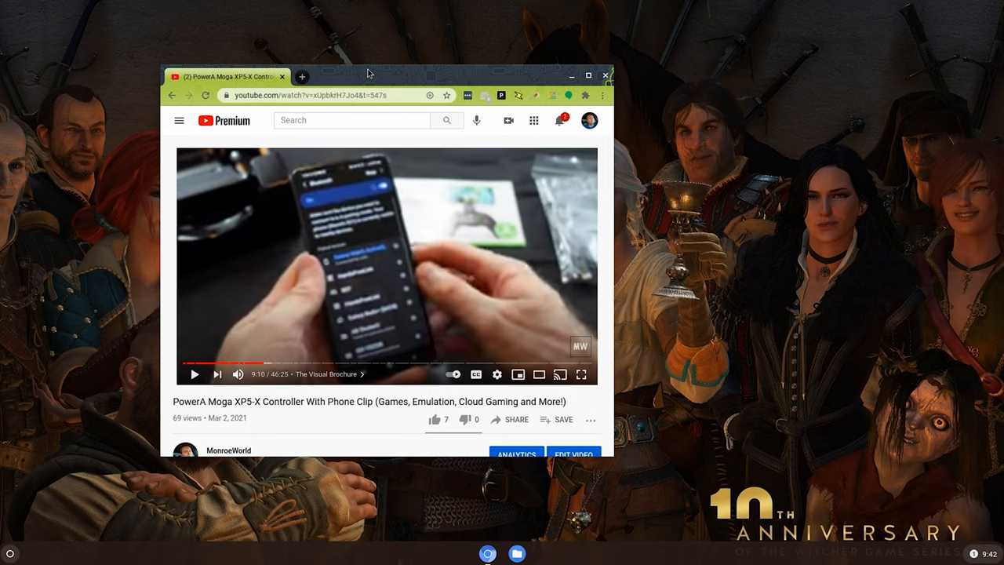
{"action": "mouse_move", "coordinate": [379, 69]}
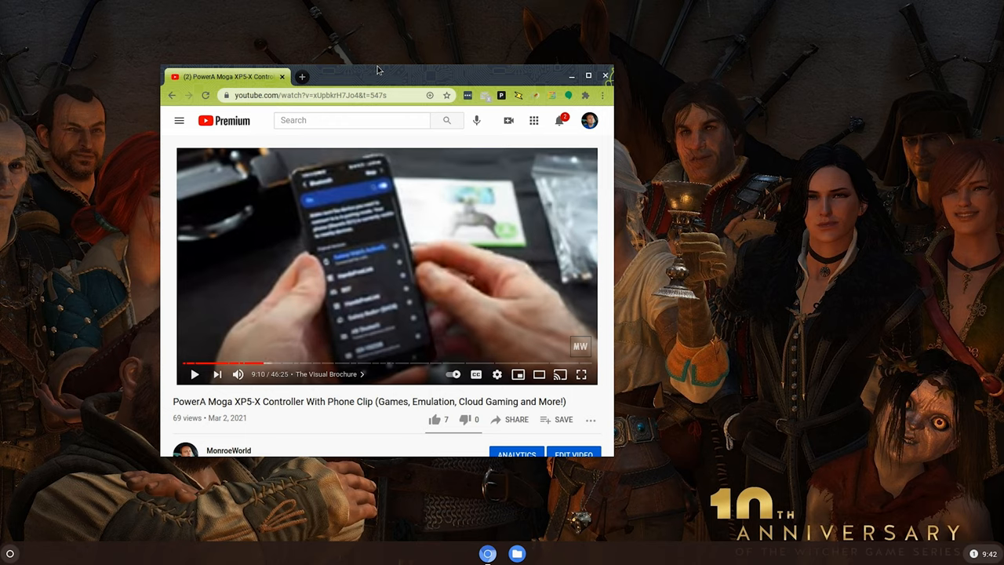
{"action": "mouse_move", "coordinate": [367, 83]}
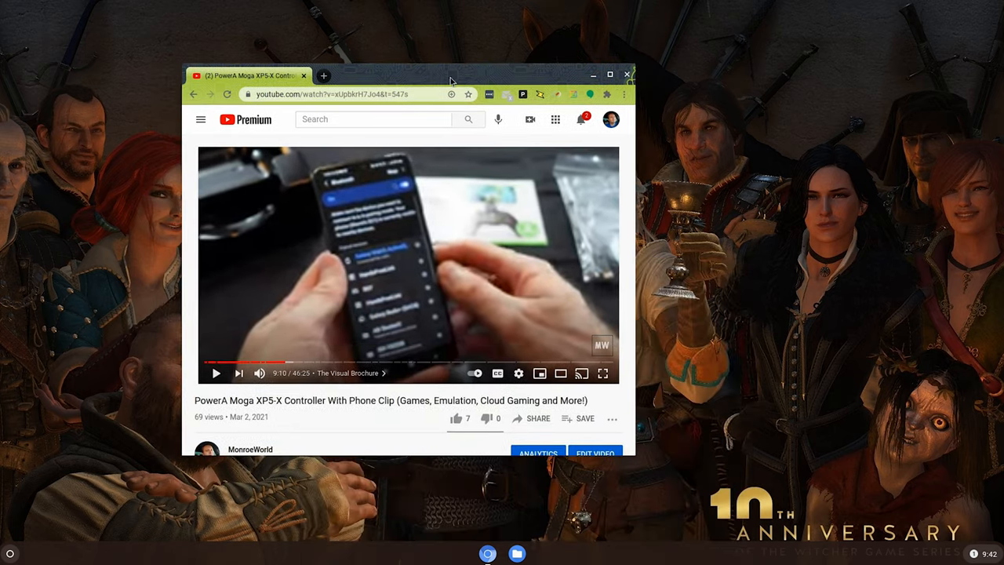
{"action": "mouse_move", "coordinate": [602, 153]}
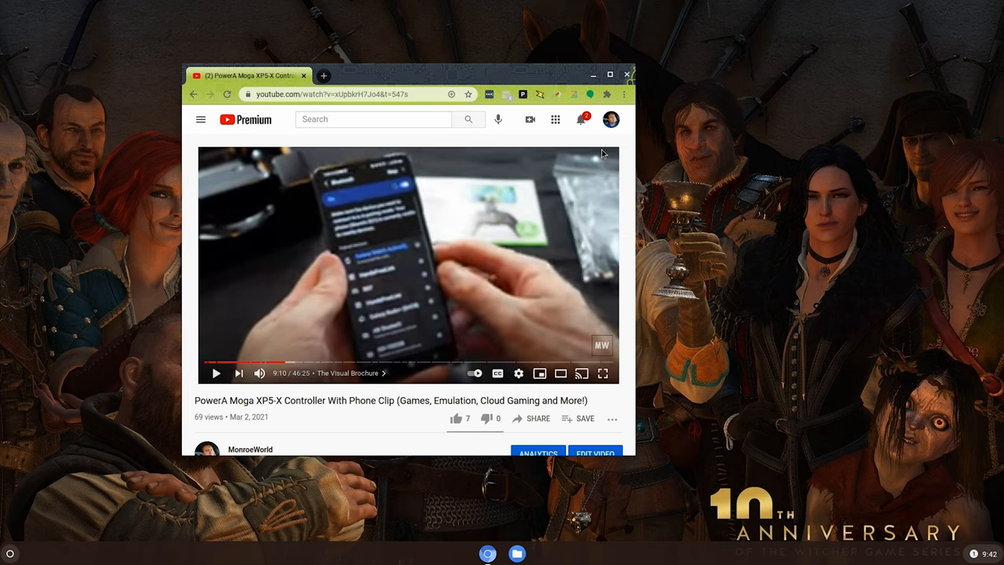
{"action": "mouse_move", "coordinate": [557, 57]}
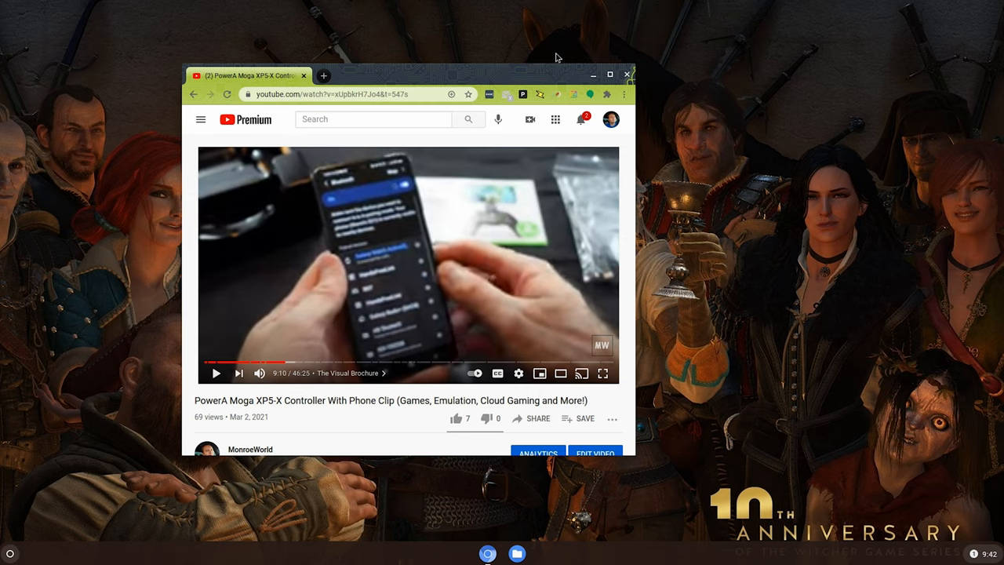
{"action": "left_click_drag", "start_coordinate": [408, 75], "coordinate": [639, 113]}
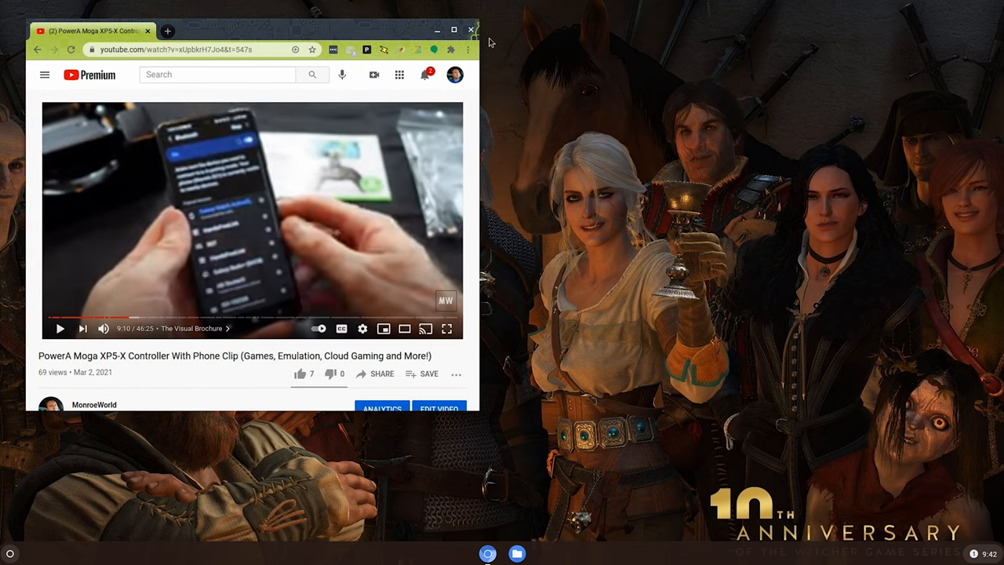
{"action": "mouse_move", "coordinate": [453, 29]}
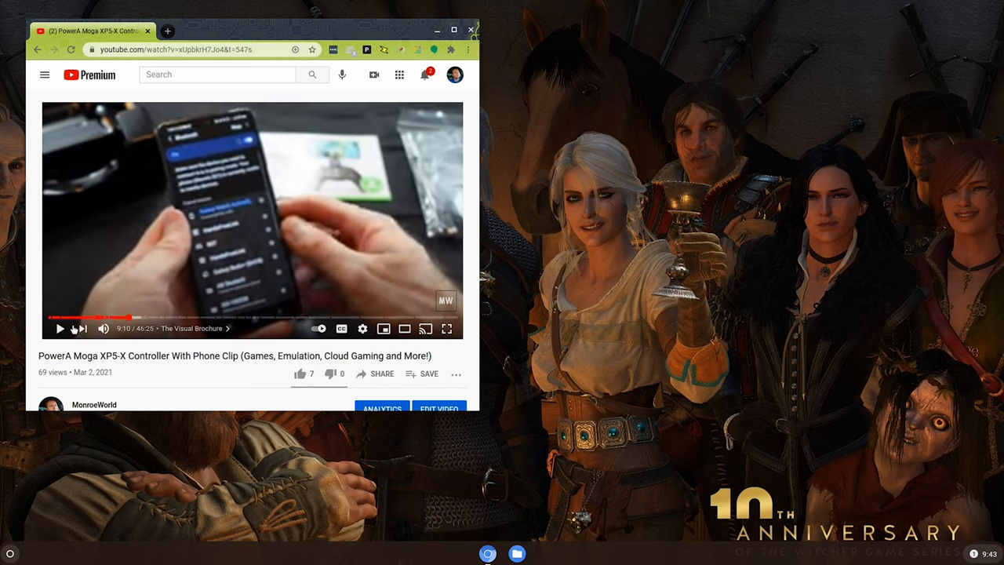
Step: Set the video to 720p, recentre the window, and open the MonroeWorld channel page
{"action": "left_click", "coordinate": [60, 328]}
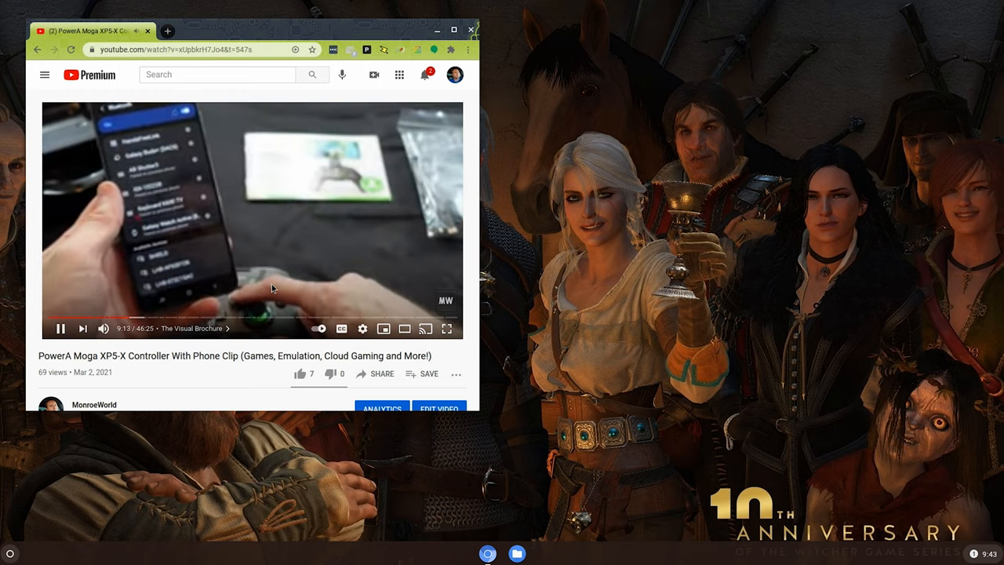
{"action": "left_click", "coordinate": [361, 328]}
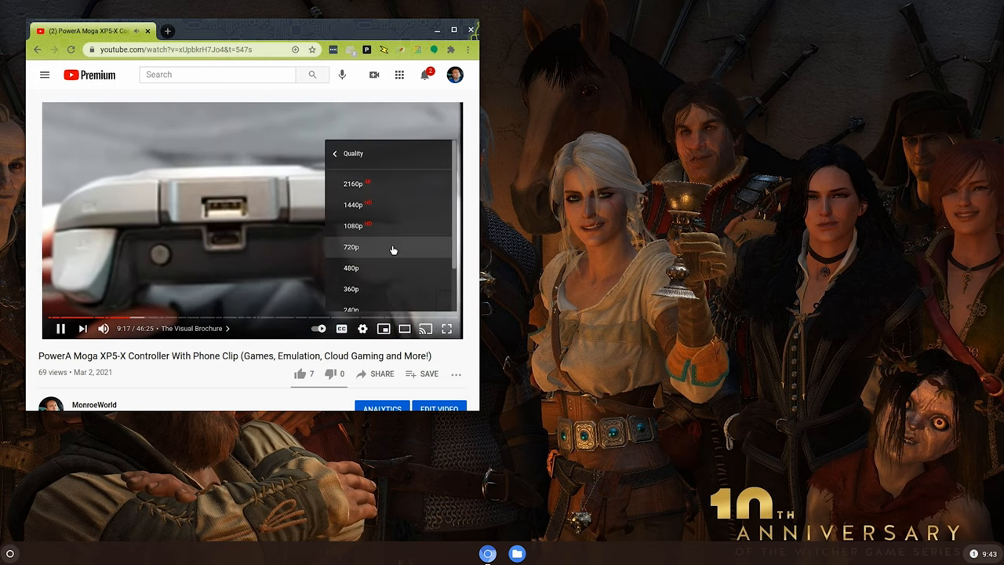
{"action": "left_click", "coordinate": [351, 247]}
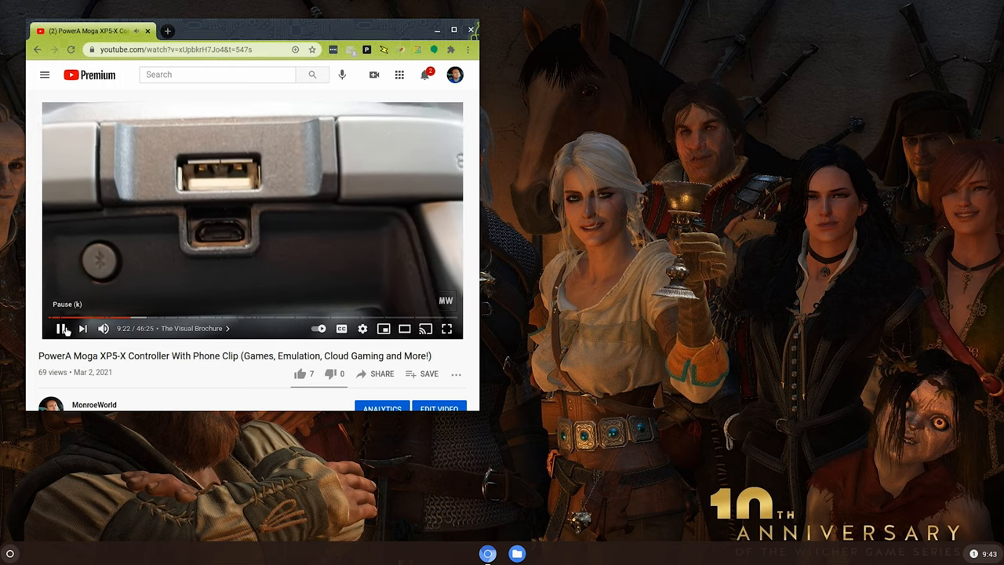
{"action": "left_click", "coordinate": [62, 328]}
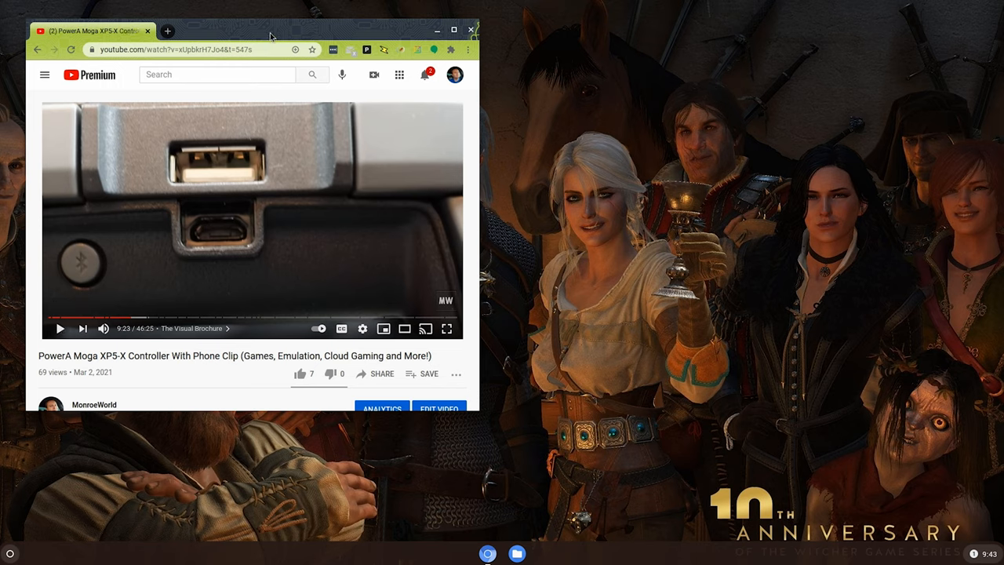
{"action": "mouse_move", "coordinate": [430, 41]}
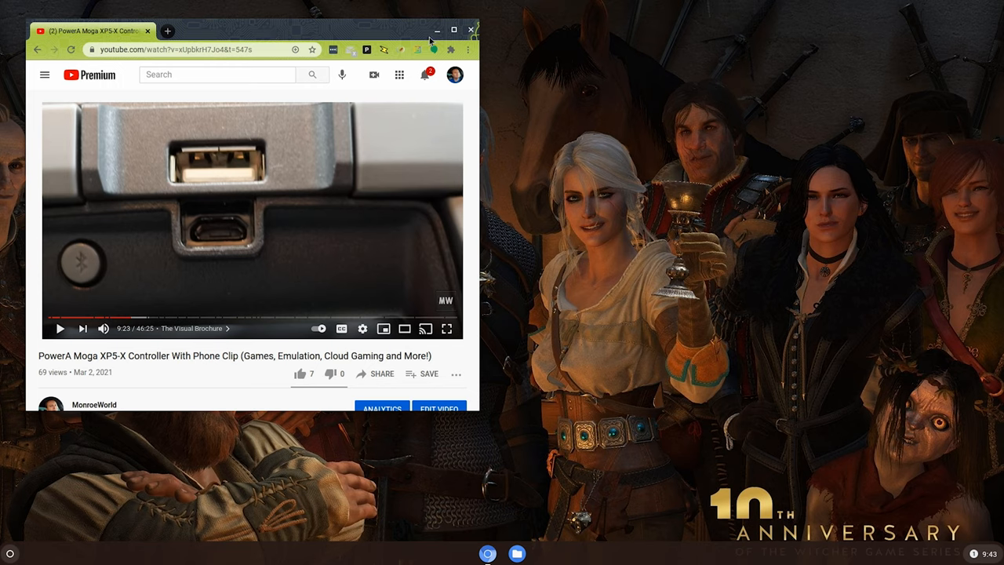
{"action": "mouse_move", "coordinate": [454, 31]}
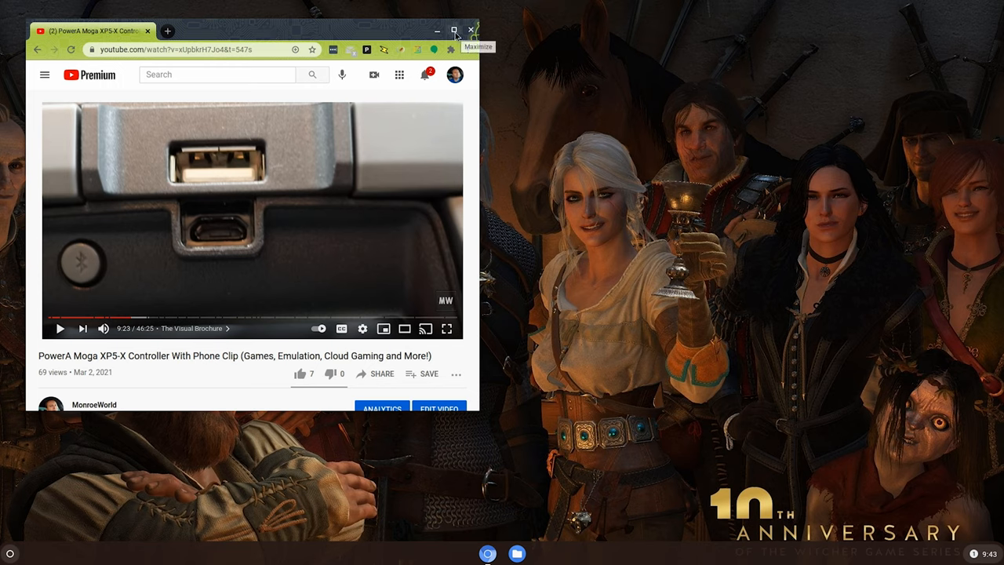
{"action": "mouse_move", "coordinate": [438, 31]}
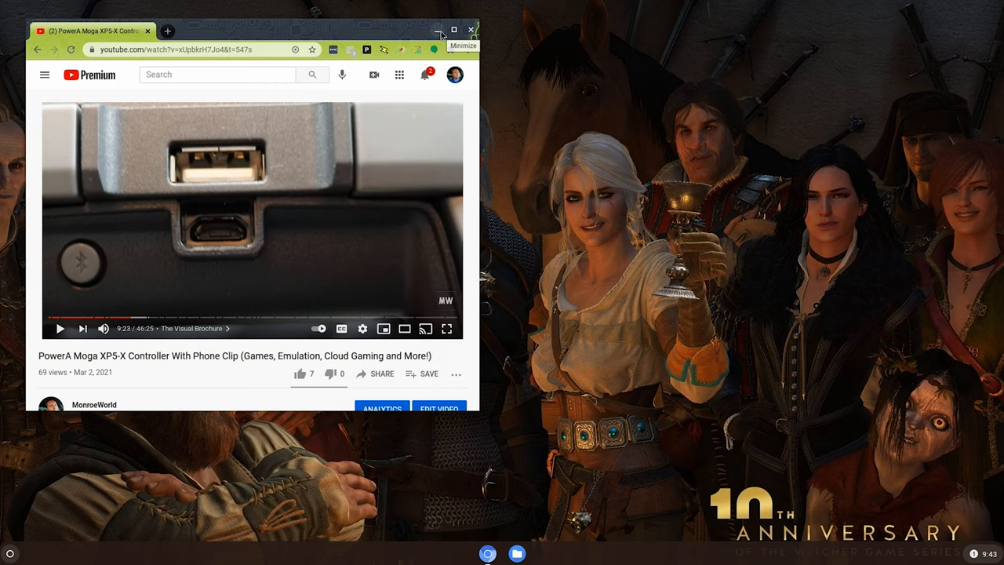
{"action": "mouse_move", "coordinate": [384, 43]}
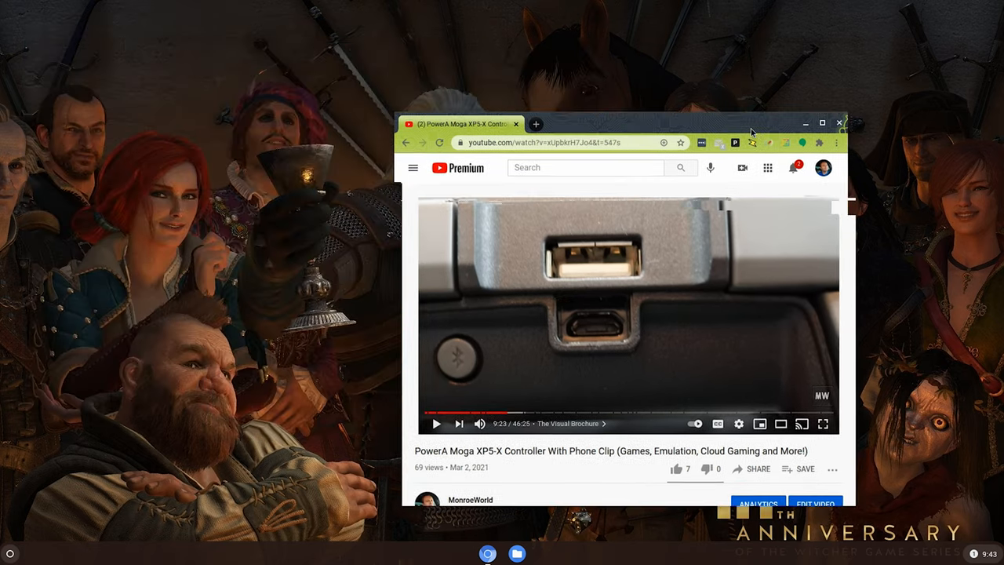
{"action": "left_click_drag", "start_coordinate": [751, 122], "coordinate": [523, 55]}
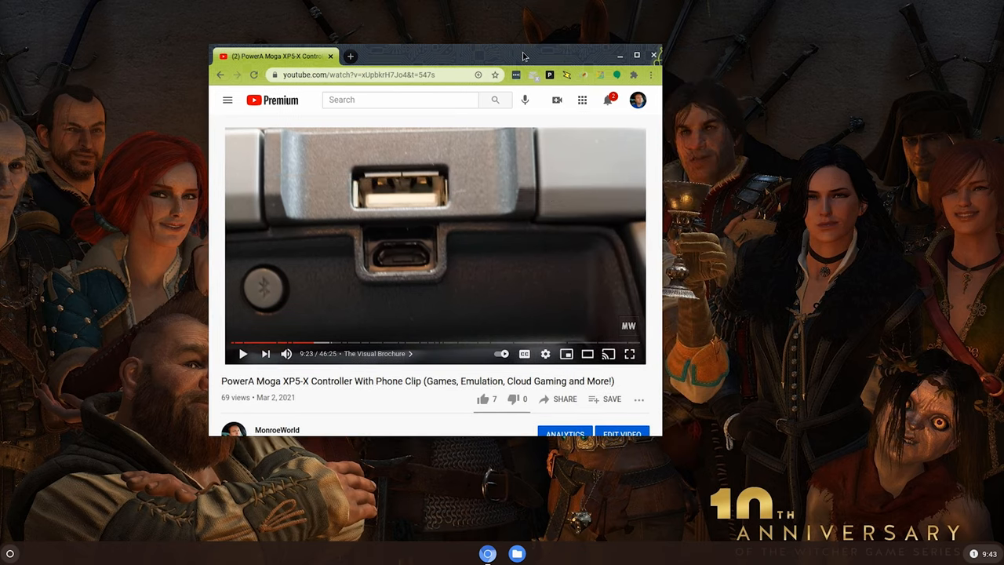
{"action": "mouse_move", "coordinate": [304, 74]}
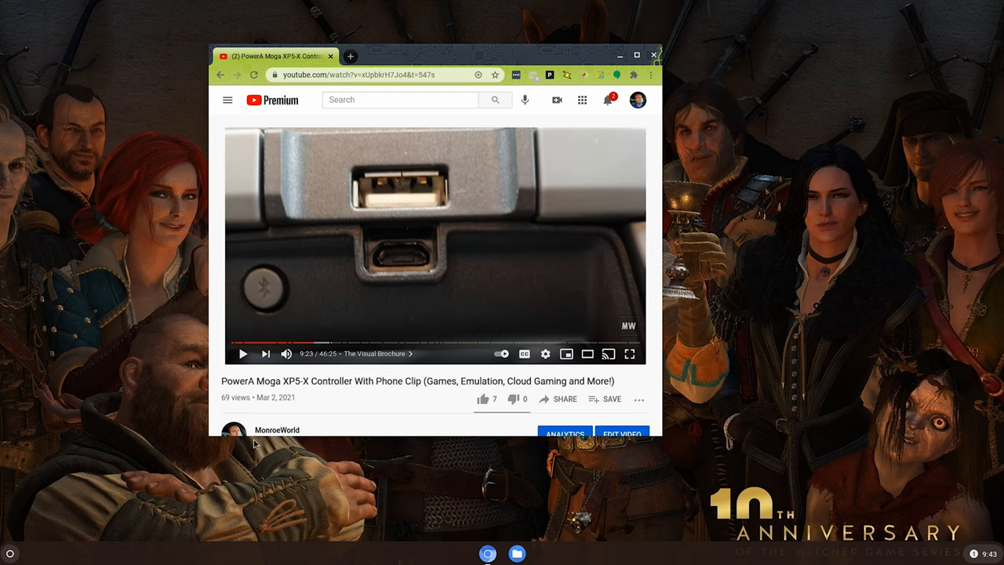
{"action": "left_click", "coordinate": [276, 430]}
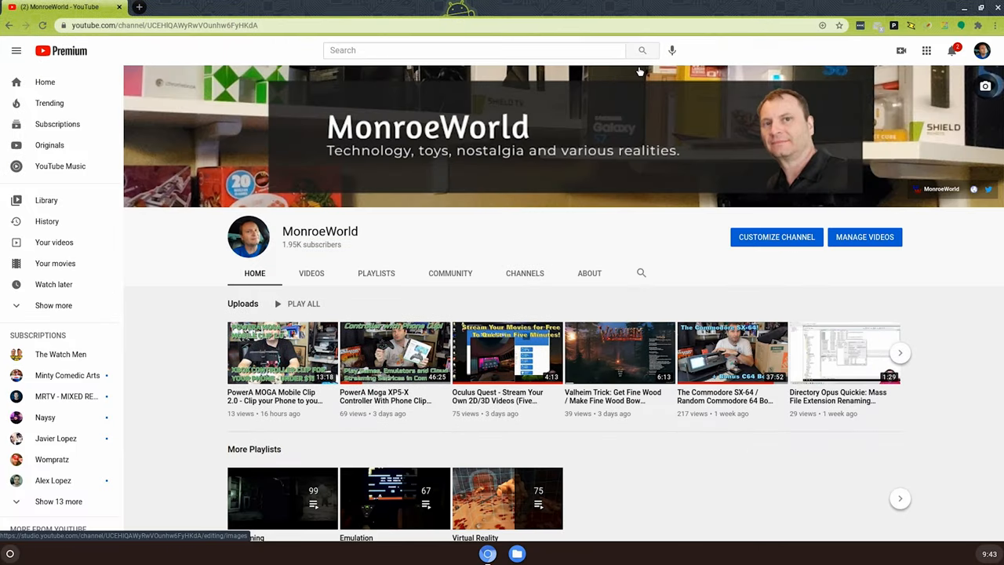
{"action": "mouse_move", "coordinate": [514, 16]}
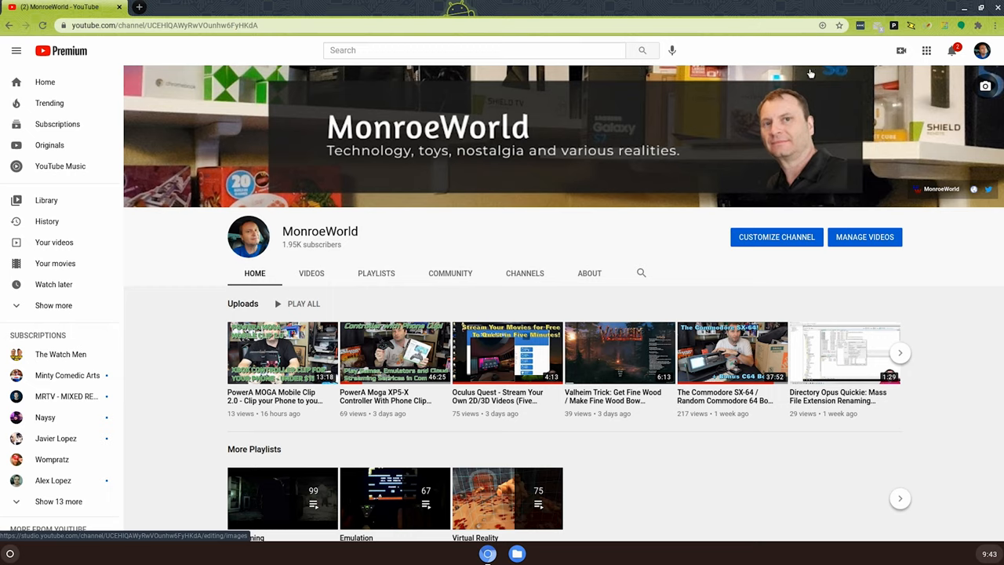
{"action": "mouse_move", "coordinate": [738, 115]}
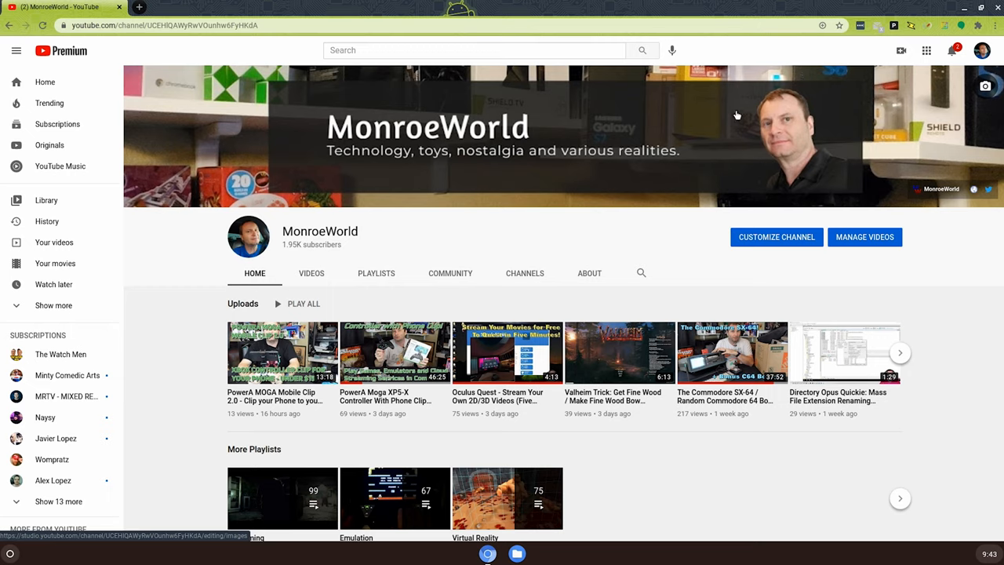
{"action": "mouse_move", "coordinate": [726, 244]}
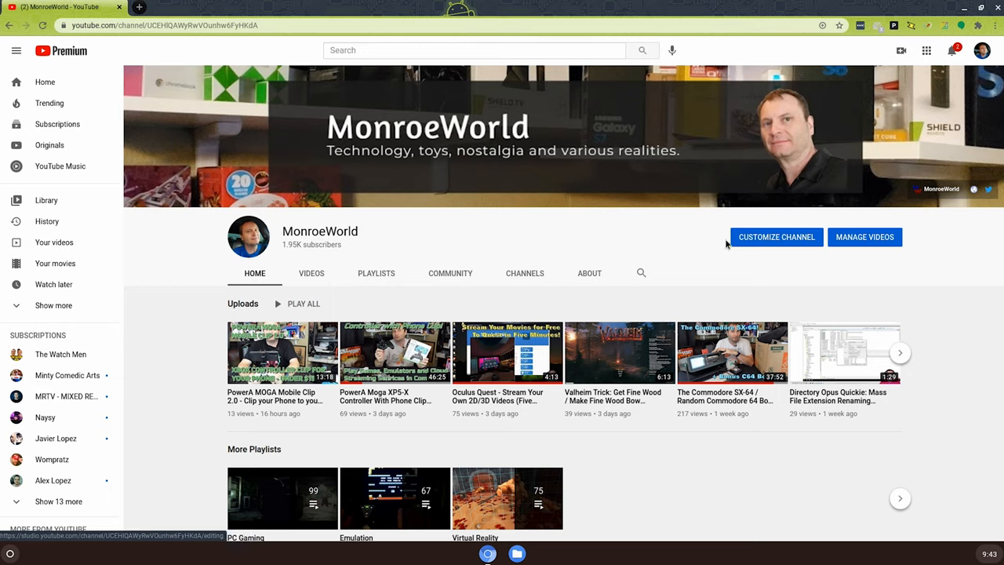
{"action": "mouse_move", "coordinate": [818, 257]}
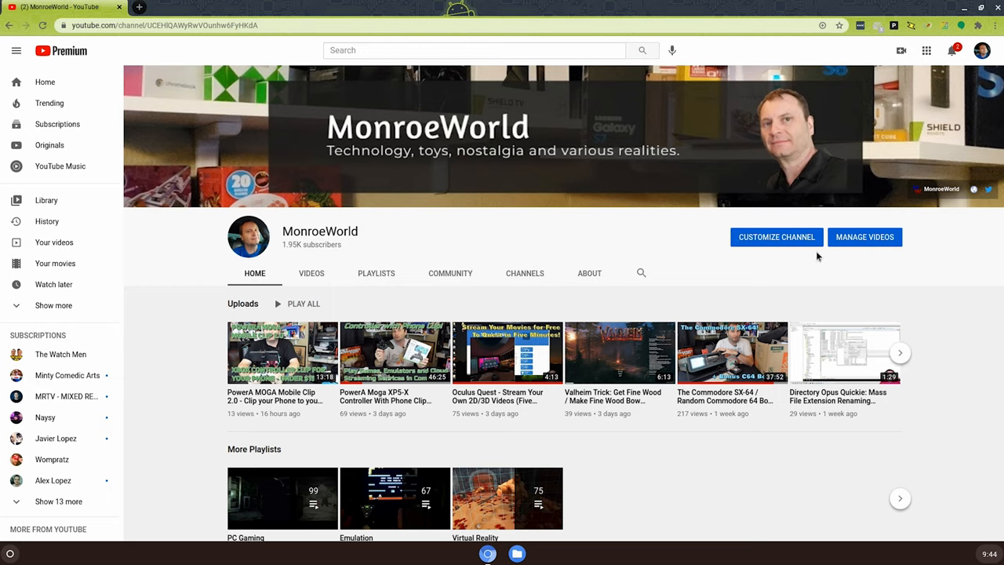
{"action": "mouse_move", "coordinate": [837, 276]}
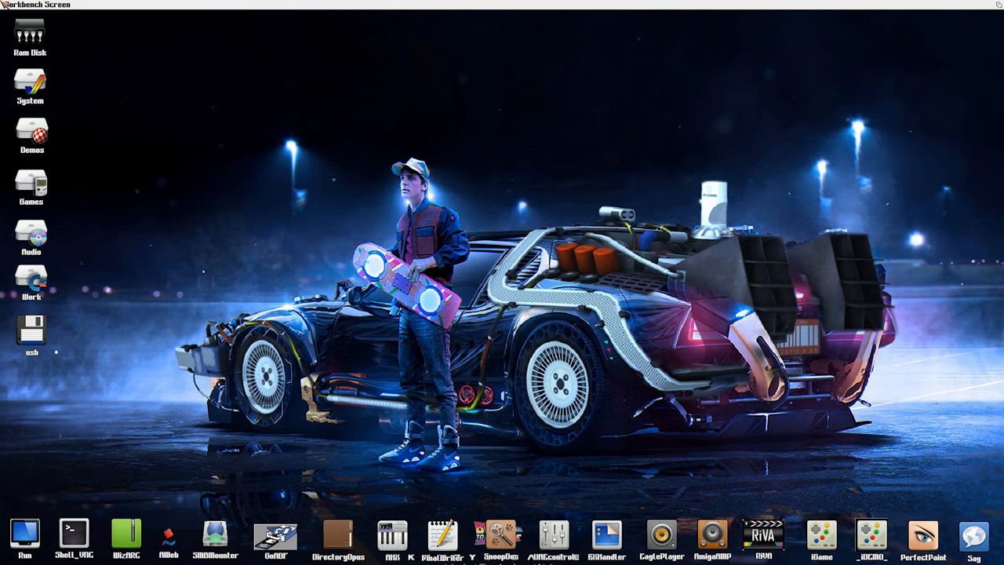
{"action": "mouse_move", "coordinate": [67, 236]}
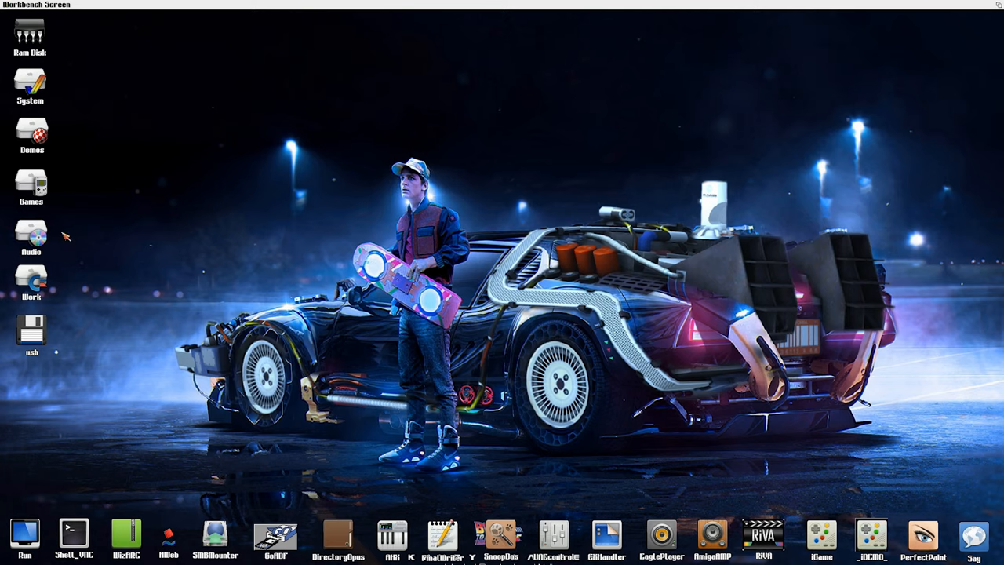
{"action": "mouse_move", "coordinate": [364, 44]}
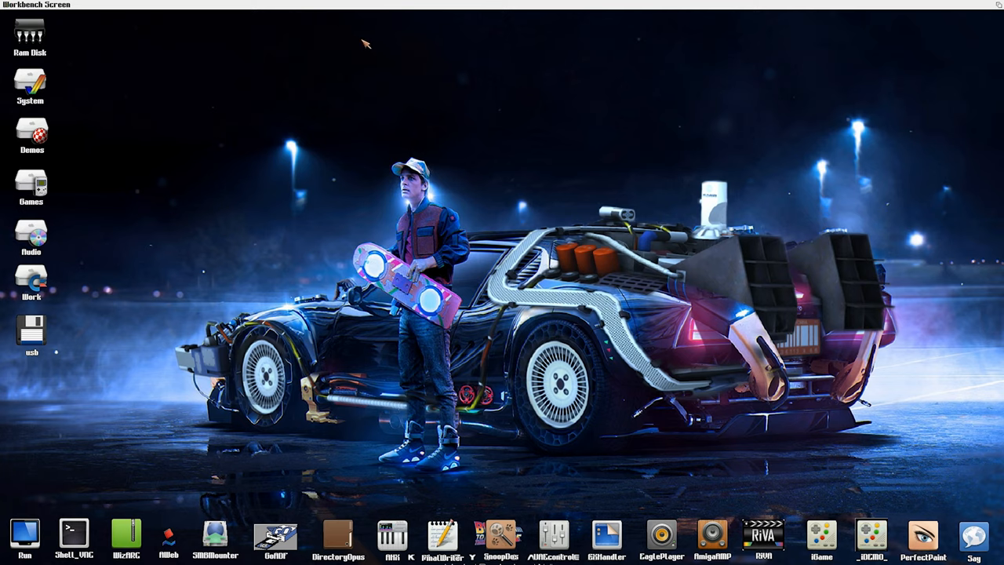
{"action": "mouse_move", "coordinate": [271, 81]}
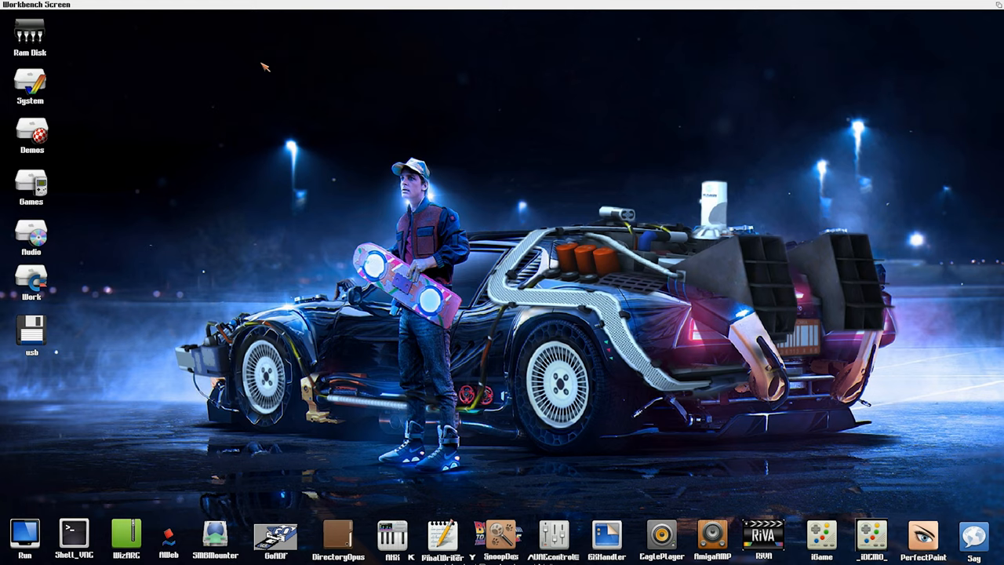
{"action": "mouse_move", "coordinate": [314, 102]}
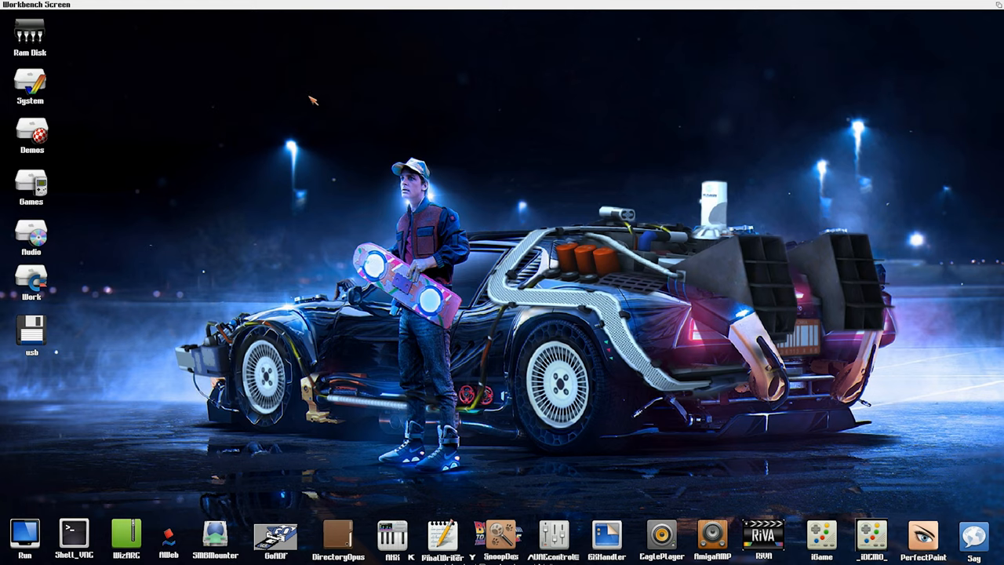
{"action": "mouse_move", "coordinate": [628, 112]}
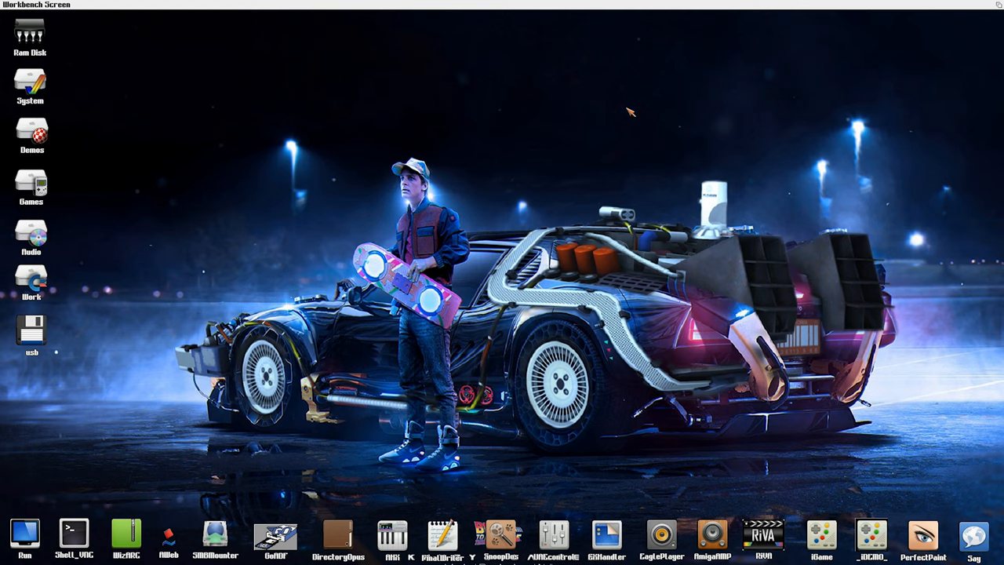
{"action": "mouse_move", "coordinate": [833, 473]}
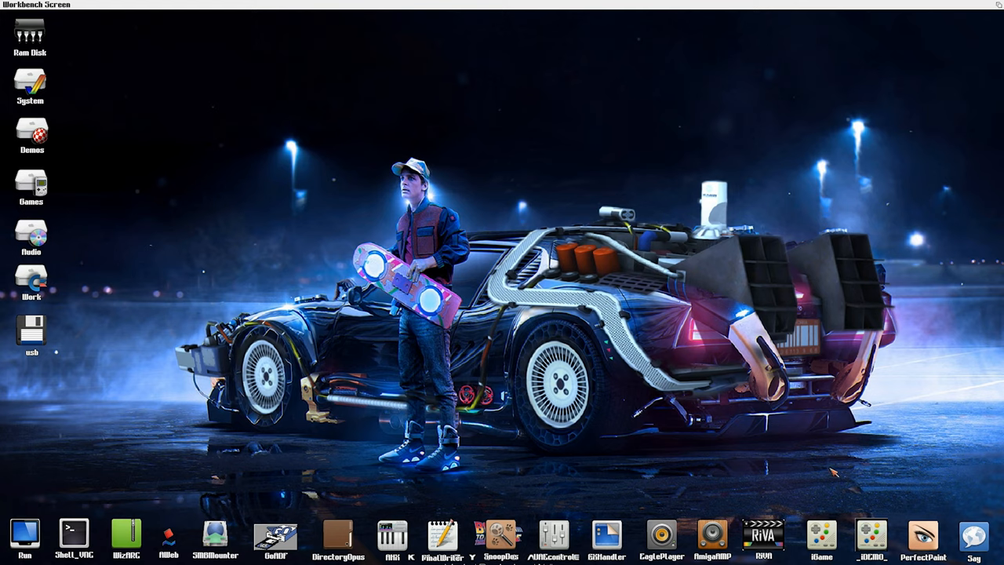
{"action": "mouse_move", "coordinate": [941, 447]}
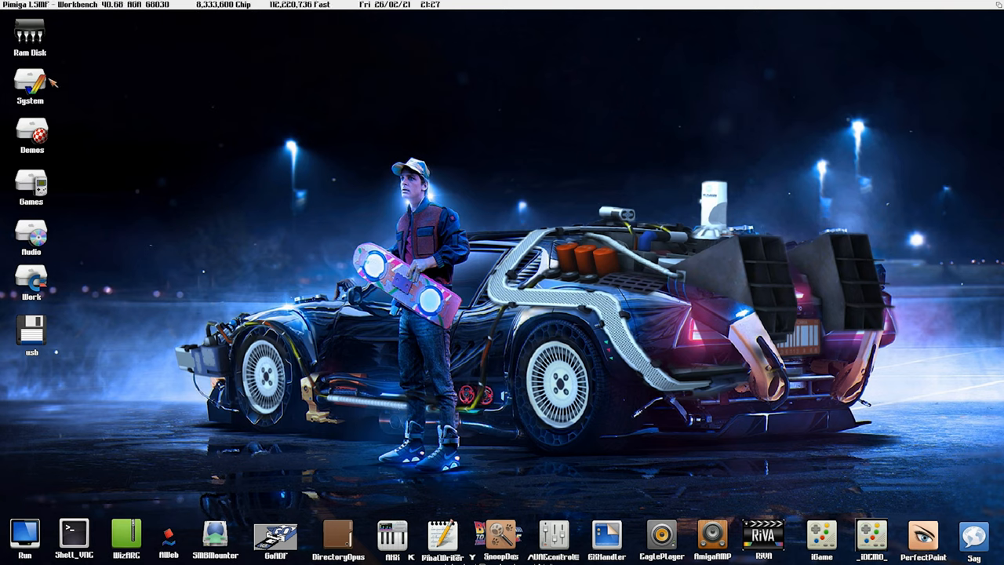
Step: Open the System and Work drawers, dismiss the menu, then close the System drawer
{"action": "double_click", "coordinate": [31, 85]}
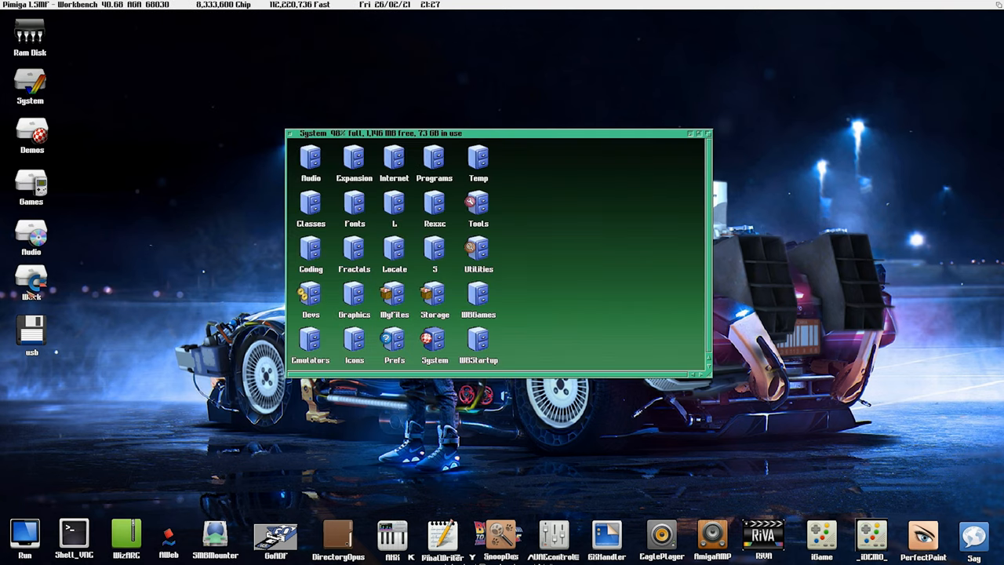
{"action": "double_click", "coordinate": [32, 282]}
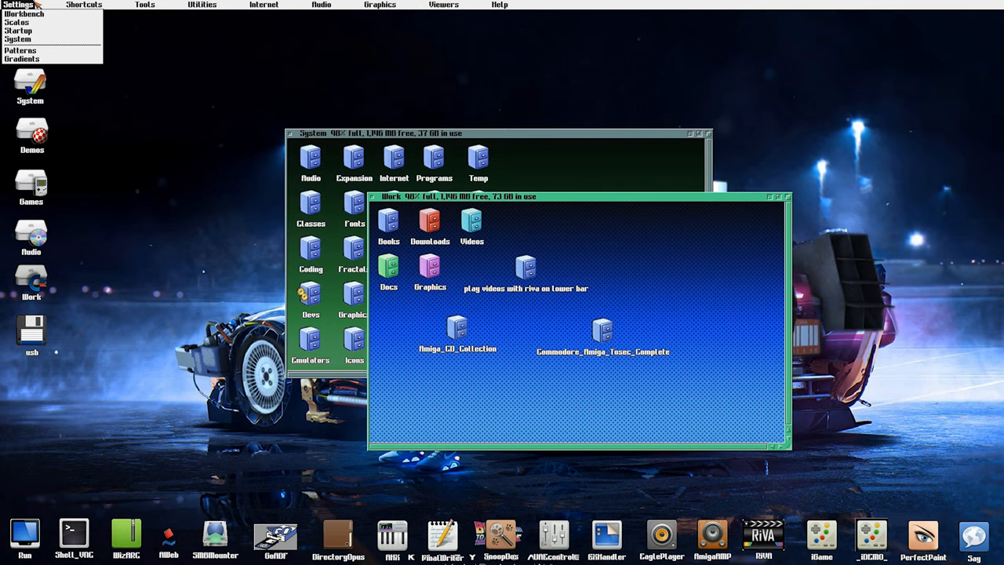
{"action": "left_click", "coordinate": [144, 5]}
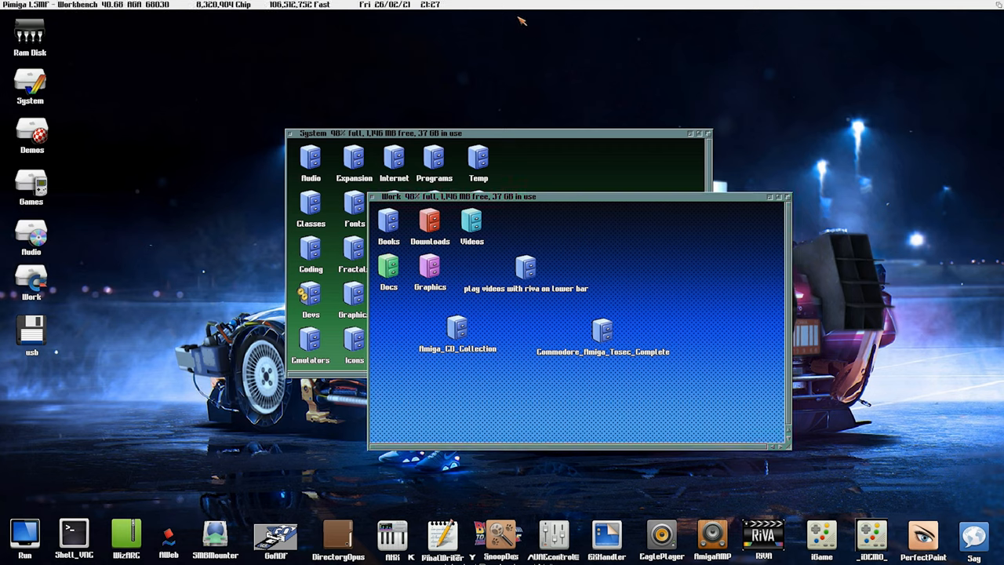
{"action": "mouse_move", "coordinate": [714, 226]}
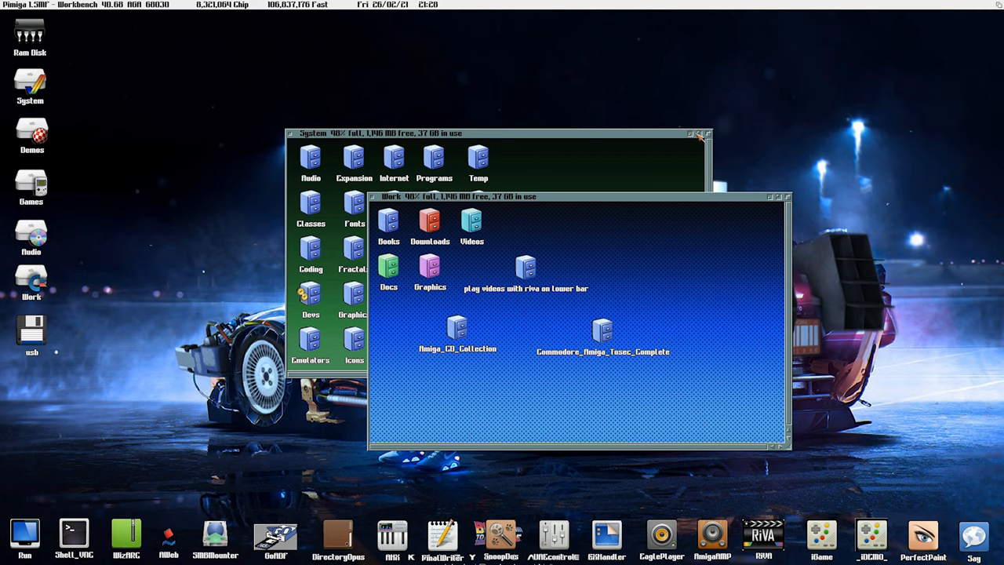
{"action": "mouse_move", "coordinate": [67, 108]}
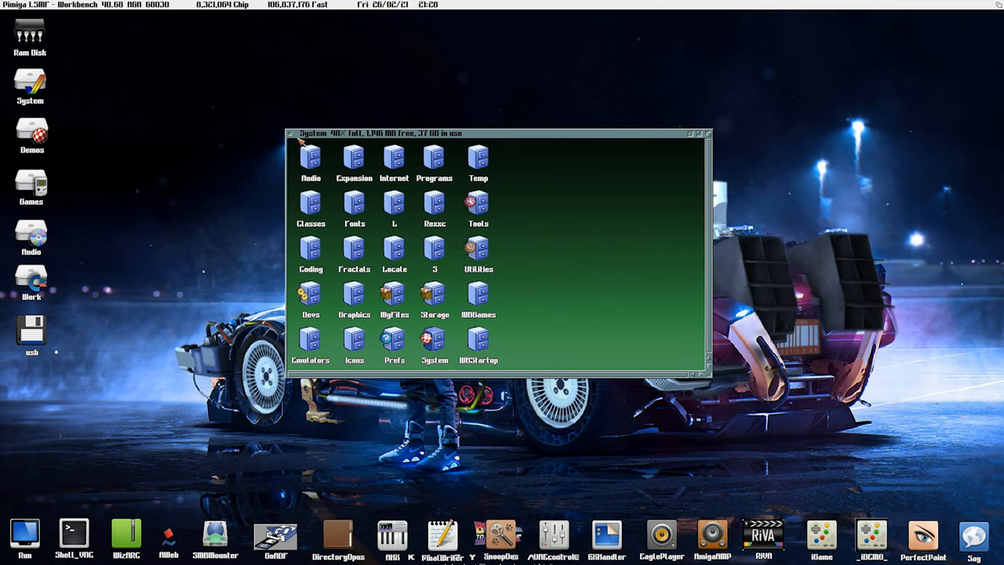
{"action": "left_click", "coordinate": [290, 133]}
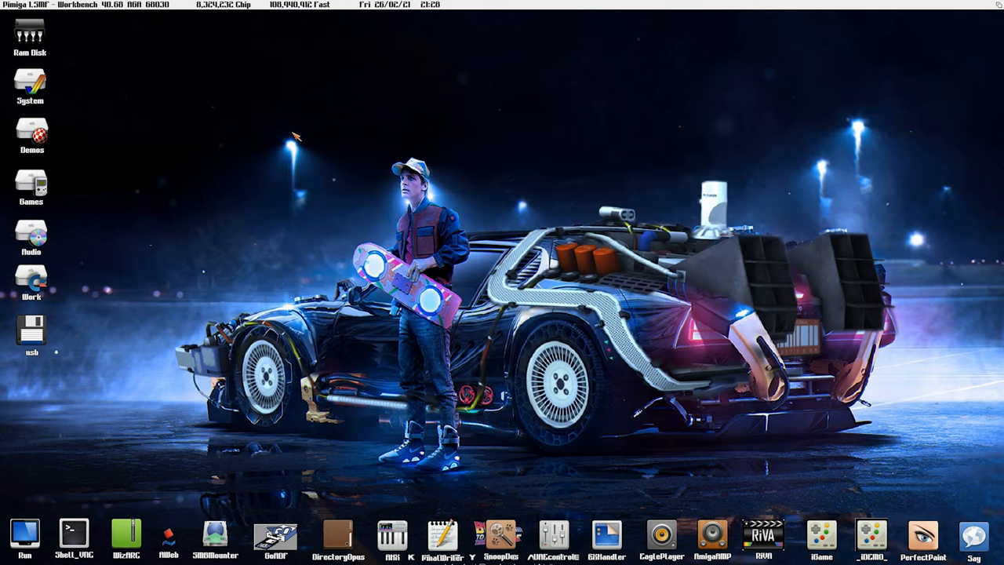
{"action": "mouse_move", "coordinate": [430, 379]}
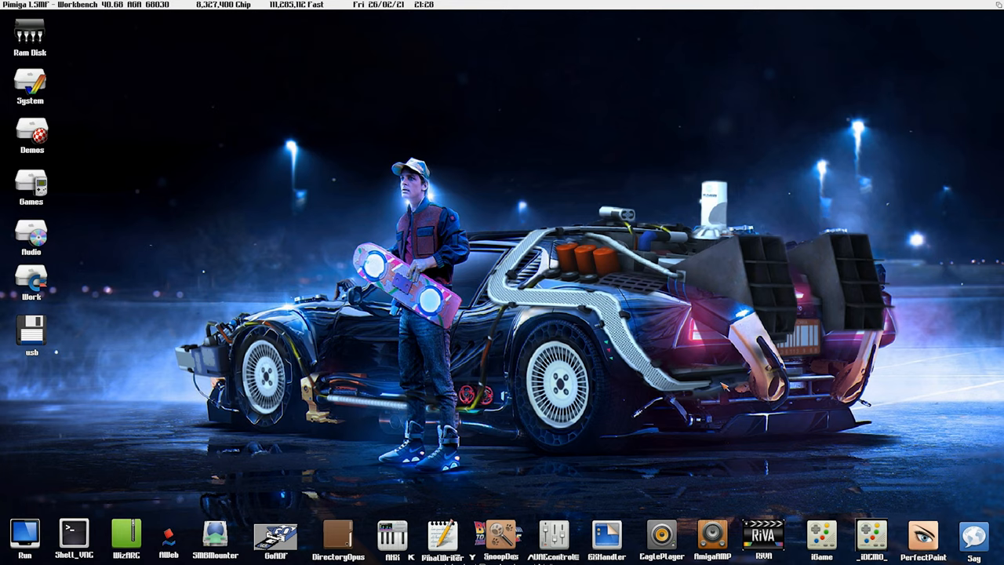
{"action": "mouse_move", "coordinate": [653, 505]}
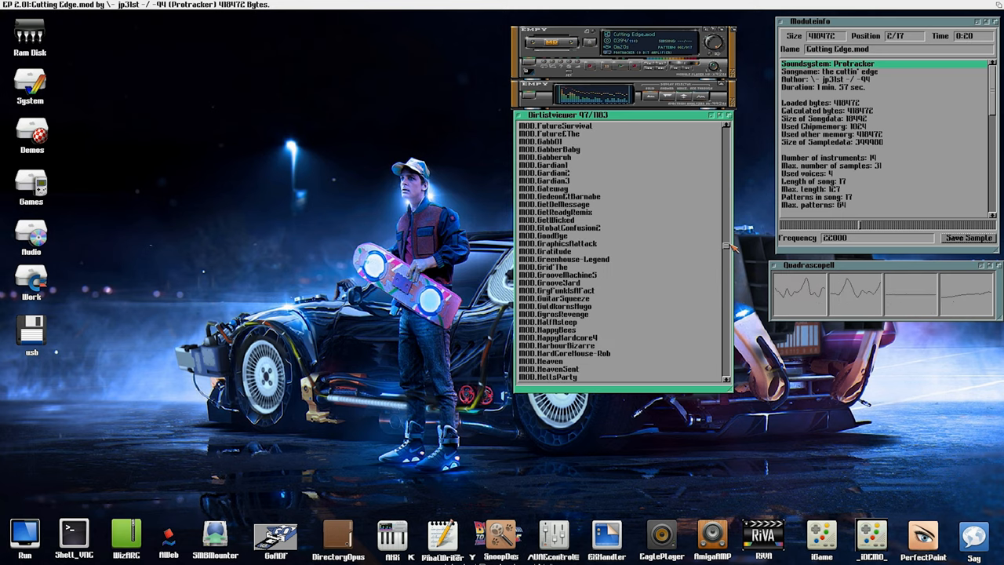
Step: Scroll down the EaglePlayer Dirlistviewer file list
{"action": "scroll", "scroll_direction": "down", "scroll_amount": 3}
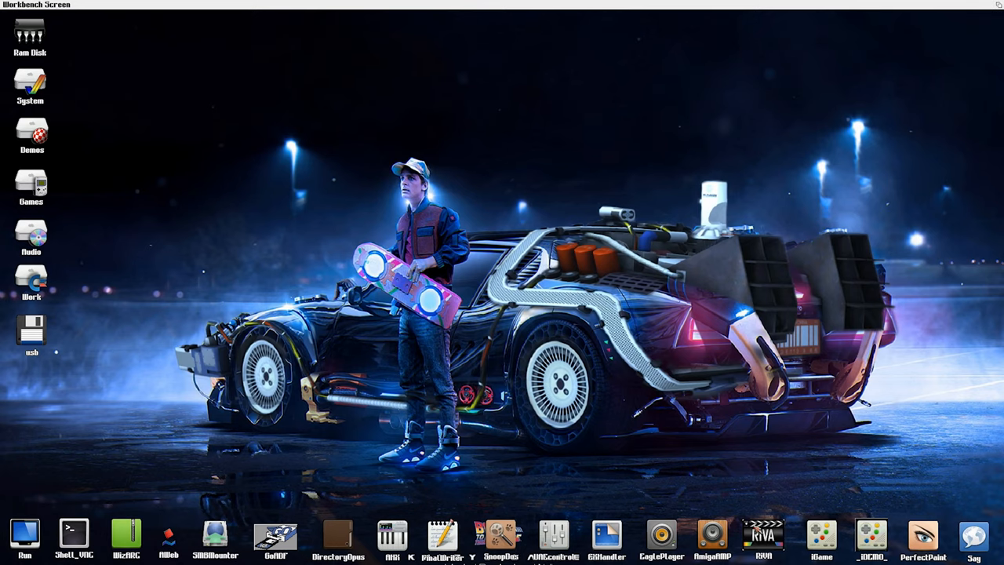
{"action": "mouse_move", "coordinate": [134, 48]}
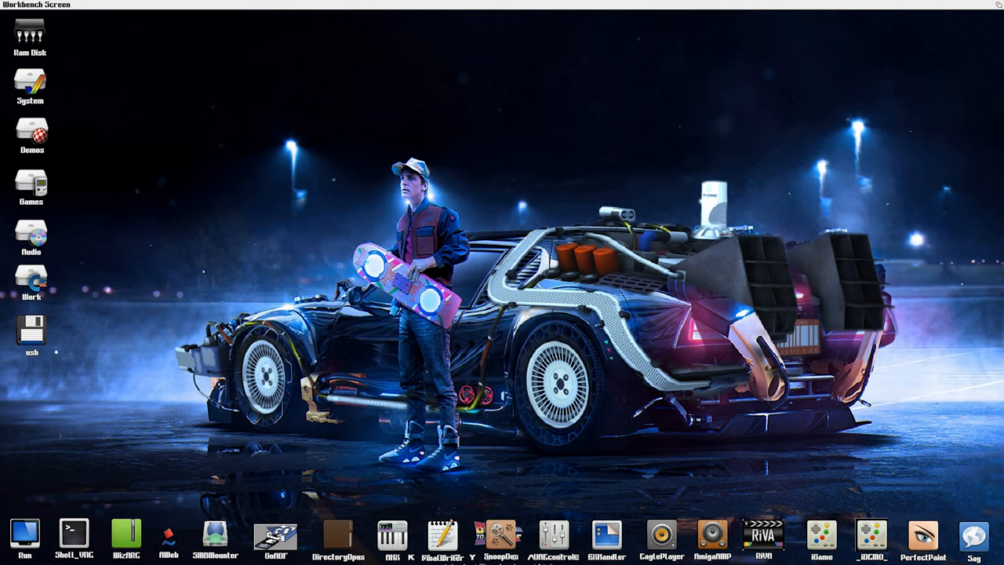
{"action": "mouse_move", "coordinate": [859, 308]}
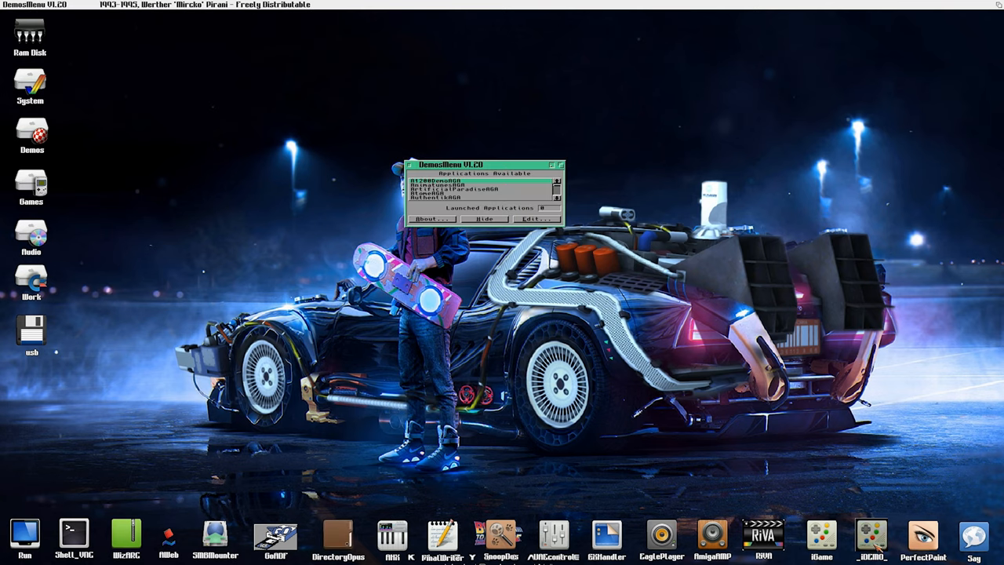
{"action": "mouse_move", "coordinate": [491, 175]}
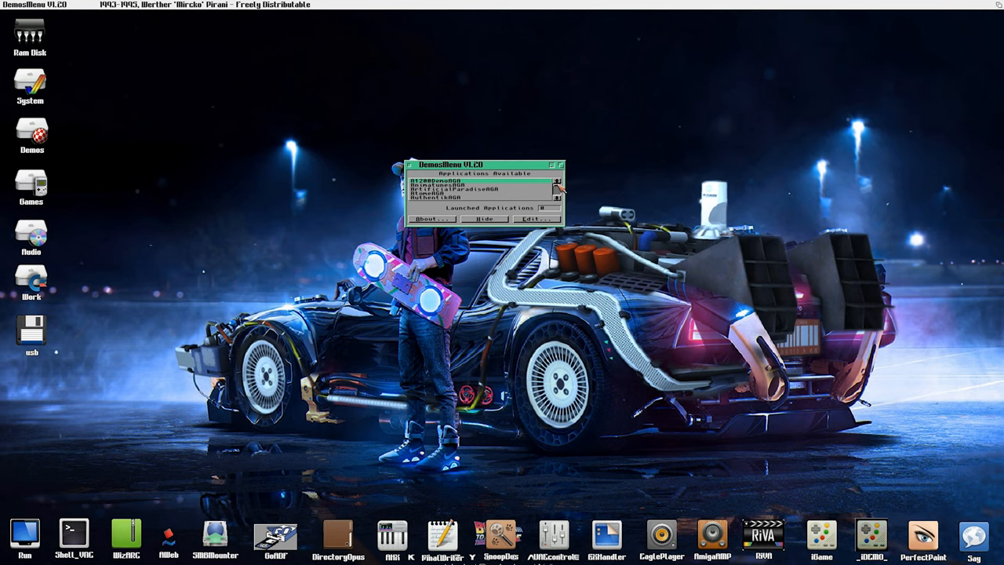
Step: Scroll the DemosMenu list down past StateOfTheArt and StatusQuo and launch a demo
{"action": "scroll", "scroll_direction": "down", "scroll_amount": 3}
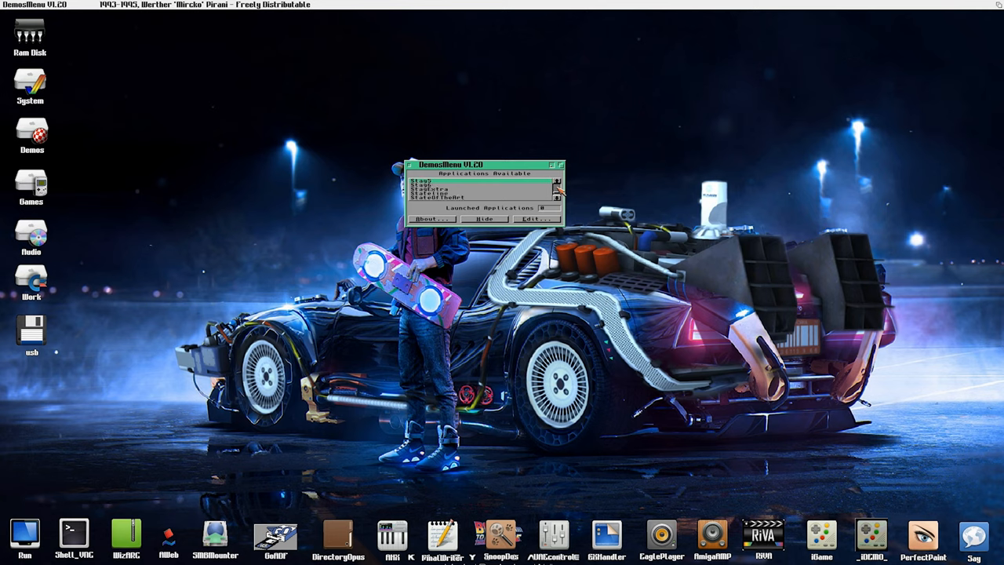
{"action": "double_click", "coordinate": [438, 186]}
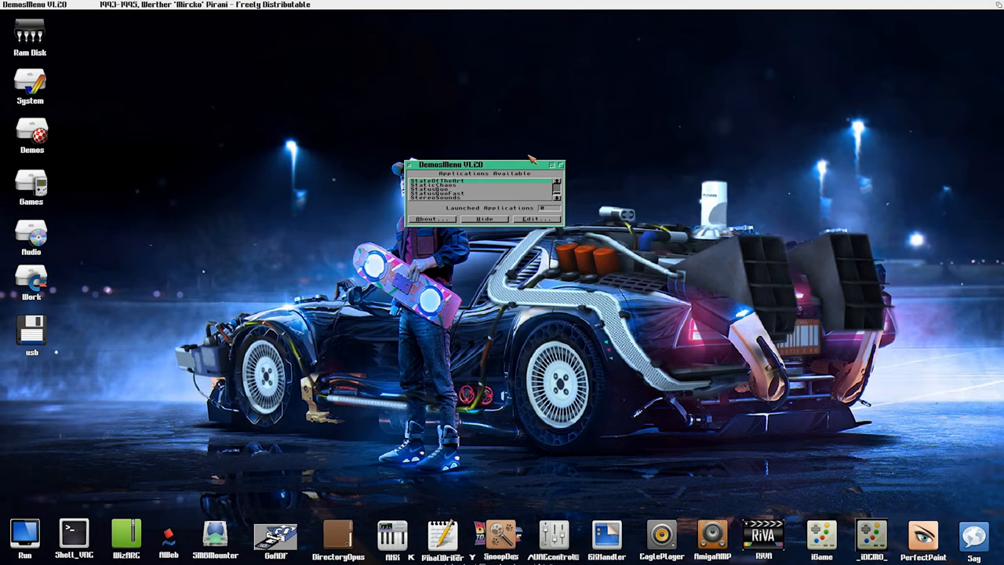
Step: Close the DemosMenu window after the demo finishes
{"action": "left_click", "coordinate": [484, 219]}
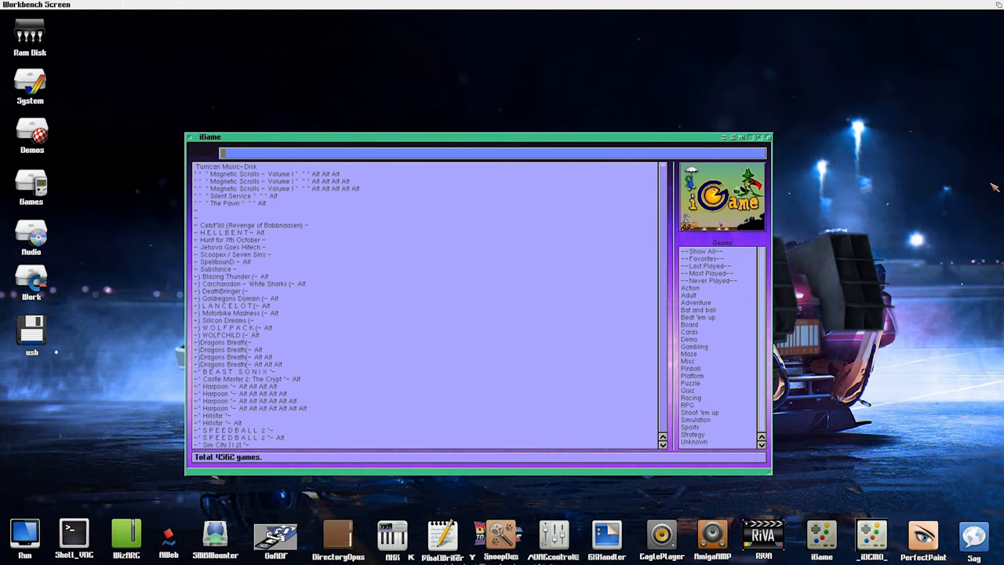
Step: Filter the iGame library with the search text 'super st'
{"action": "type", "text": "super sta"}
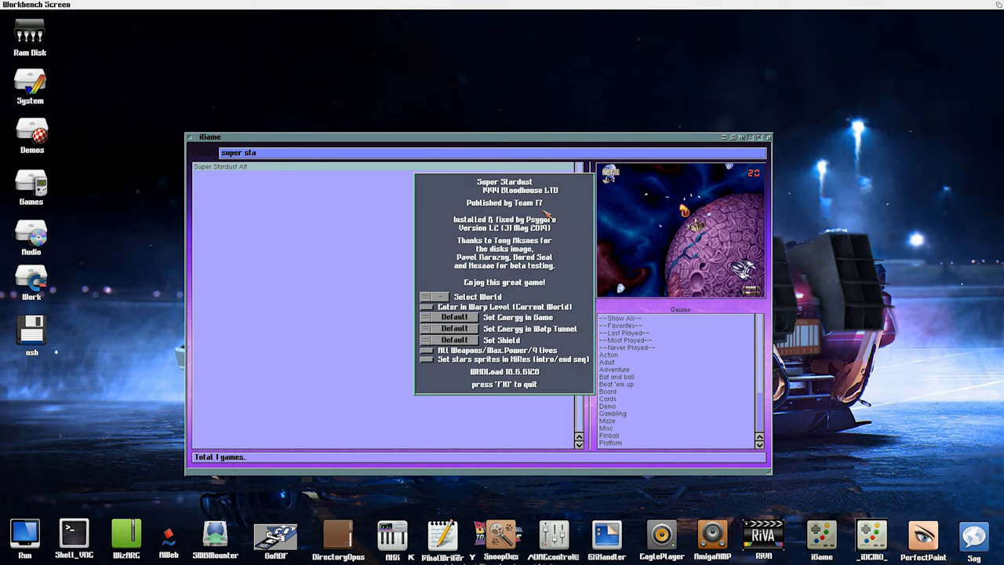
{"action": "mouse_move", "coordinate": [542, 329]}
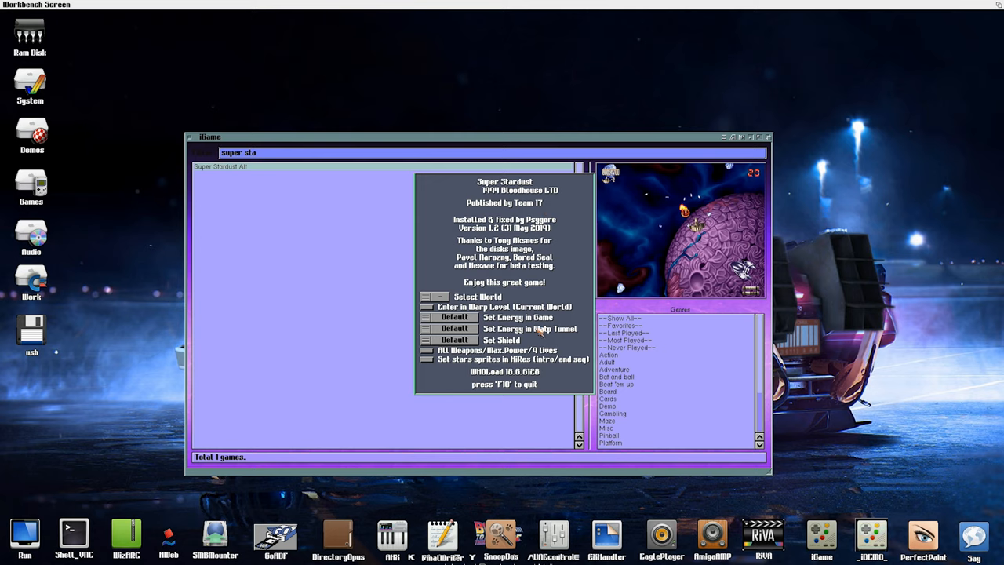
{"action": "mouse_move", "coordinate": [539, 334]}
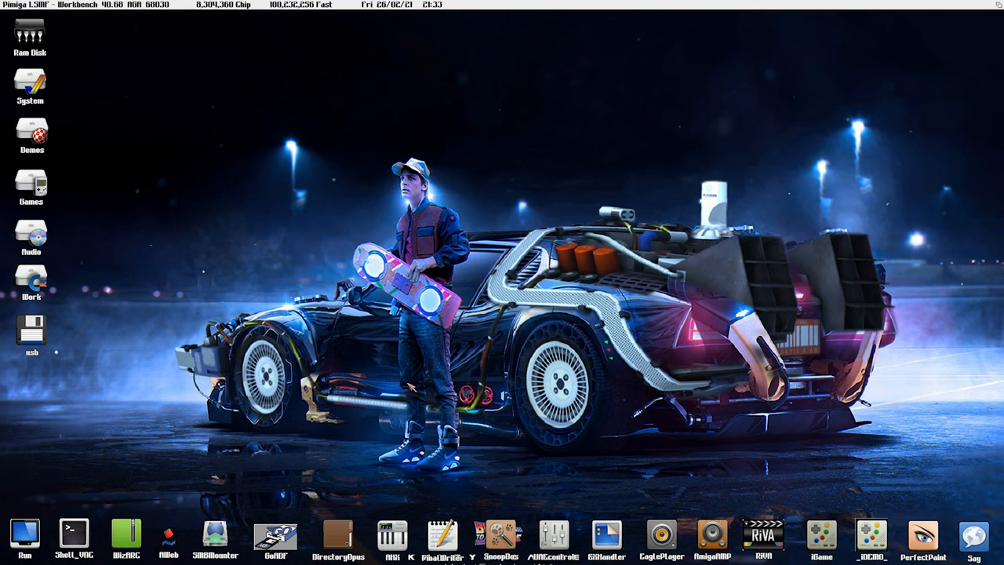
{"action": "mouse_move", "coordinate": [404, 463]}
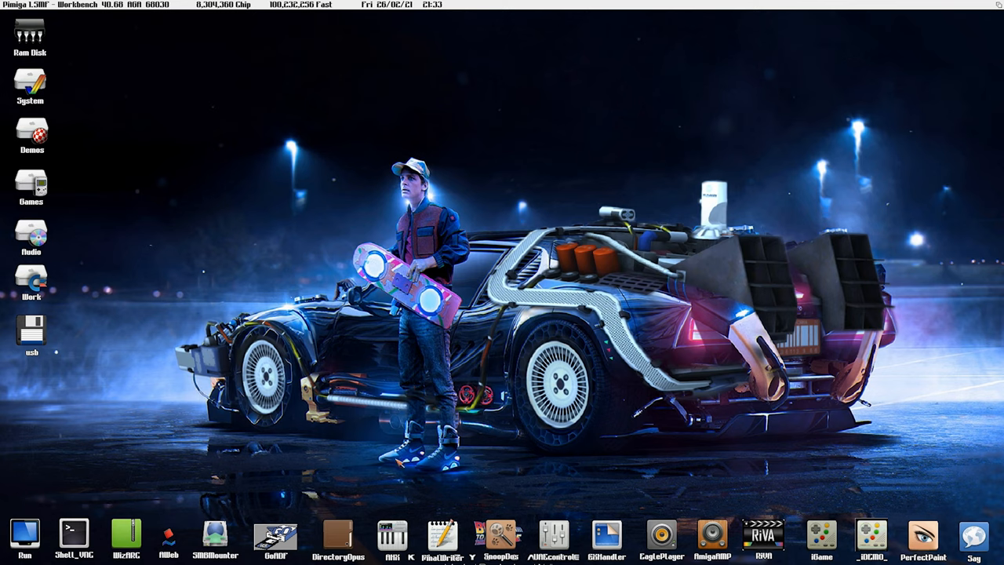
{"action": "mouse_move", "coordinate": [542, 541]}
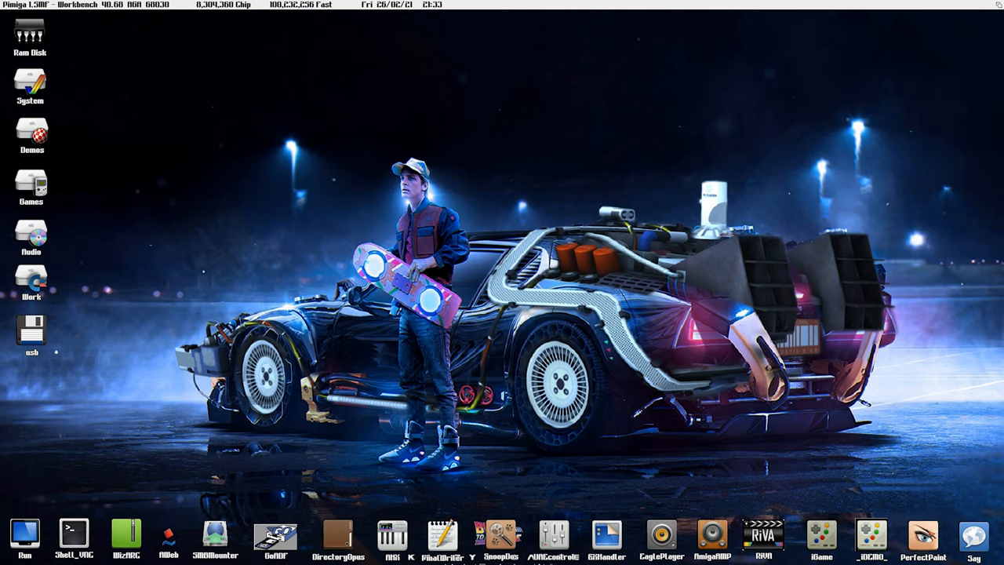
{"action": "mouse_move", "coordinate": [510, 194]}
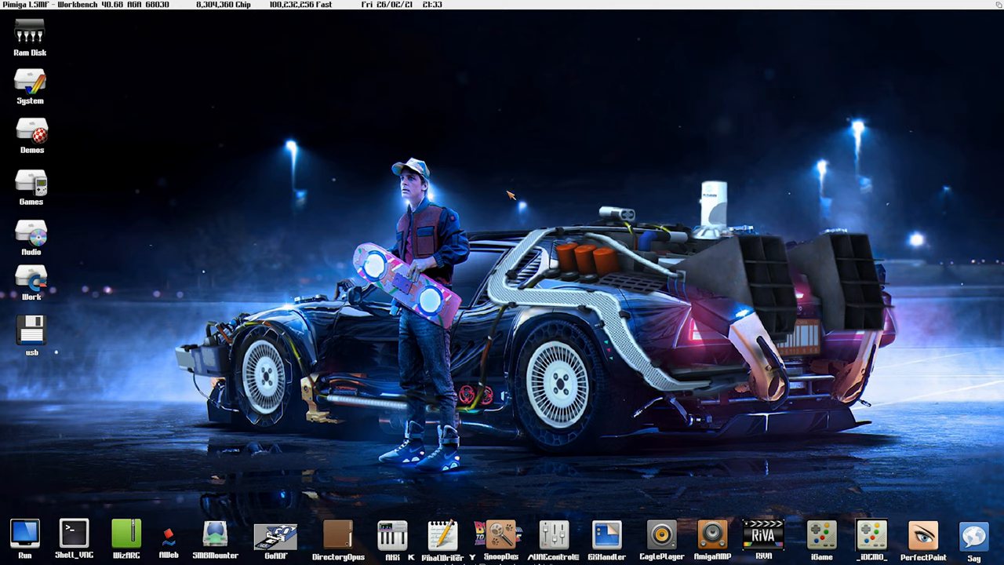
{"action": "mouse_move", "coordinate": [308, 110]}
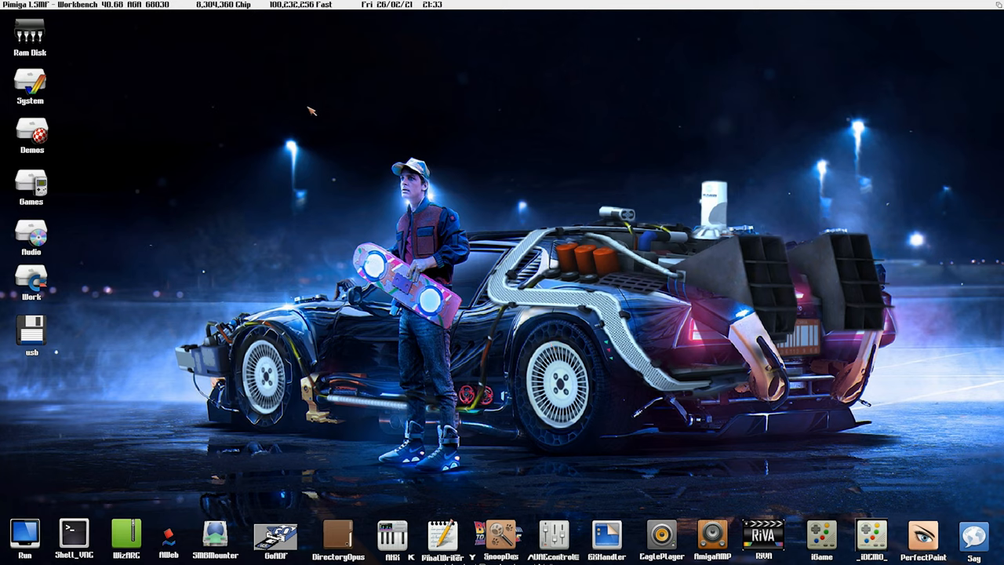
{"action": "mouse_move", "coordinate": [372, 110]}
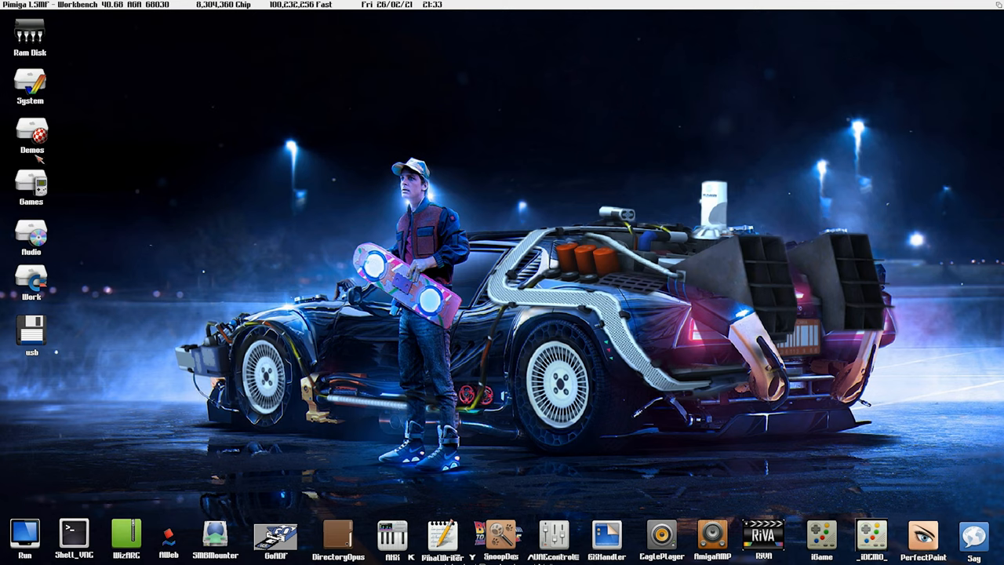
{"action": "double_click", "coordinate": [31, 182]}
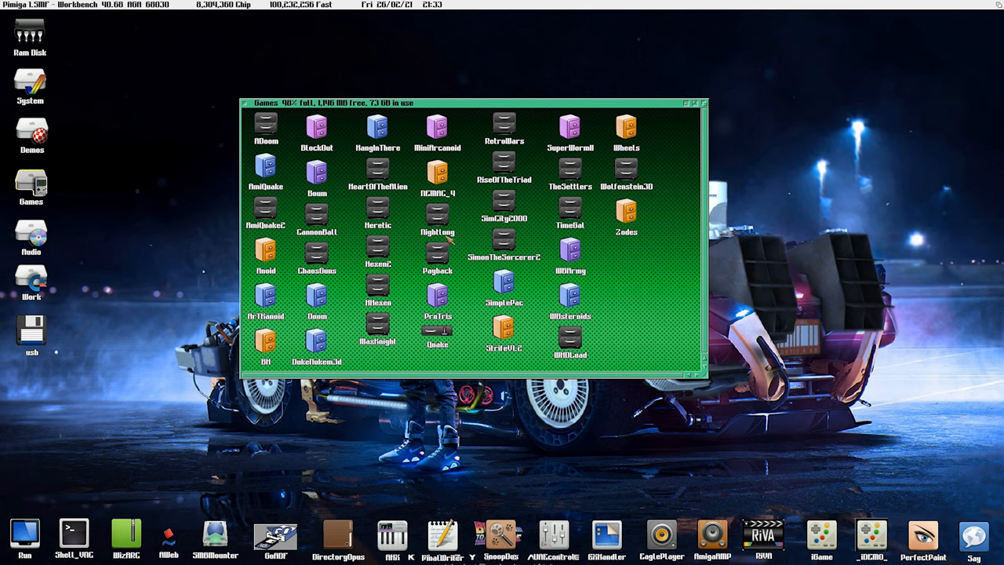
{"action": "mouse_move", "coordinate": [643, 281]}
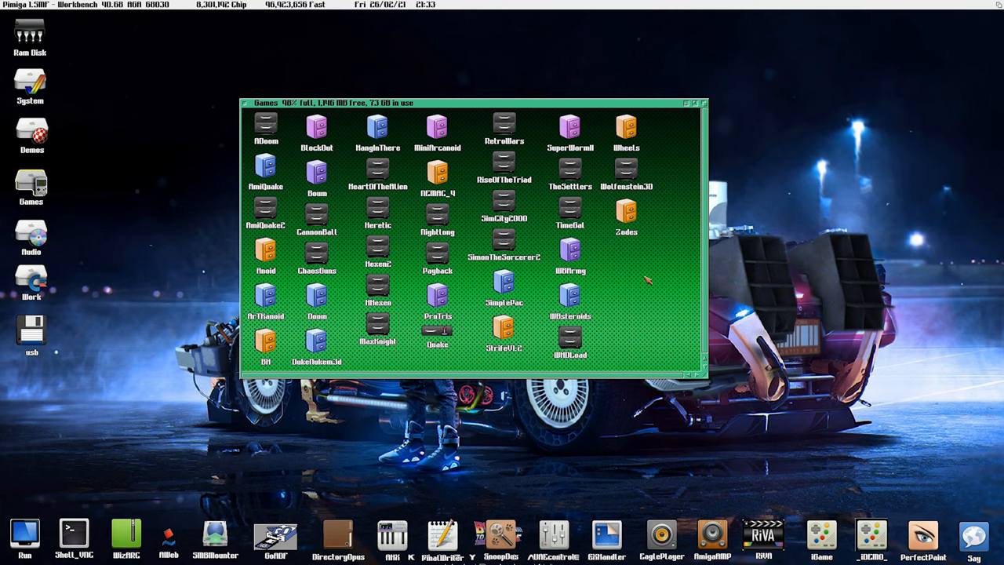
{"action": "mouse_move", "coordinate": [437, 329]}
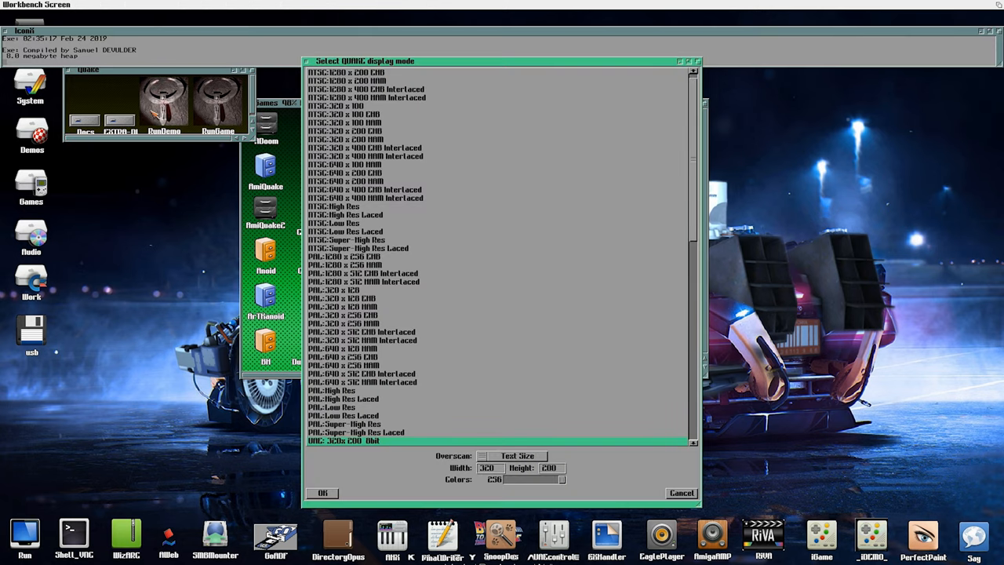
{"action": "mouse_move", "coordinate": [424, 489]}
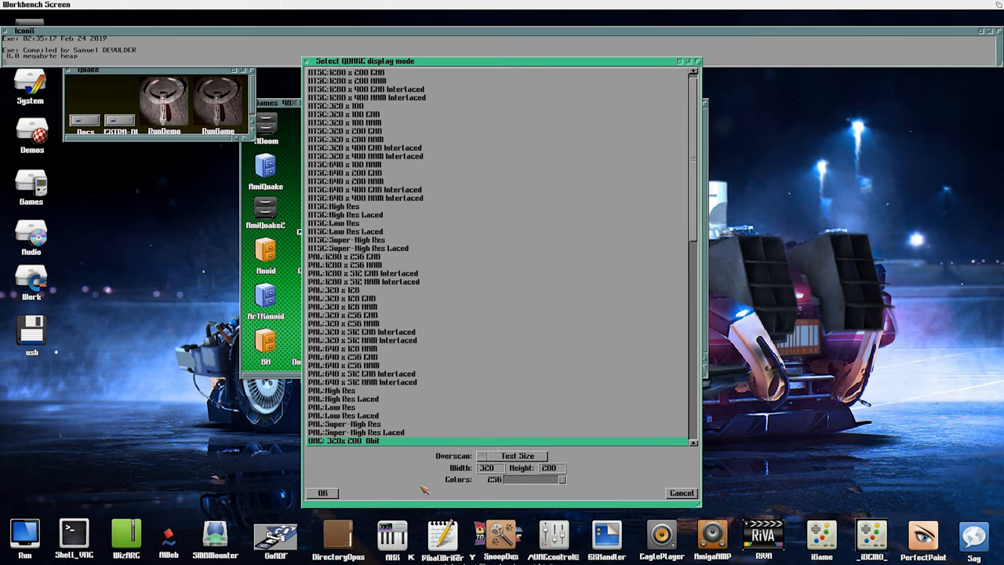
Step: Accept the Quake display mode to start the game
{"action": "left_click", "coordinate": [322, 493]}
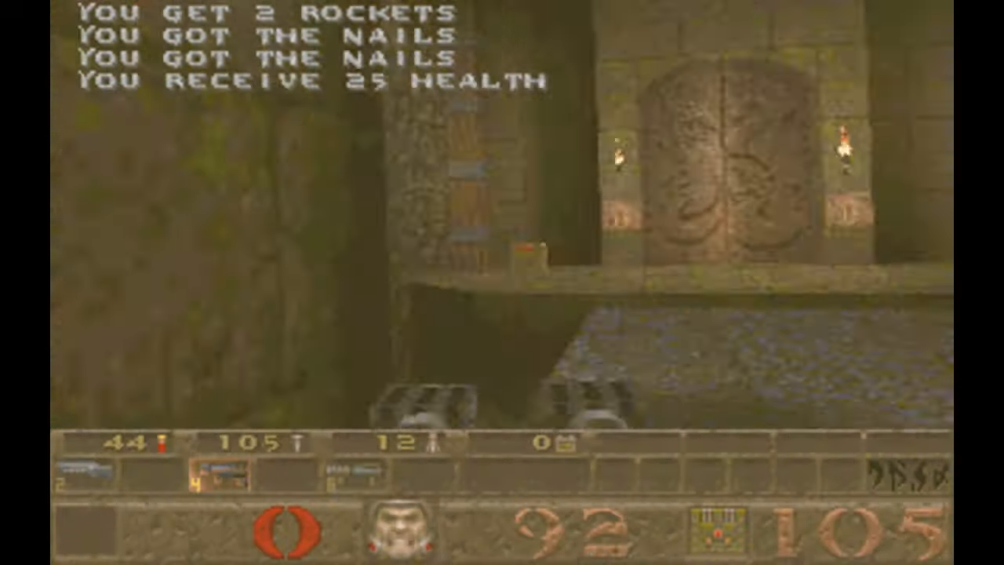
Step: Pause Quake gameplay with Escape to show the main menu
{"action": "key", "text": "Escape"}
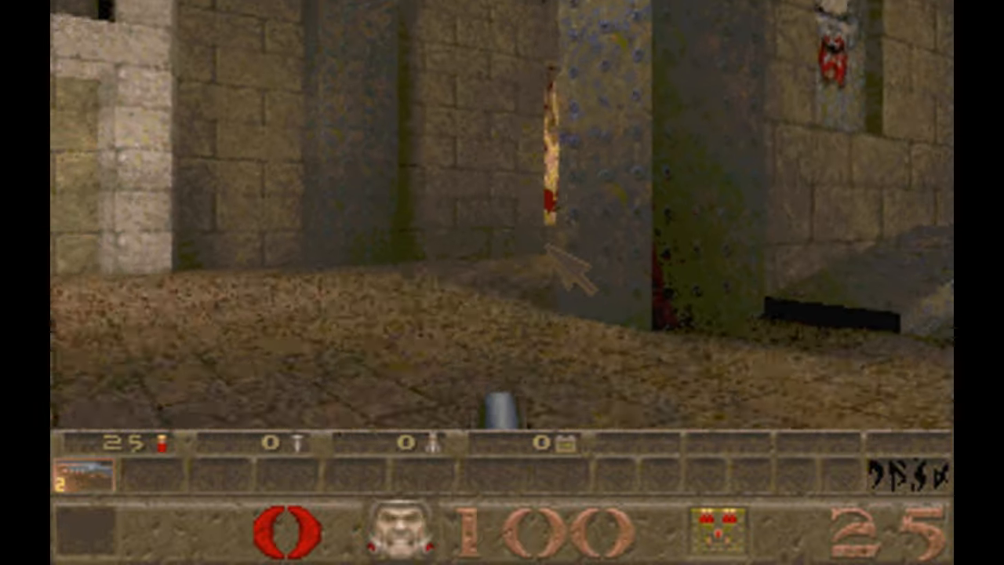
{"action": "key", "text": "Escape"}
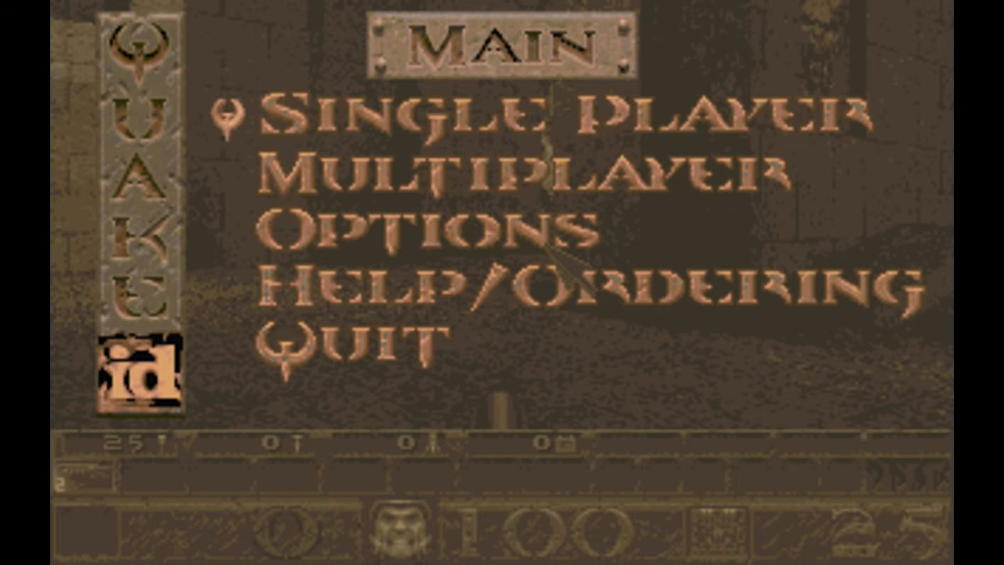
Step: Quit Quake, then close the Quake drawer and the Games drawer
{"action": "left_click", "coordinate": [345, 341]}
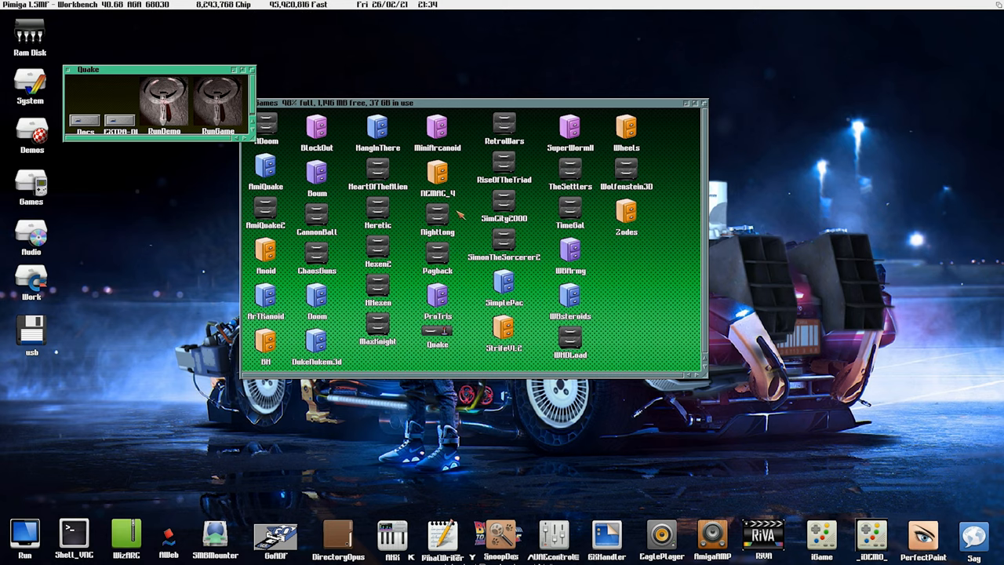
{"action": "mouse_move", "coordinate": [482, 333]}
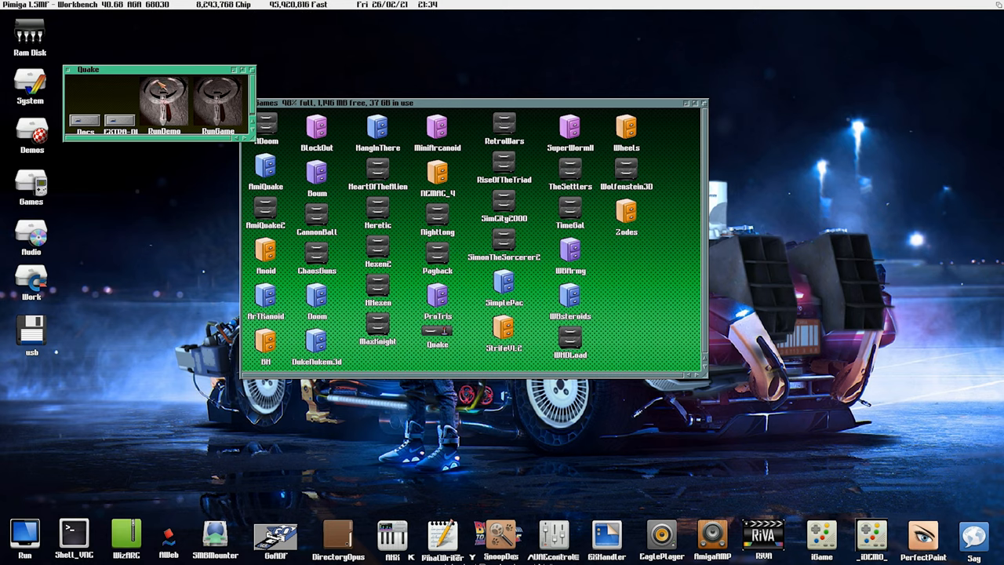
{"action": "left_click", "coordinate": [68, 70]}
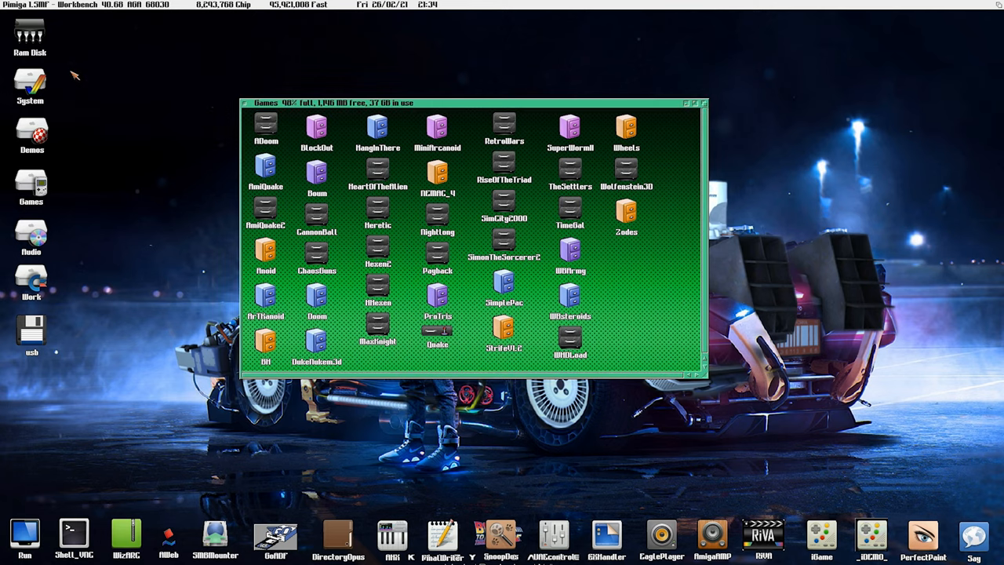
{"action": "mouse_move", "coordinate": [247, 114]}
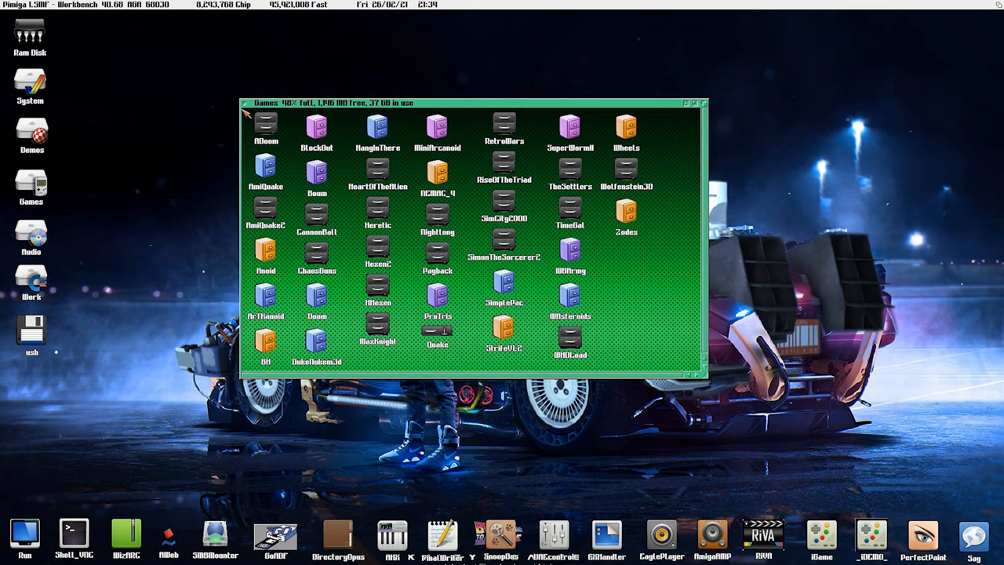
{"action": "left_click", "coordinate": [248, 102]}
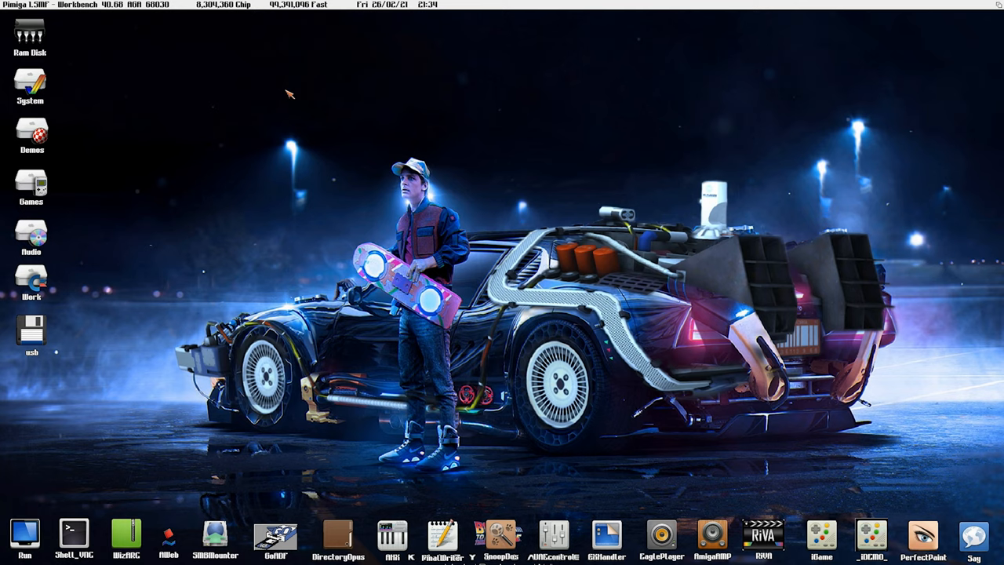
{"action": "mouse_move", "coordinate": [463, 206]}
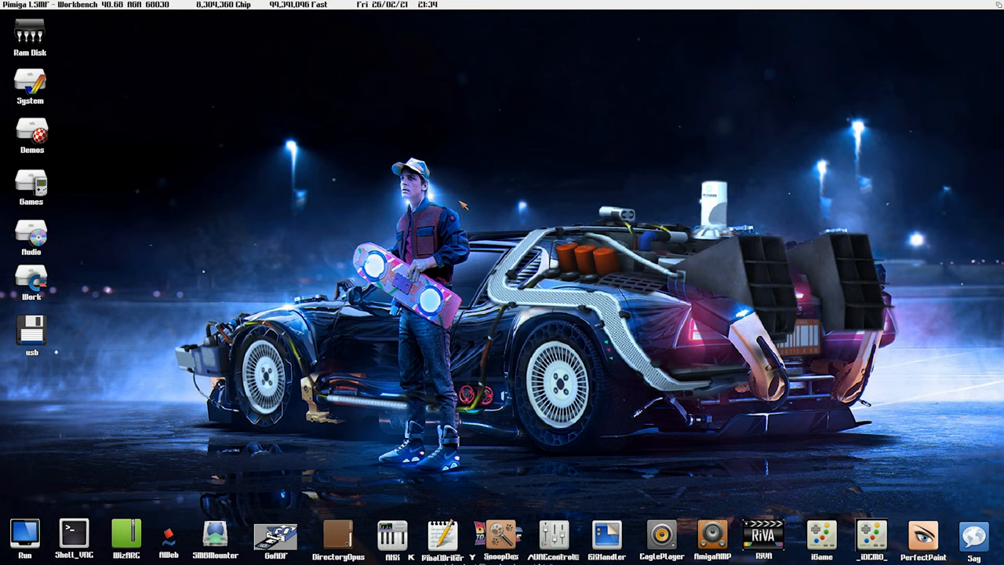
{"action": "mouse_move", "coordinate": [316, 192]}
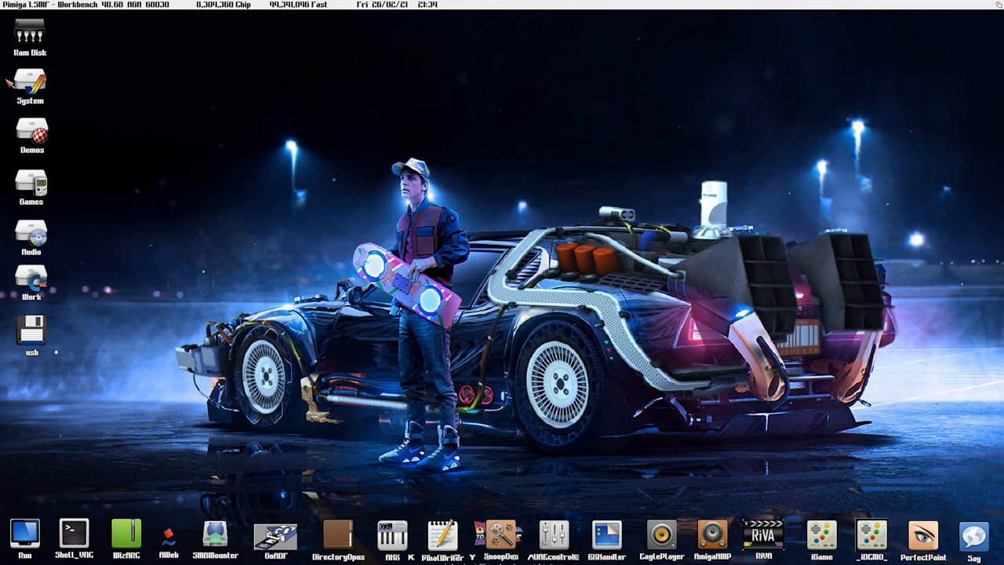
Step: Open the Demos drawer on the PiMiga Workbench desktop
{"action": "double_click", "coordinate": [30, 85]}
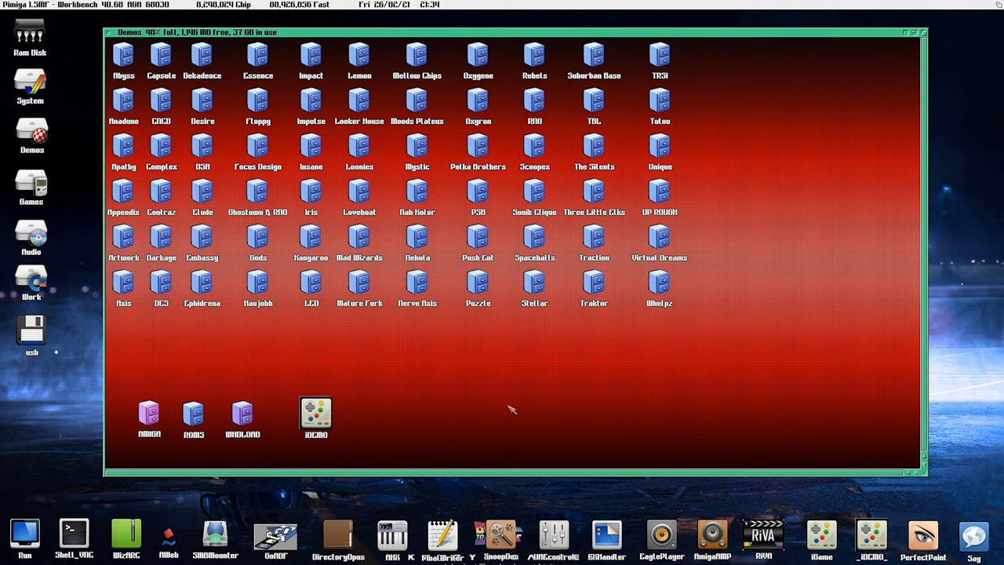
{"action": "mouse_move", "coordinate": [520, 384]}
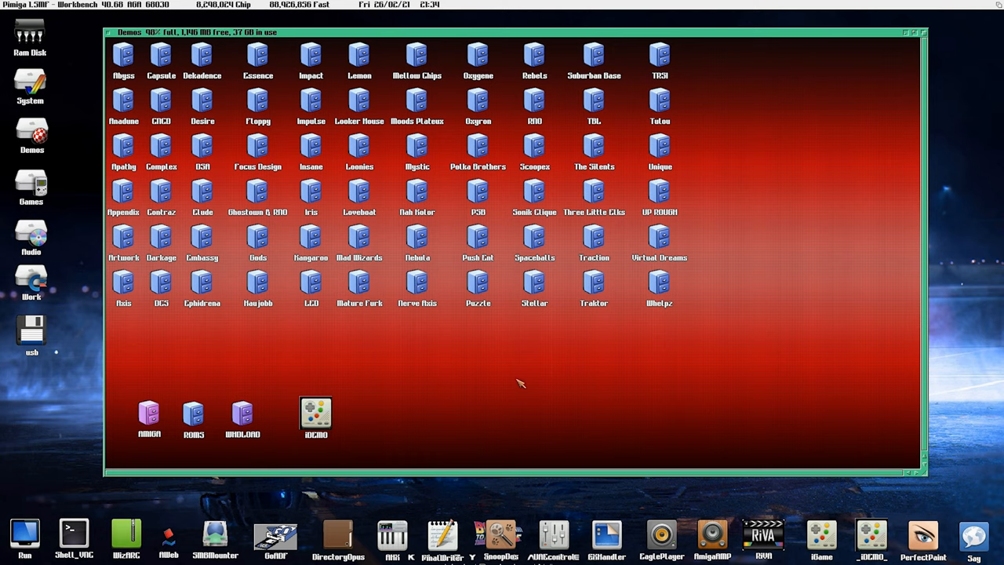
{"action": "mouse_move", "coordinate": [542, 390]}
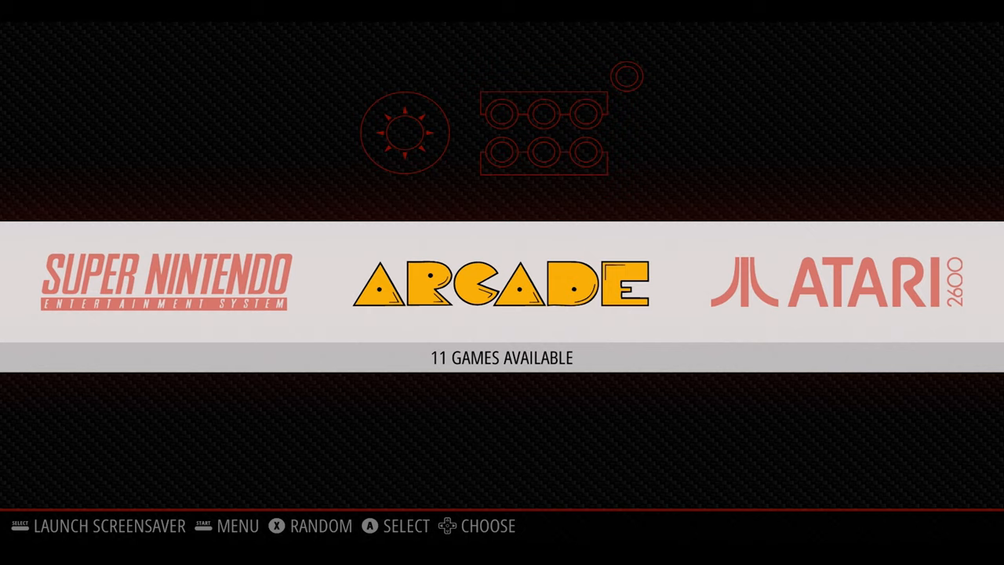
Step: Scroll the EmulationStation carousel right until Super Nintendo is centred
{"action": "scroll", "scroll_direction": "right", "scroll_amount": 3}
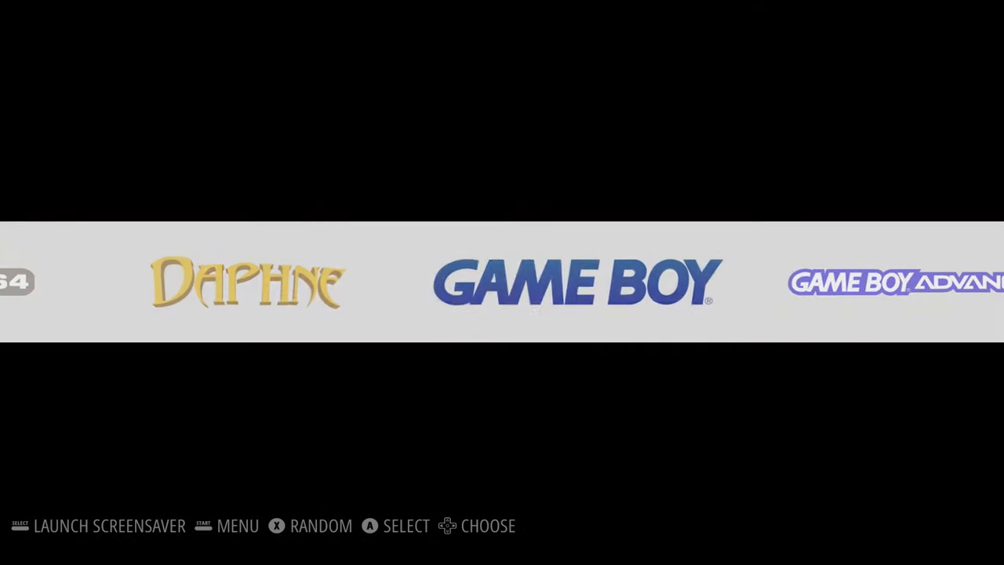
{"action": "scroll", "scroll_direction": "right", "scroll_amount": 3}
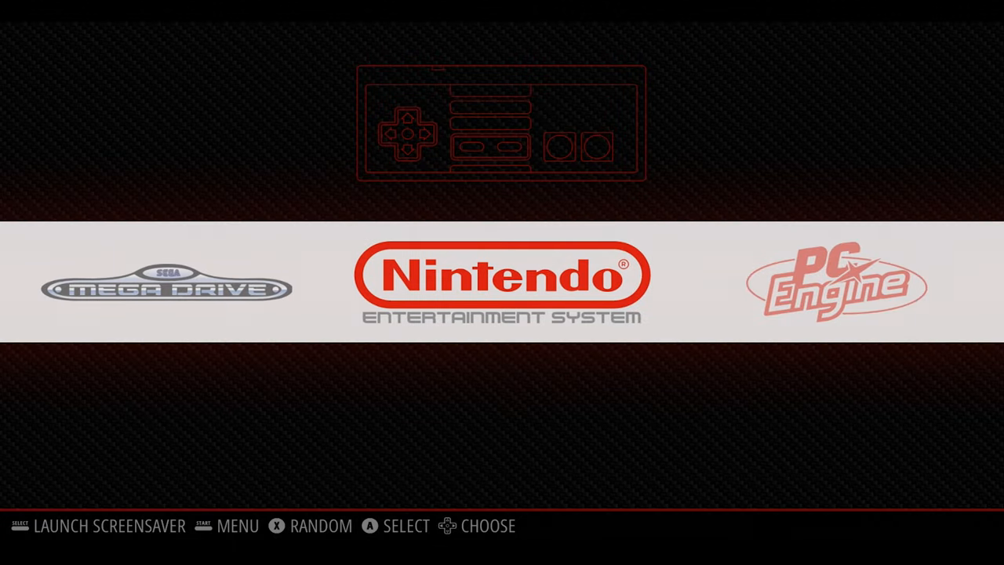
{"action": "scroll", "scroll_direction": "right", "scroll_amount": 3}
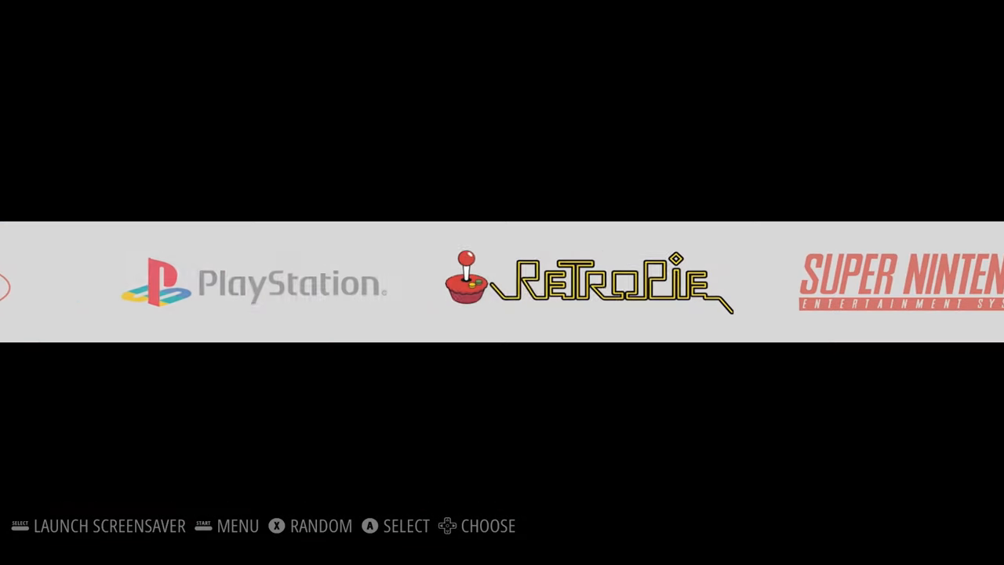
{"action": "scroll", "scroll_direction": "right", "scroll_amount": 3}
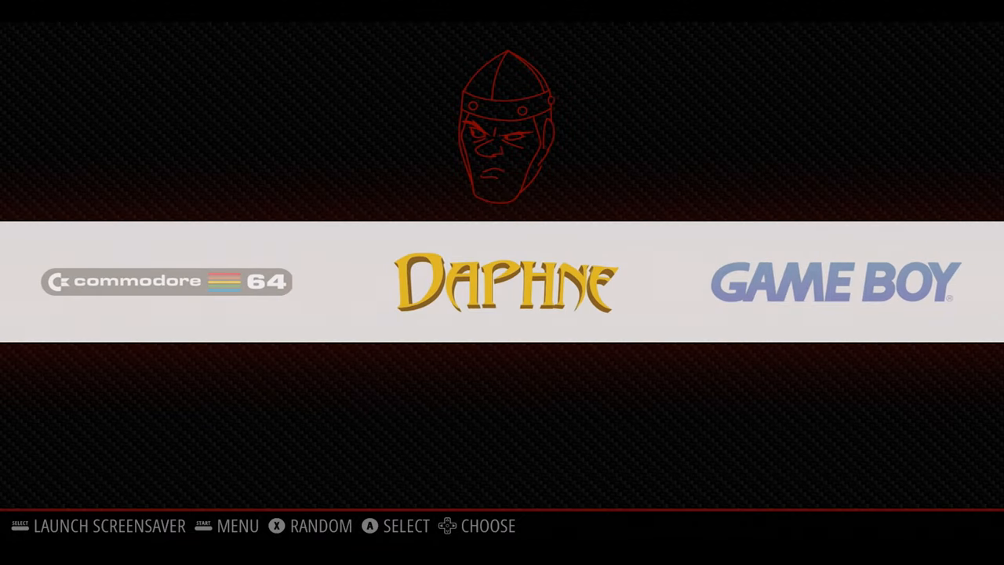
{"action": "scroll", "scroll_direction": "right", "scroll_amount": 3}
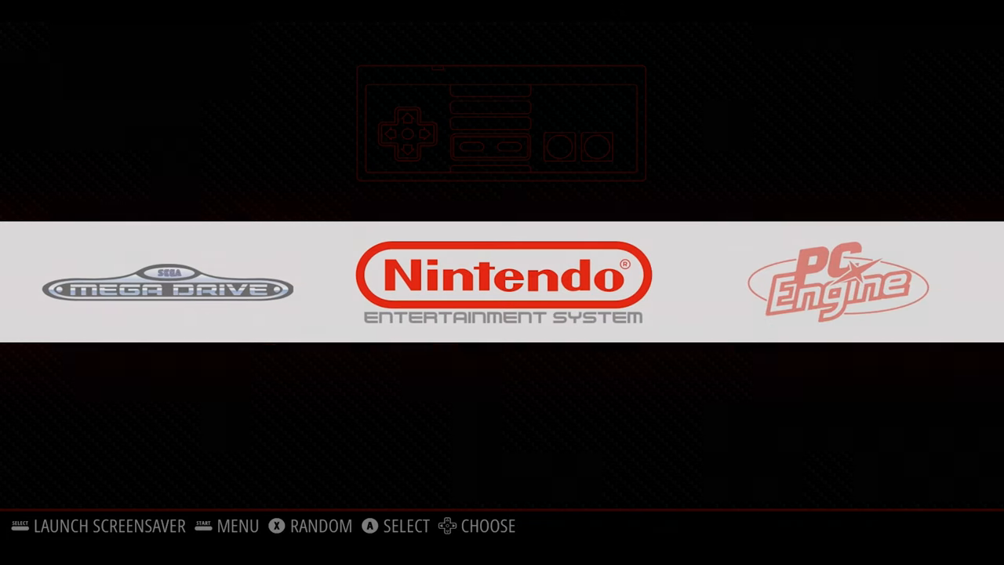
{"action": "scroll", "scroll_direction": "right", "scroll_amount": 3}
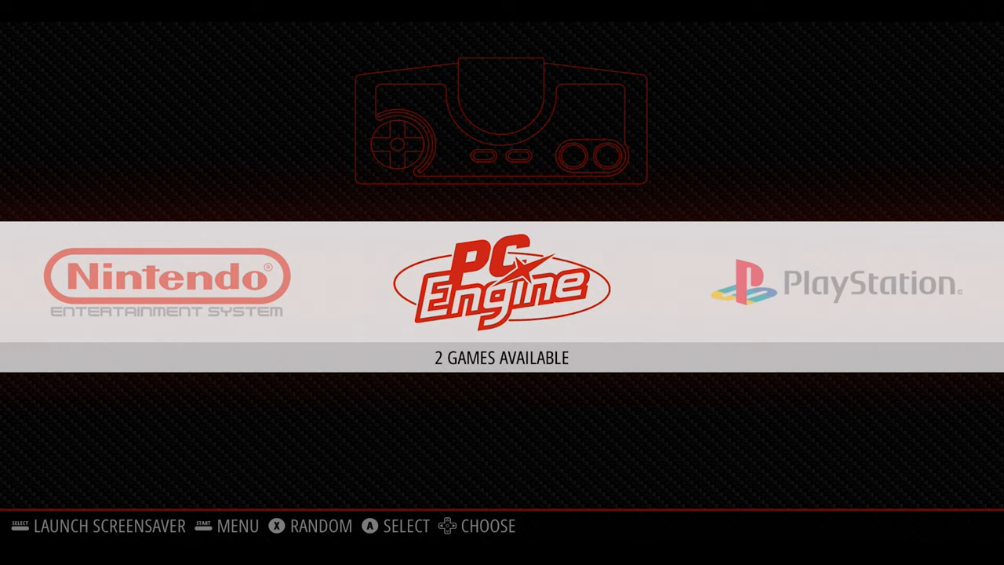
{"action": "scroll", "scroll_direction": "right", "scroll_amount": 3}
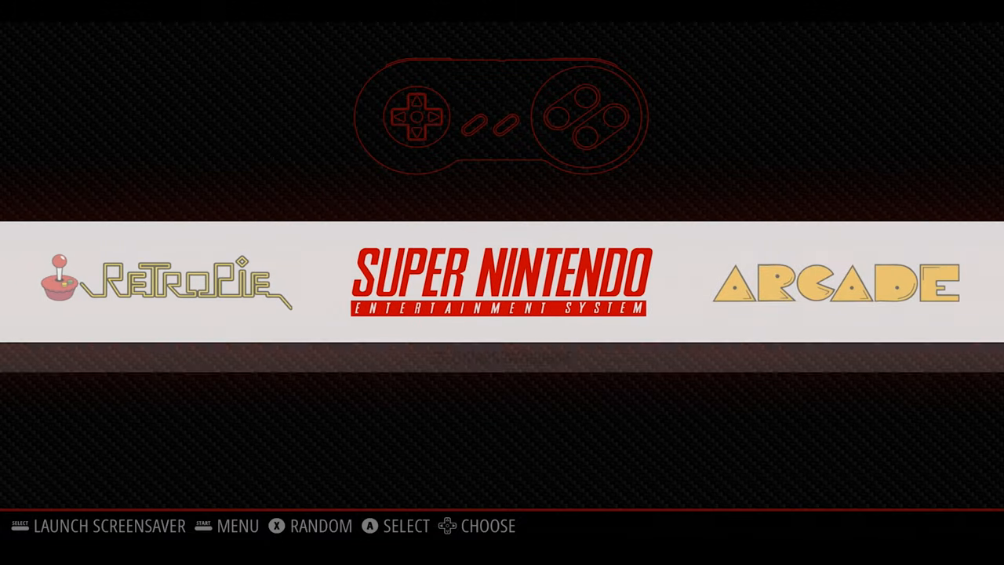
Step: Open the Super Nintendo list, move down to Super Star Wars and launch it
{"action": "left_click", "coordinate": [502, 283]}
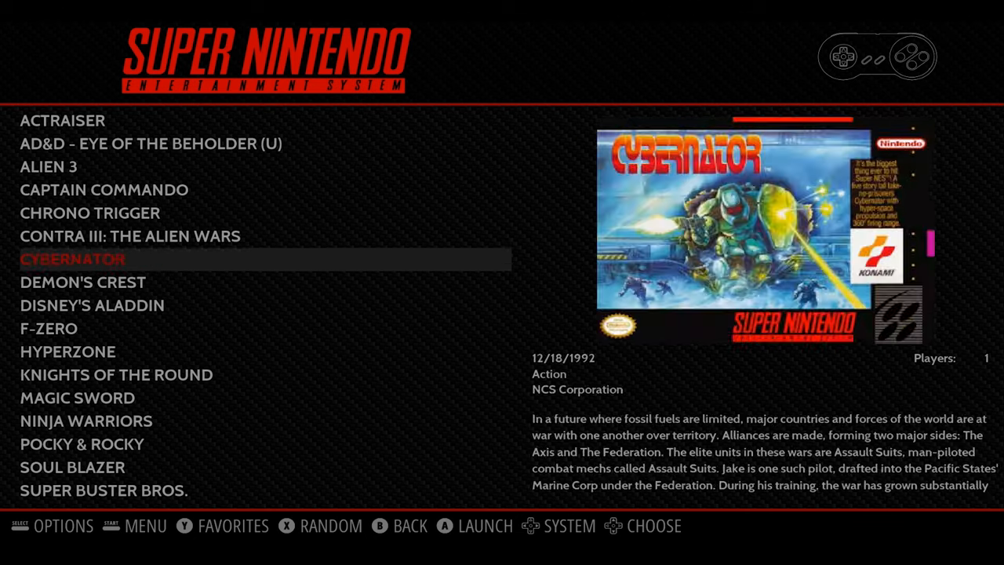
{"action": "scroll", "scroll_direction": "down", "scroll_amount": 3}
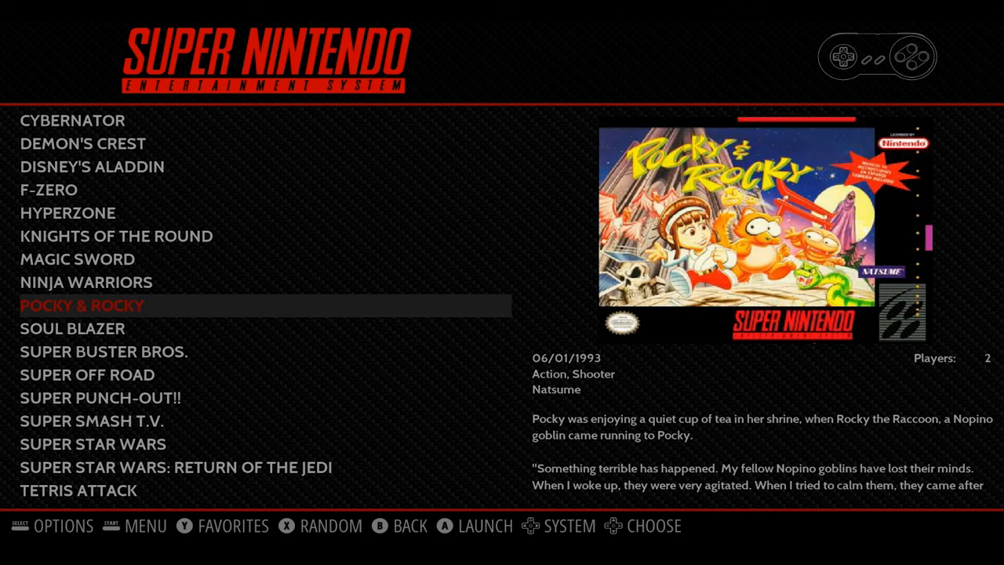
{"action": "scroll", "scroll_direction": "down", "scroll_amount": 3}
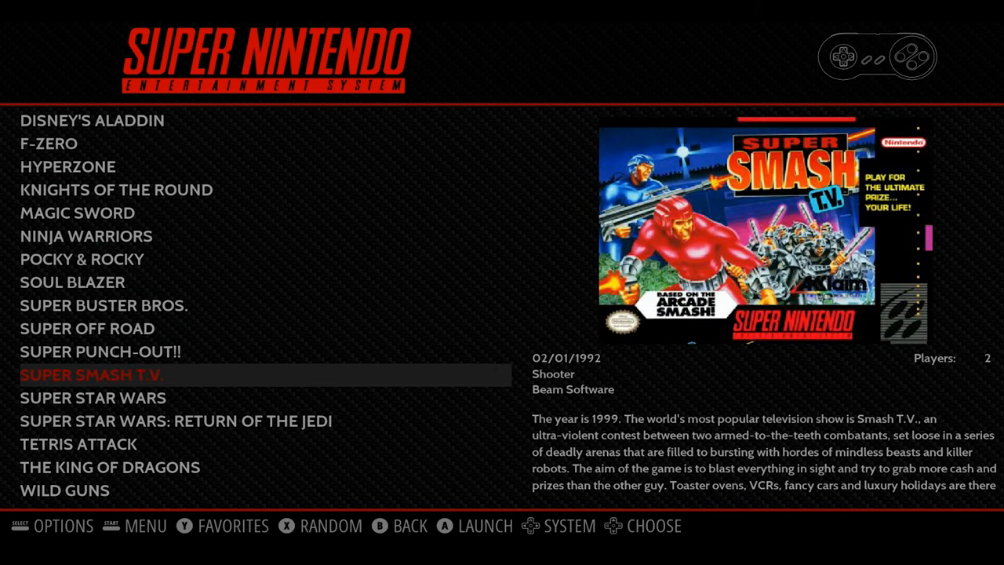
{"action": "key", "text": "down"}
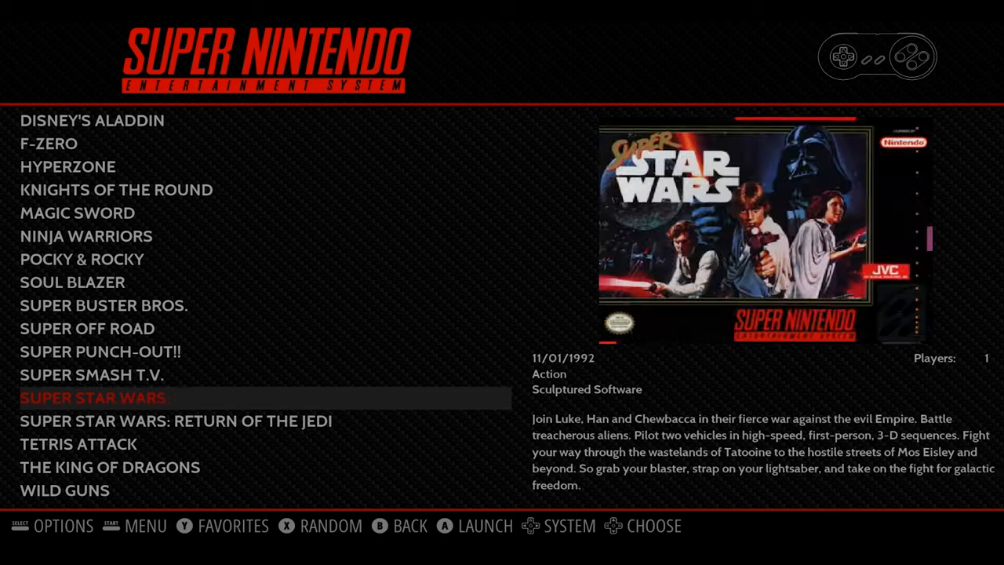
{"action": "key", "text": "Up"}
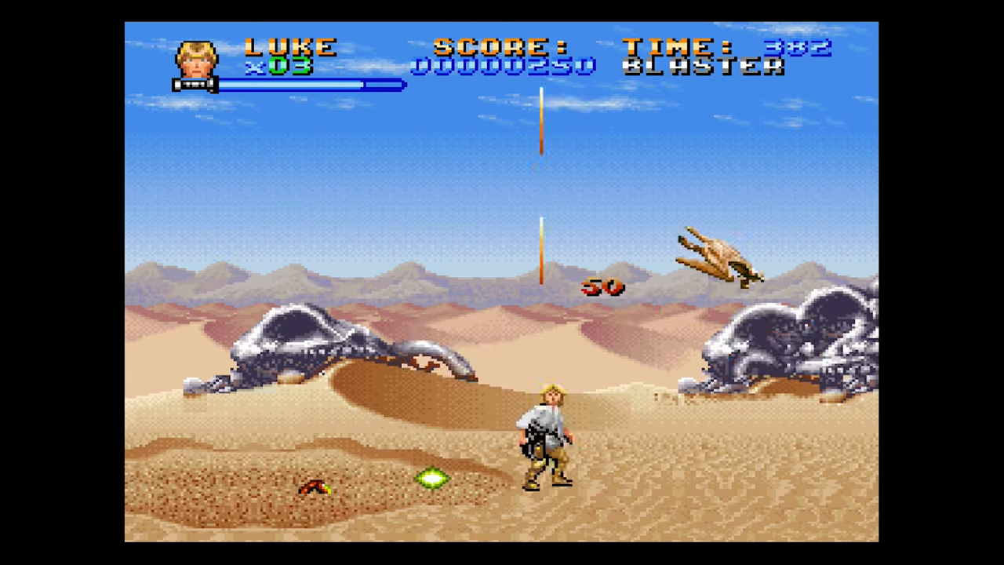
Step: Exit the current game and launch Mr. Do! from the Arcade list
{"action": "key", "text": "Escape"}
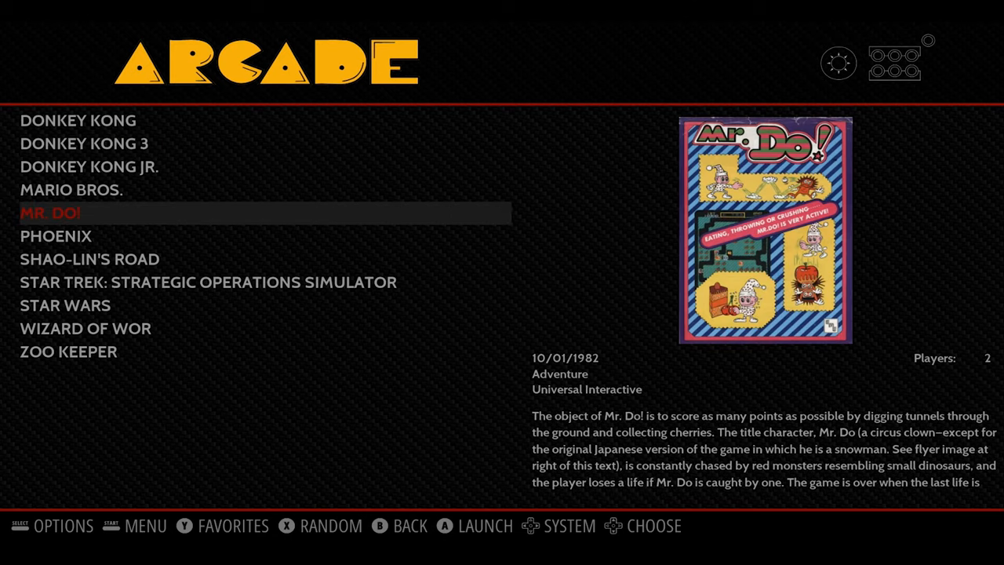
{"action": "left_click", "coordinate": [486, 526]}
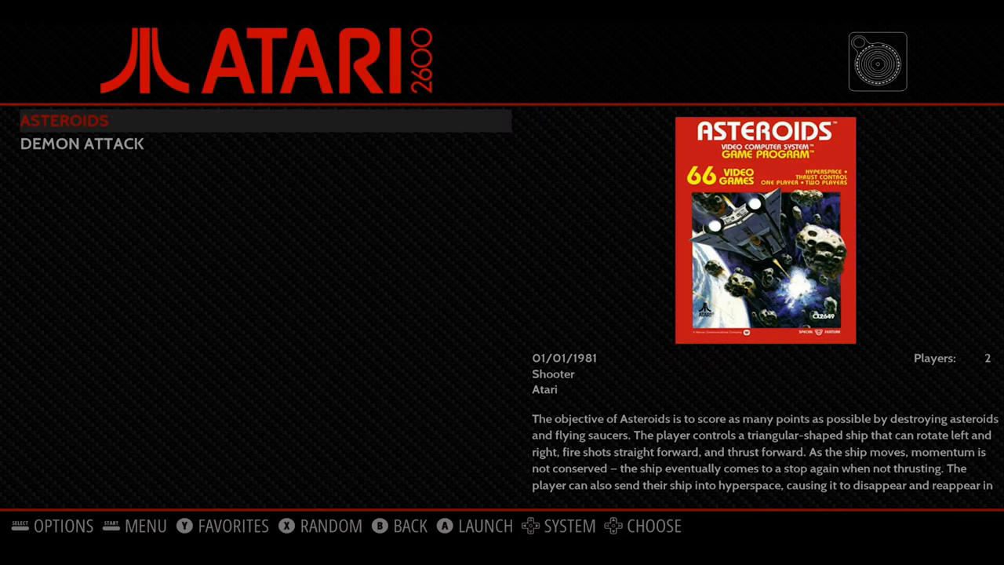
Step: Launch Asteroids from the Atari 2600 game list
{"action": "left_click", "coordinate": [484, 526]}
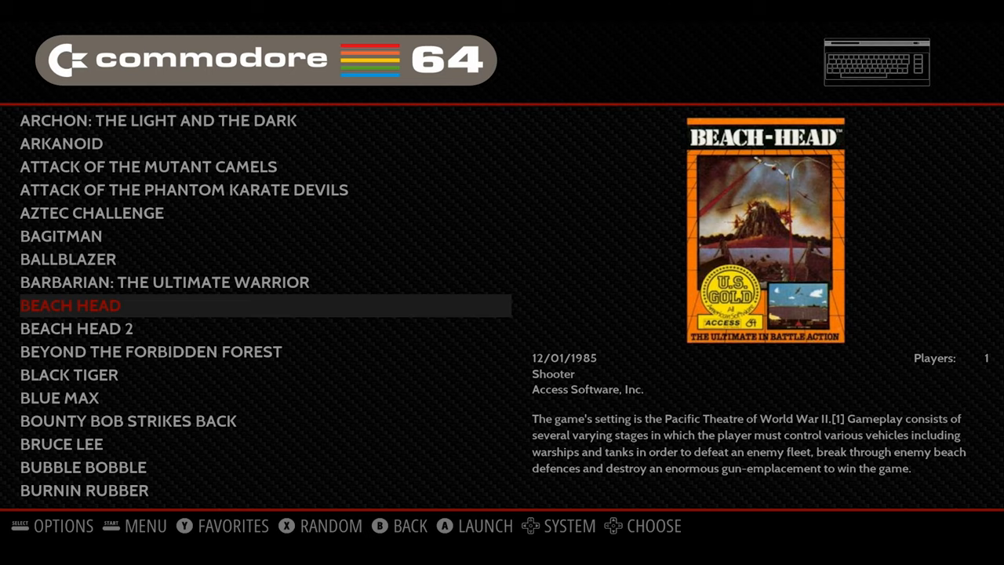
Step: Scroll the C64 list to Bruce Lee, skip its docs, and press F7 to play
{"action": "scroll", "scroll_direction": "down", "scroll_amount": 3}
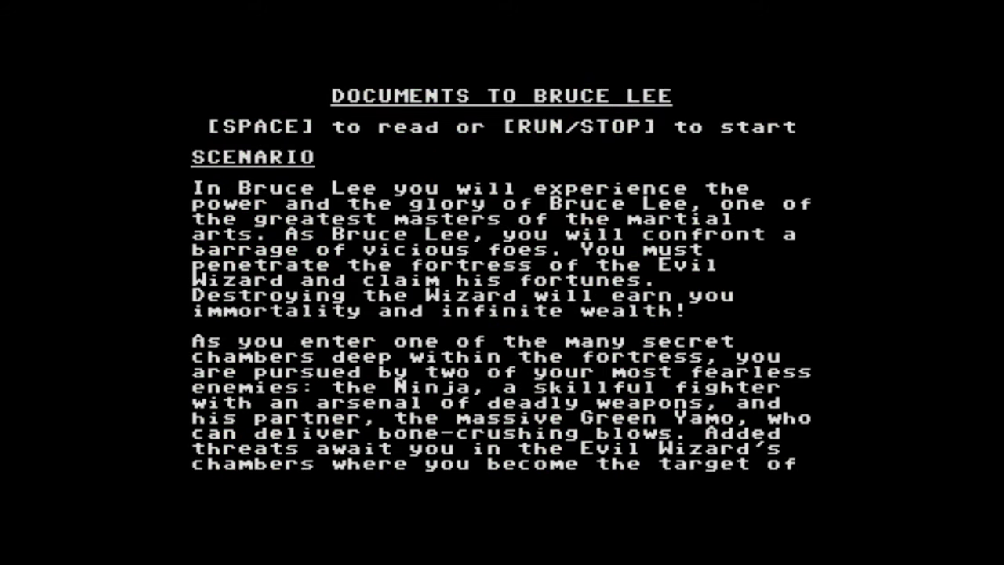
{"action": "key", "text": "space"}
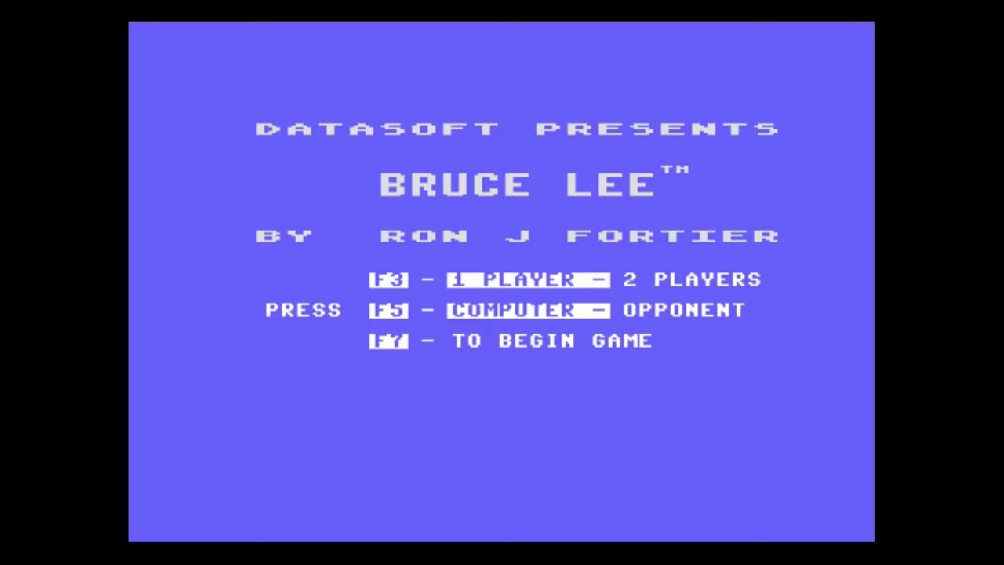
{"action": "key", "text": "f7"}
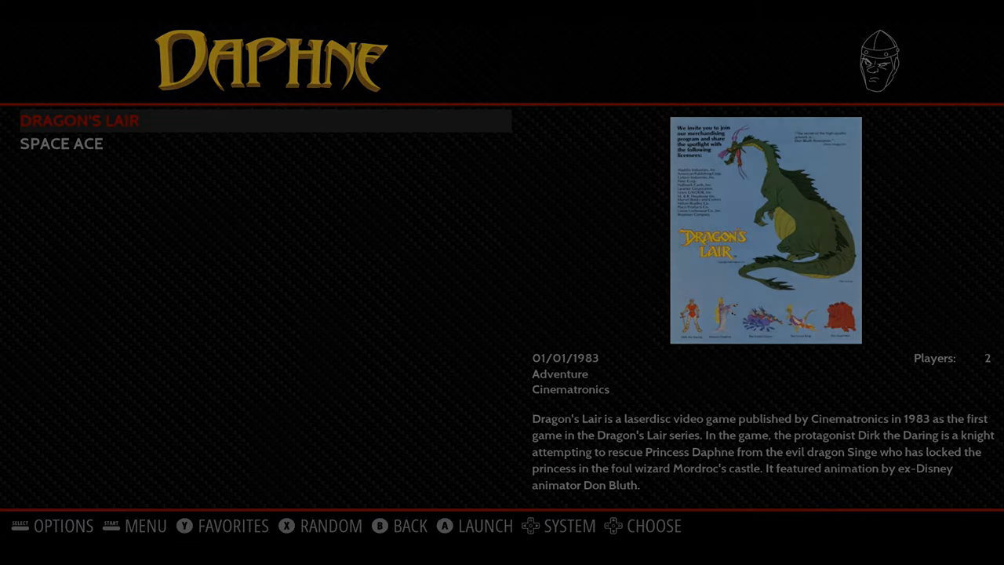
Step: Launch Dragon's Lair from the Daphne game list
{"action": "left_click", "coordinate": [486, 525]}
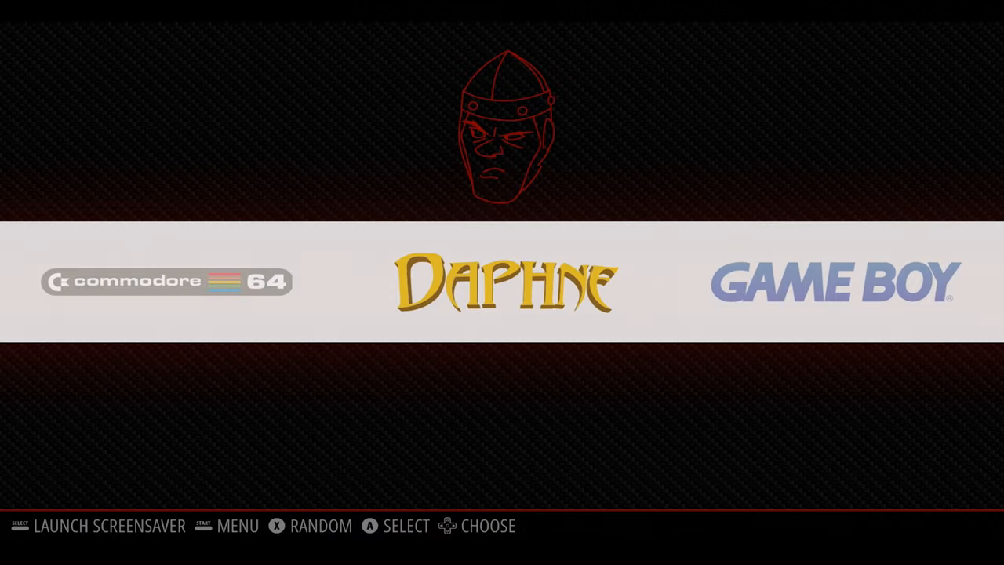
{"action": "left_click", "coordinate": [831, 283]}
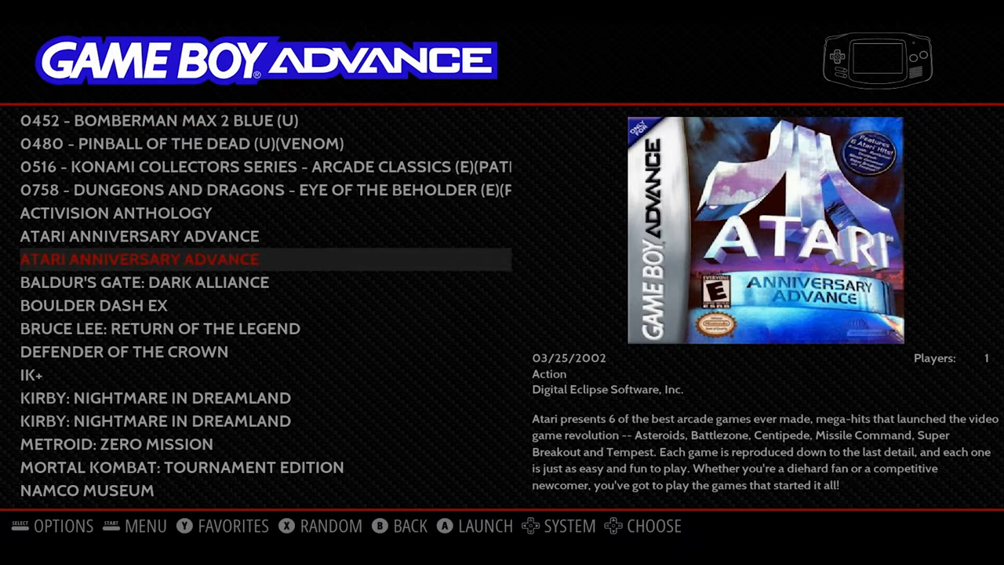
Step: Launch Prince of Persia: The Sands of Time from the GBA list, then switch to Mega Drive
{"action": "scroll", "scroll_direction": "down", "scroll_amount": 3}
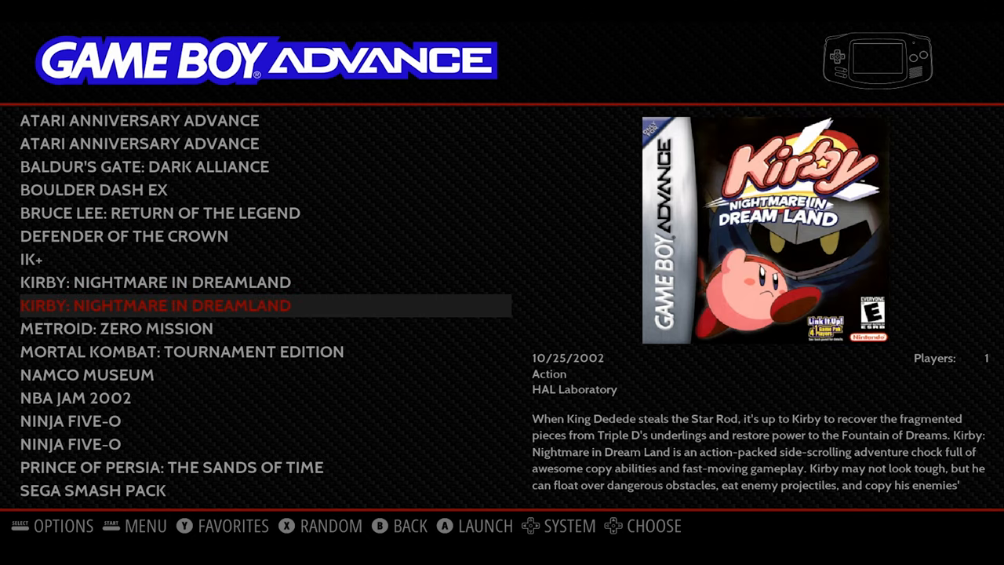
{"action": "scroll", "scroll_direction": "down", "scroll_amount": 3}
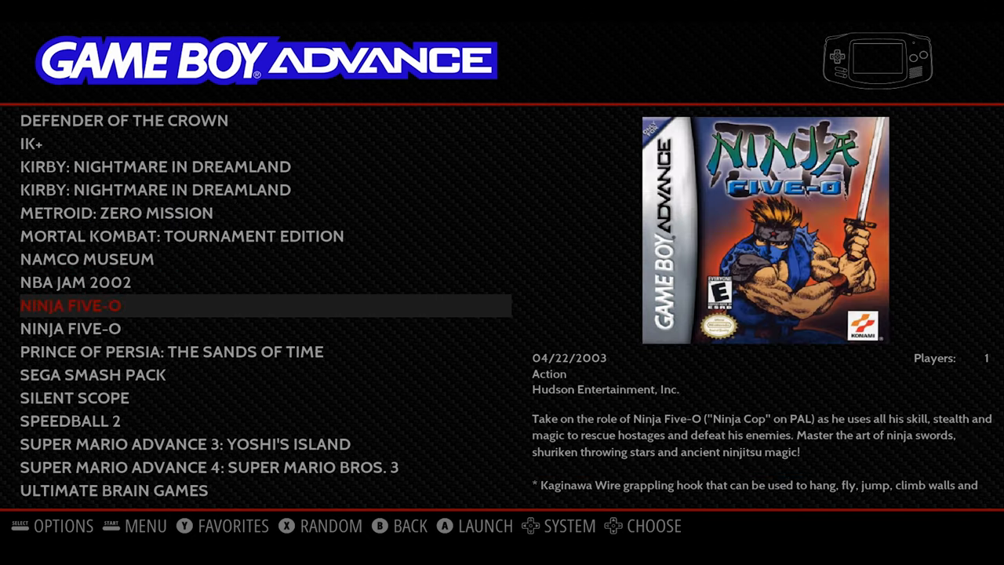
{"action": "key", "text": "down"}
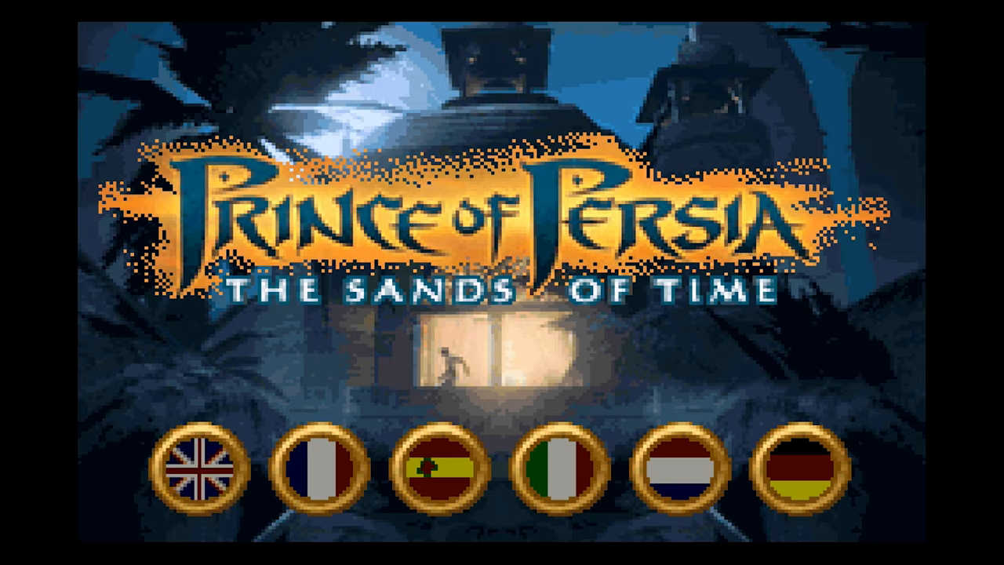
{"action": "left_click", "coordinate": [204, 468]}
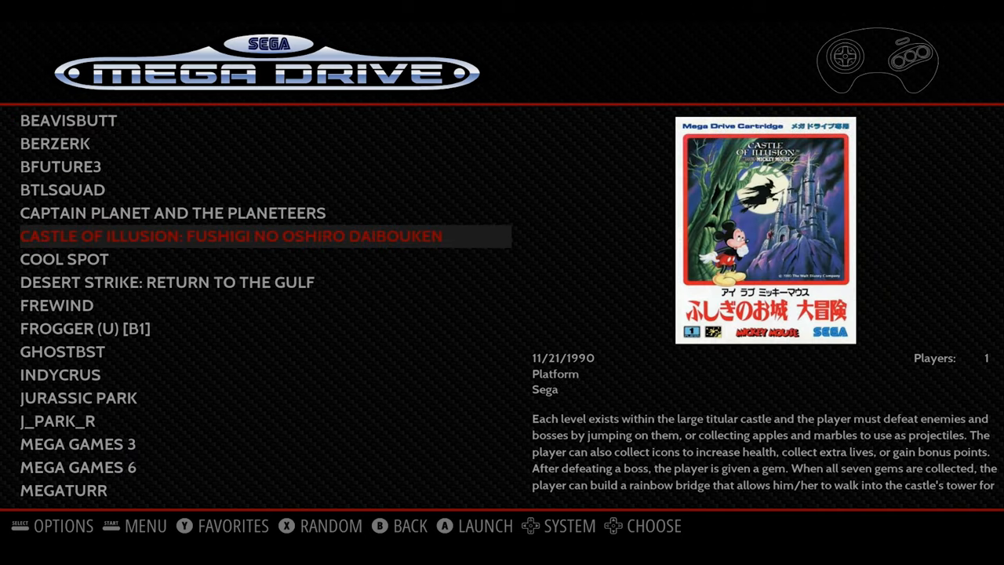
Step: Move past Cool Spot to Desert Strike: Return to the Gulf and launch it
{"action": "key", "text": "down"}
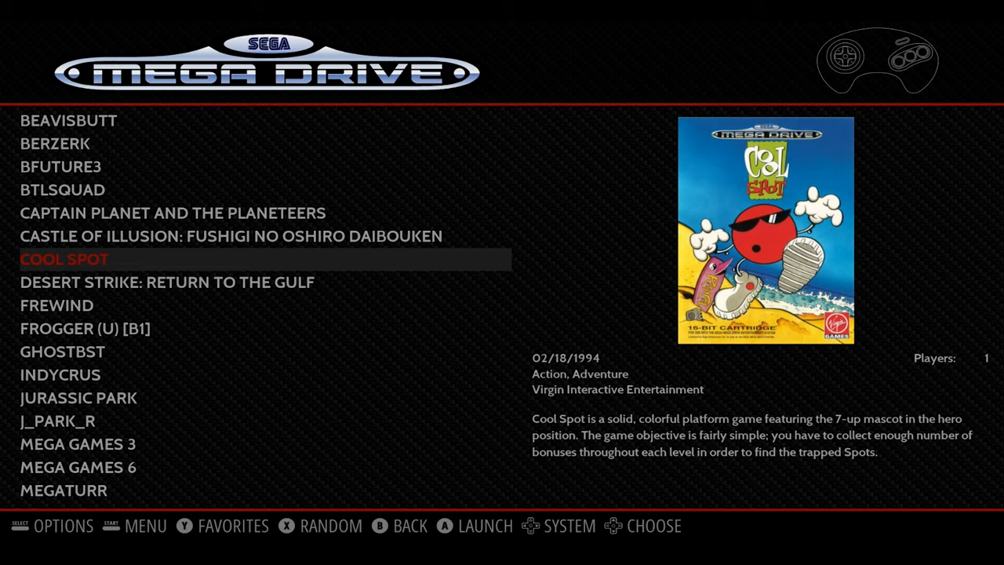
{"action": "key", "text": "Down"}
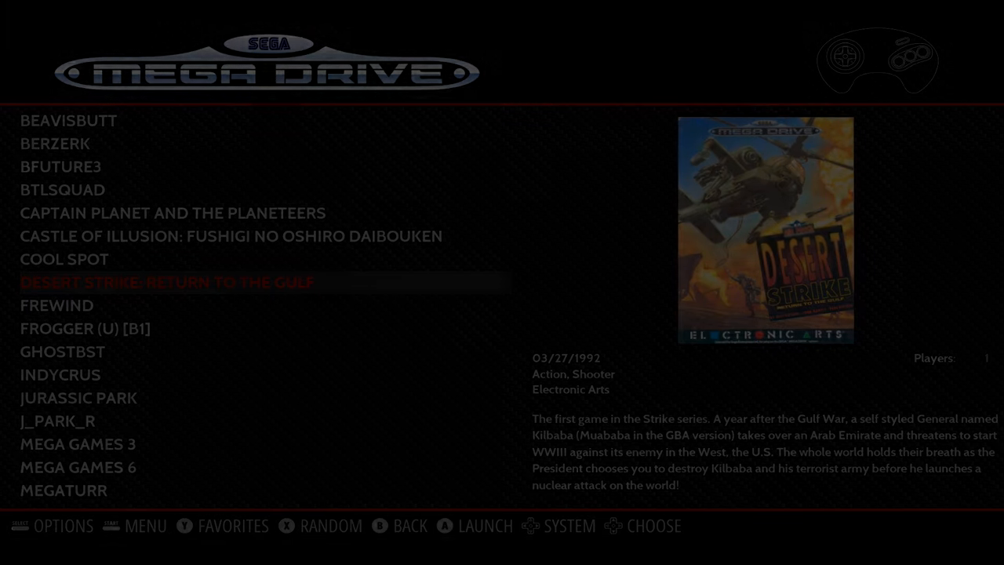
{"action": "left_click", "coordinate": [485, 525]}
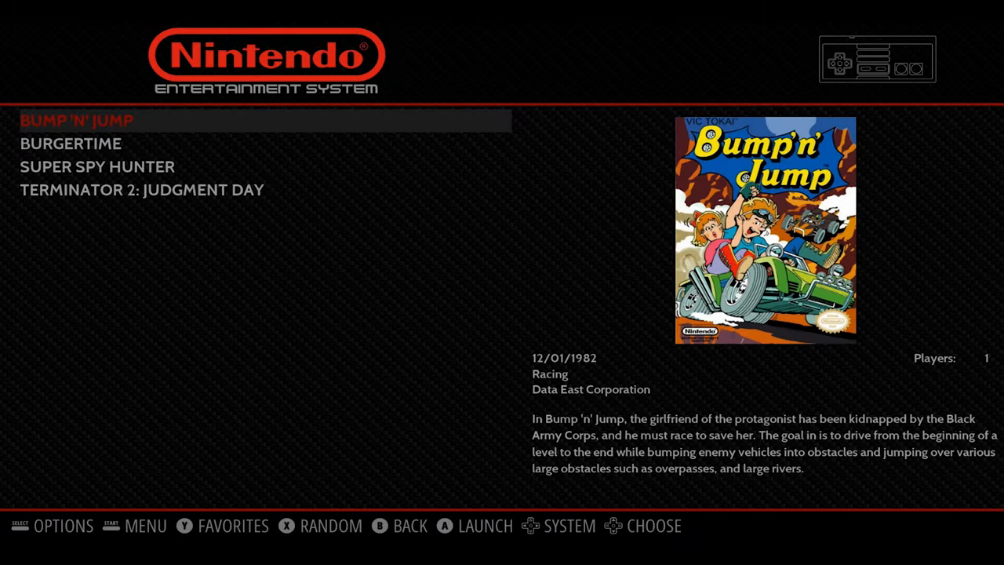
Step: Switch from the NES games to the PC Engine list showing Galaga '90
{"action": "key", "text": "Down"}
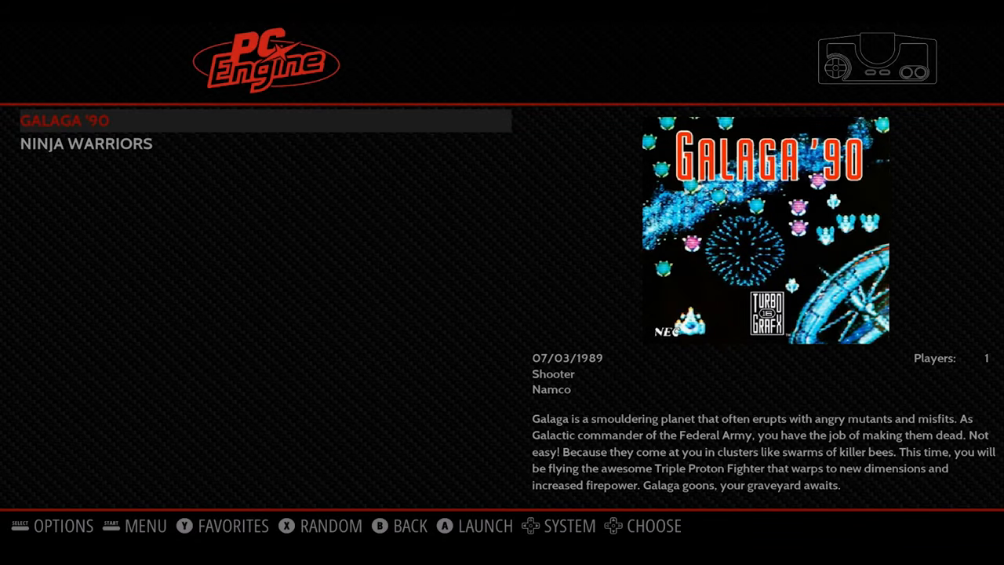
Step: Open the PlayStation list showing Super Puzzle Fighter II Turbo's details
{"action": "left_click", "coordinate": [485, 526]}
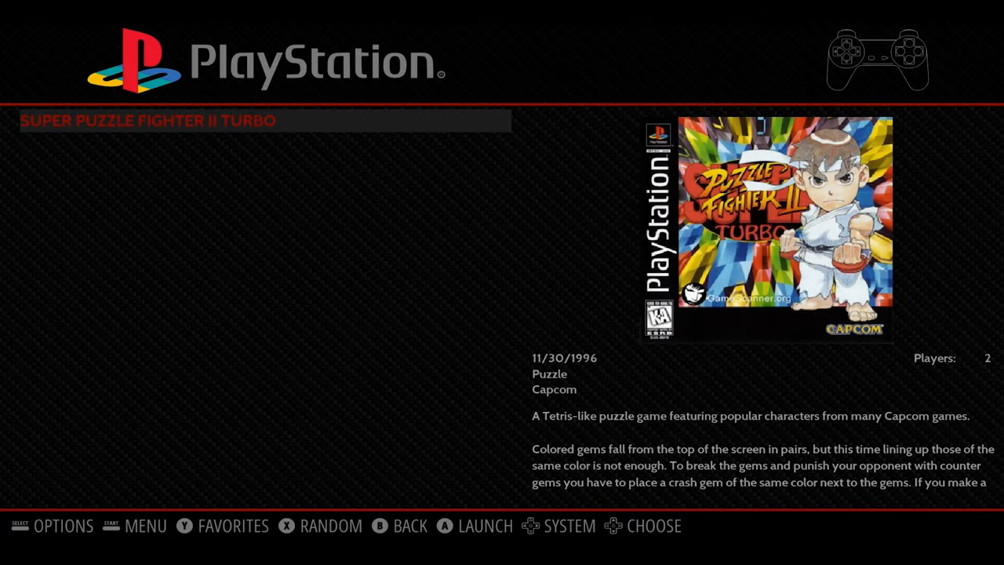
Step: Launch Super Puzzle Fighter II Turbo to its loading screen
{"action": "left_click", "coordinate": [473, 526]}
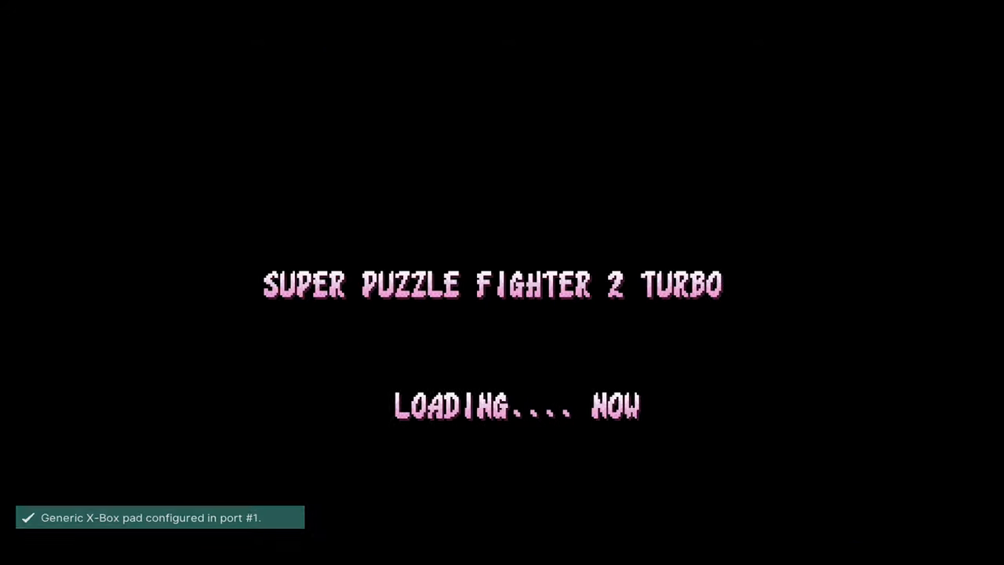